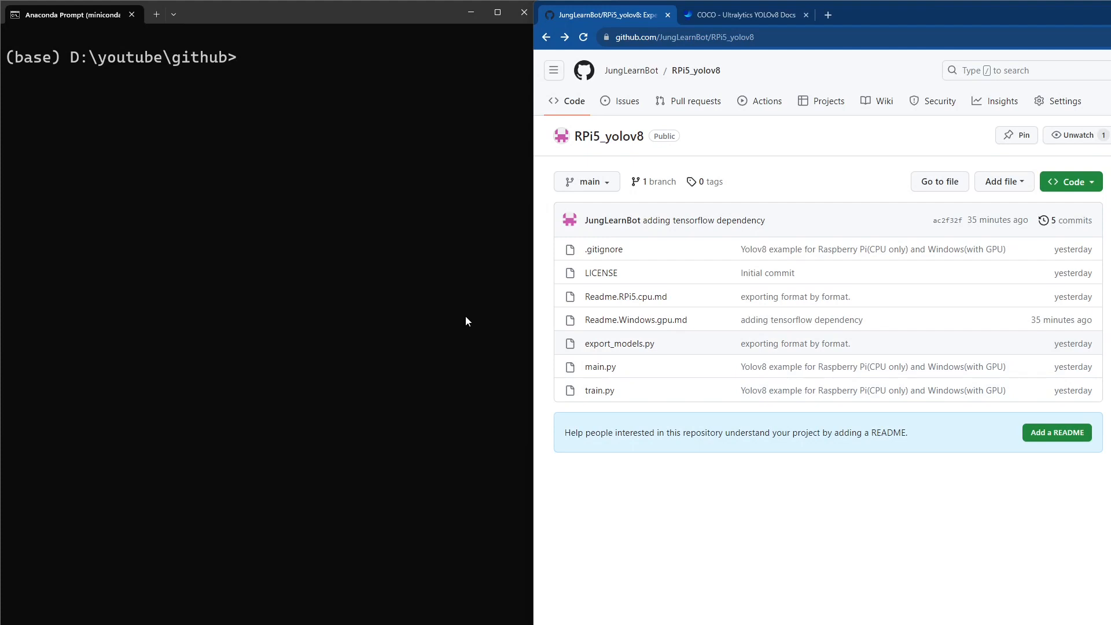
mouse_move(437, 313)
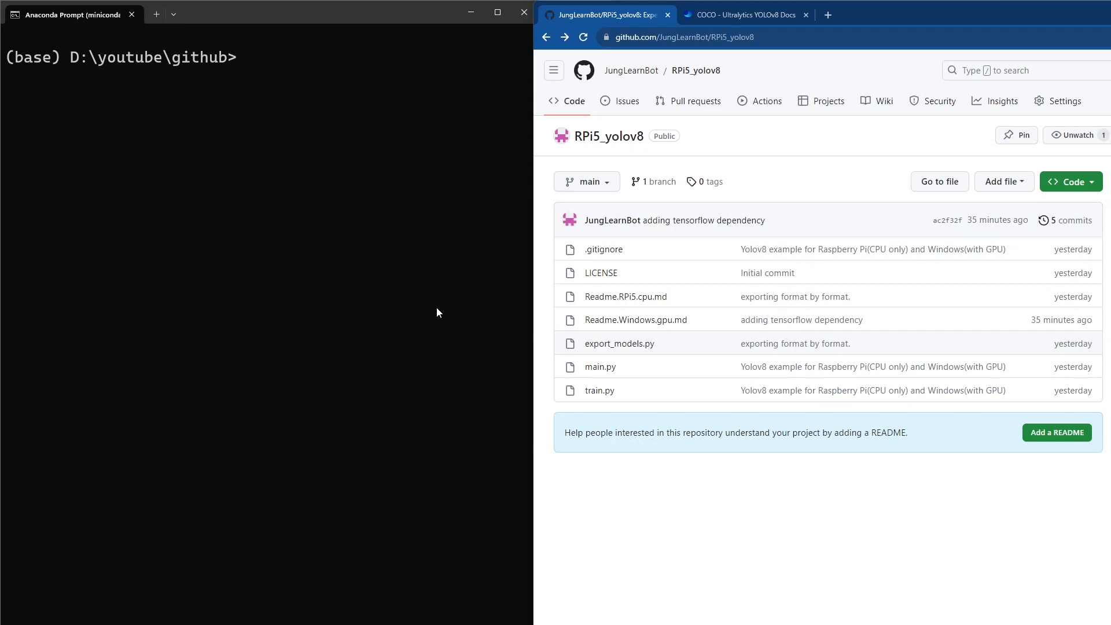
mouse_move(388, 291)
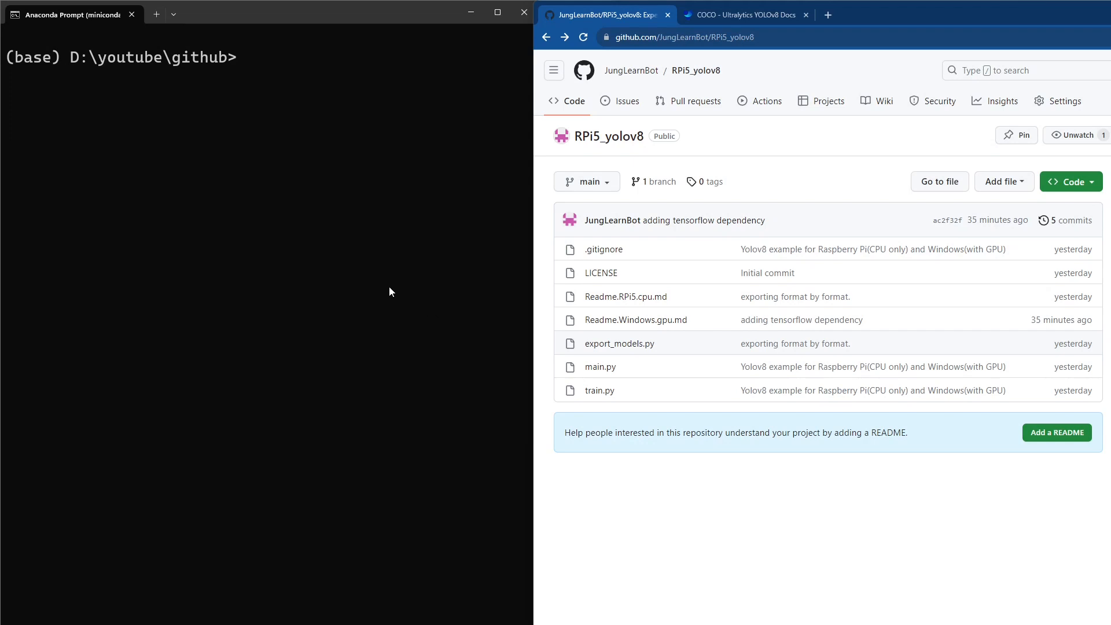
mouse_move(396, 272)
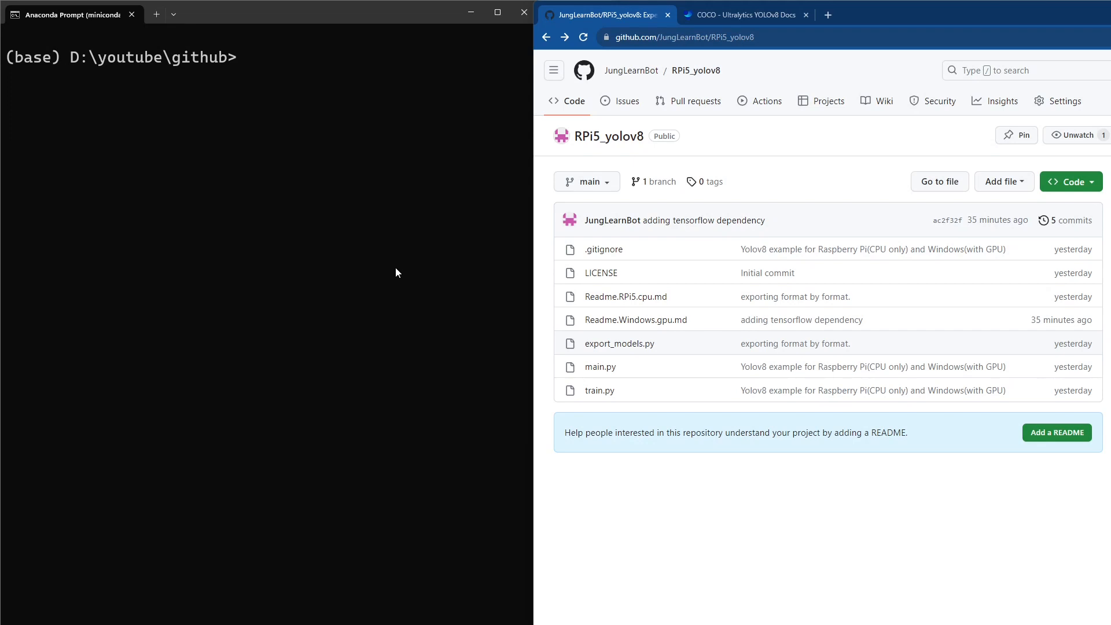
mouse_move(371, 231)
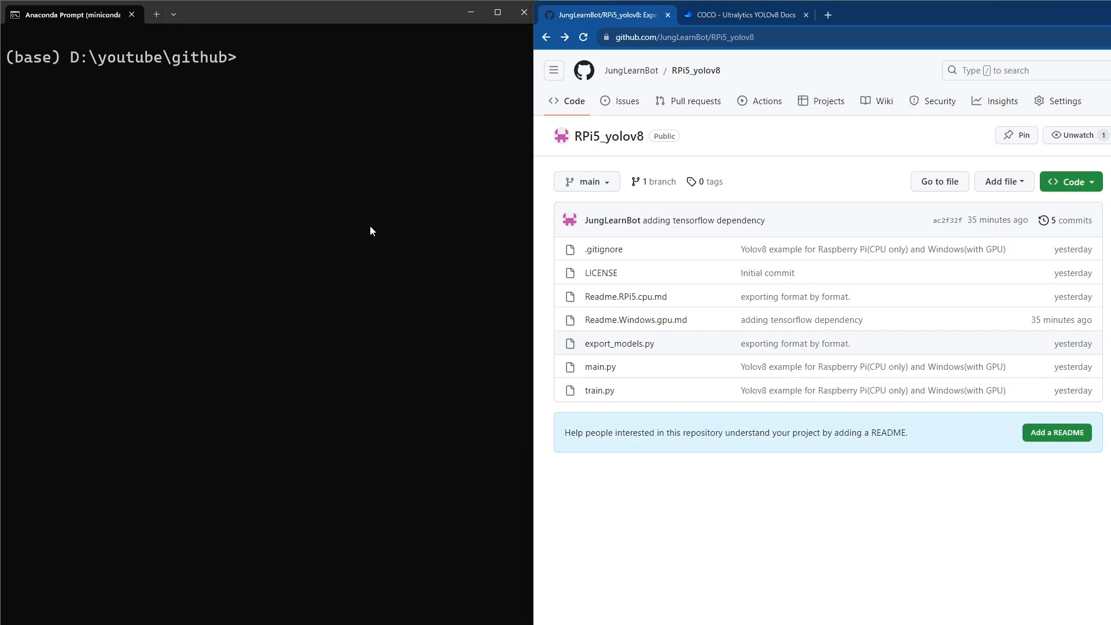
mouse_move(379, 235)
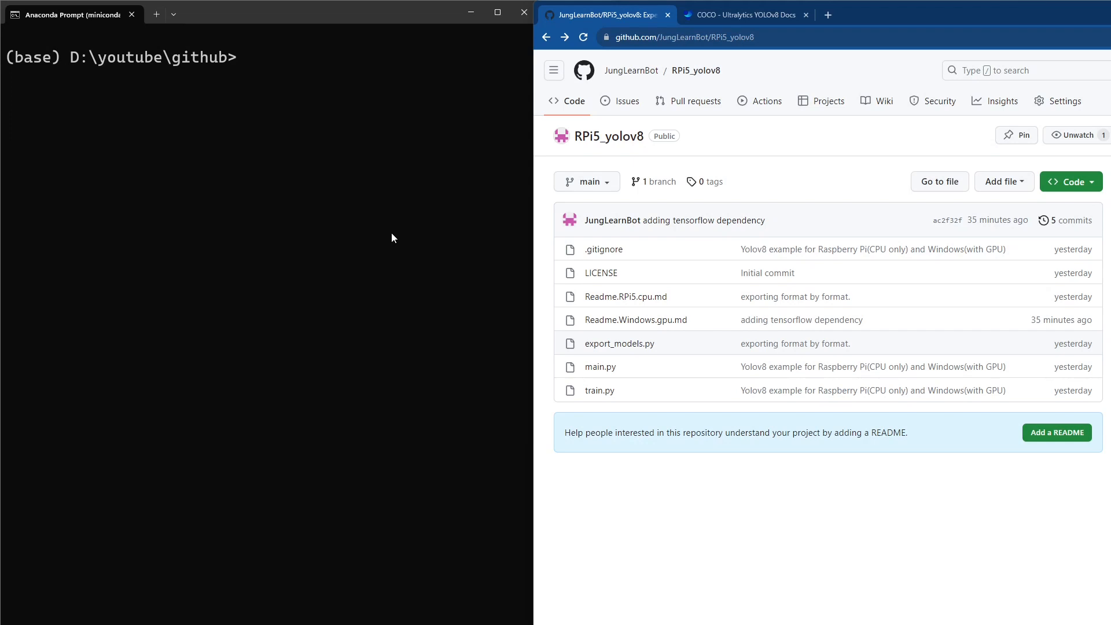
mouse_move(369, 226)
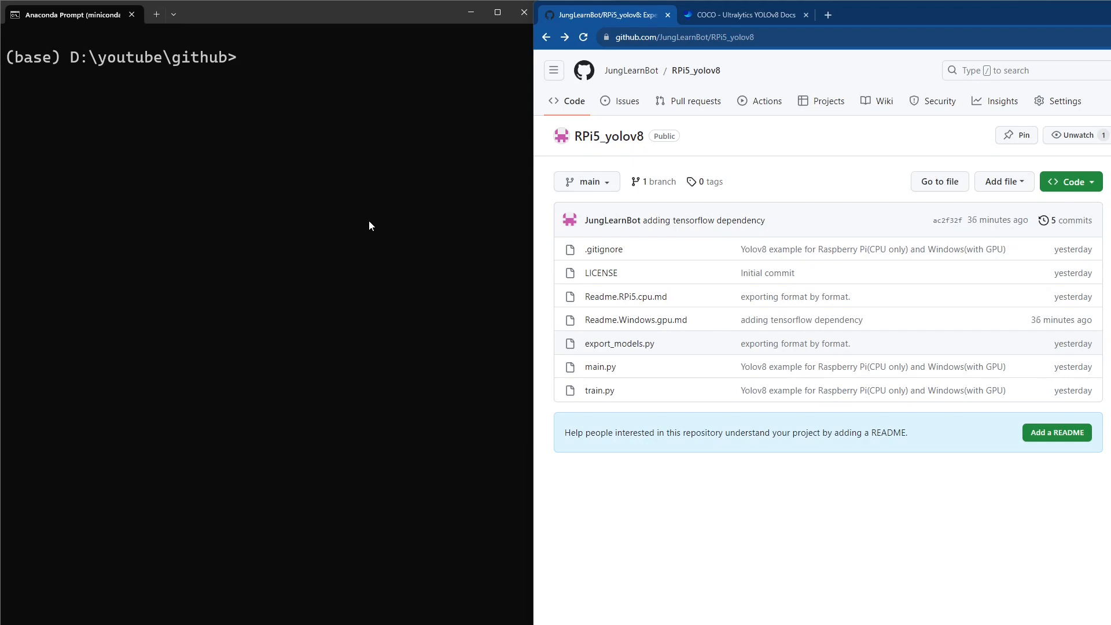
mouse_move(381, 221)
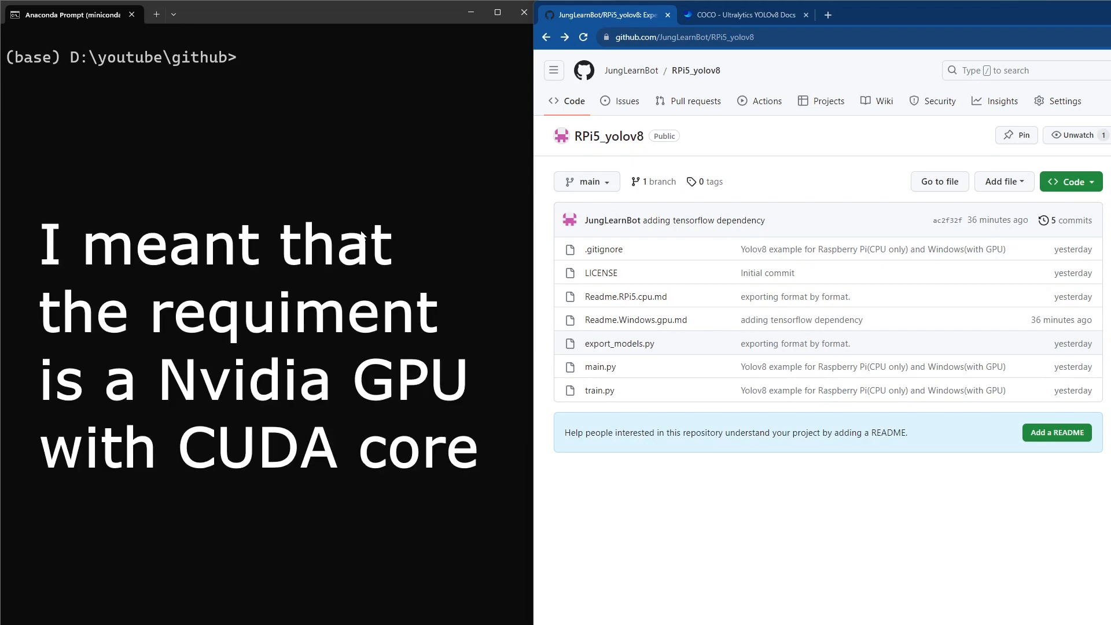
mouse_move(369, 232)
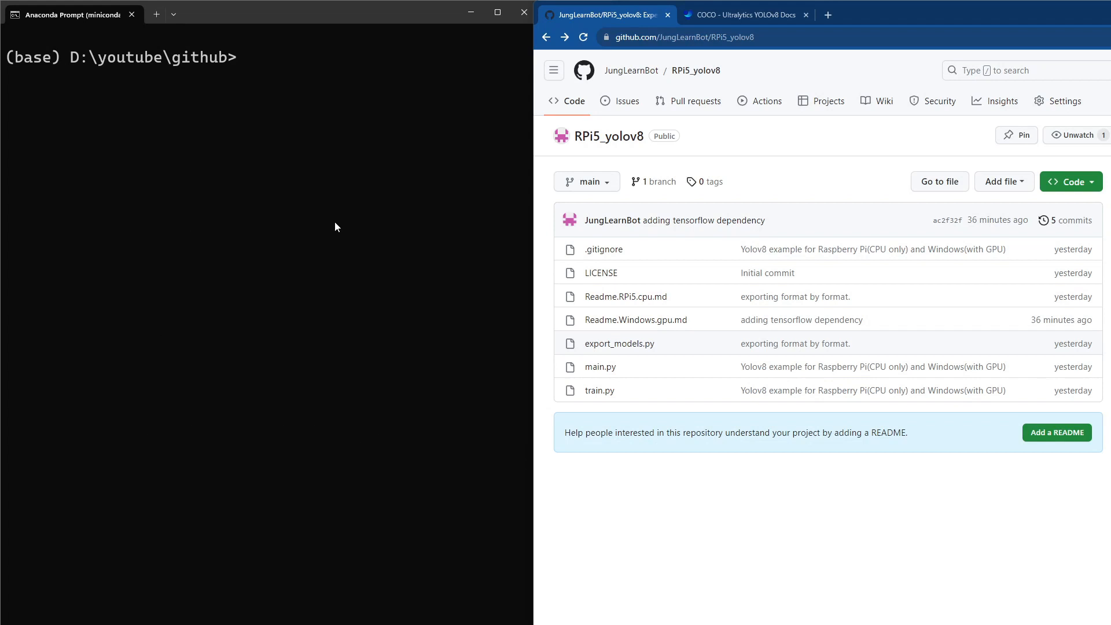
mouse_move(446, 266)
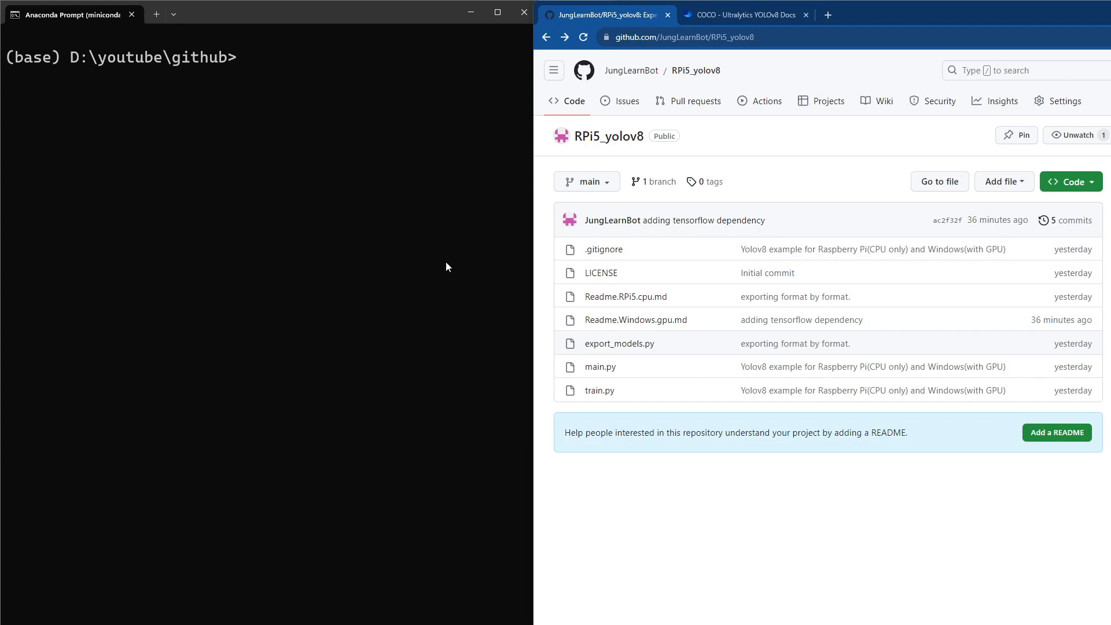
- Git clone the RPi5_yolov8 repository's HTTPS URL, list the folder, and cd into RPi5_yolov8
click(1070, 181)
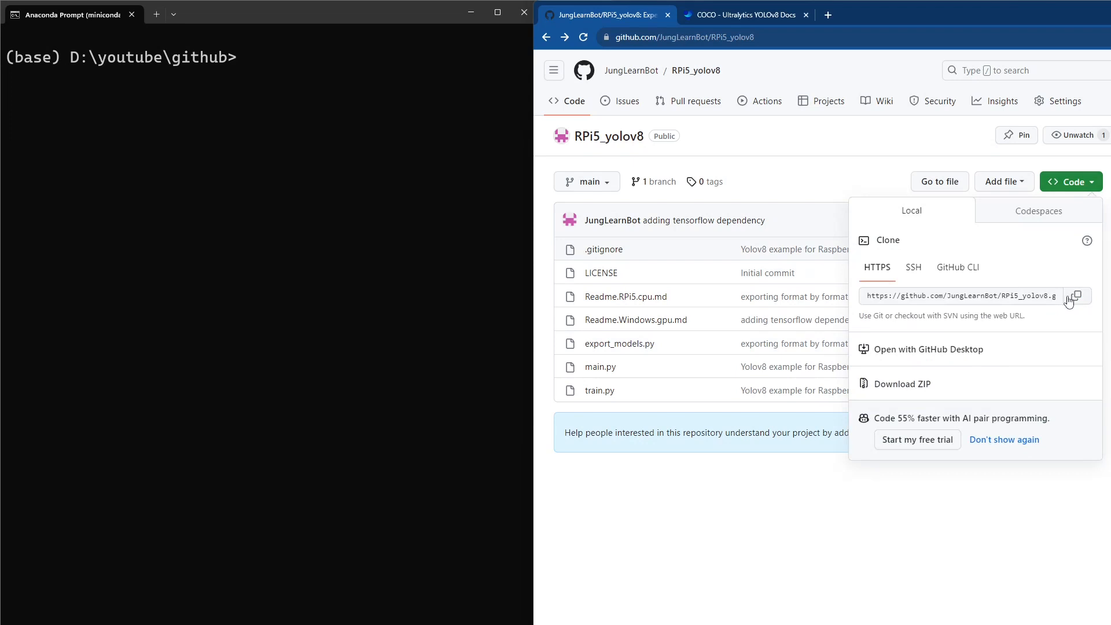
click(1073, 296)
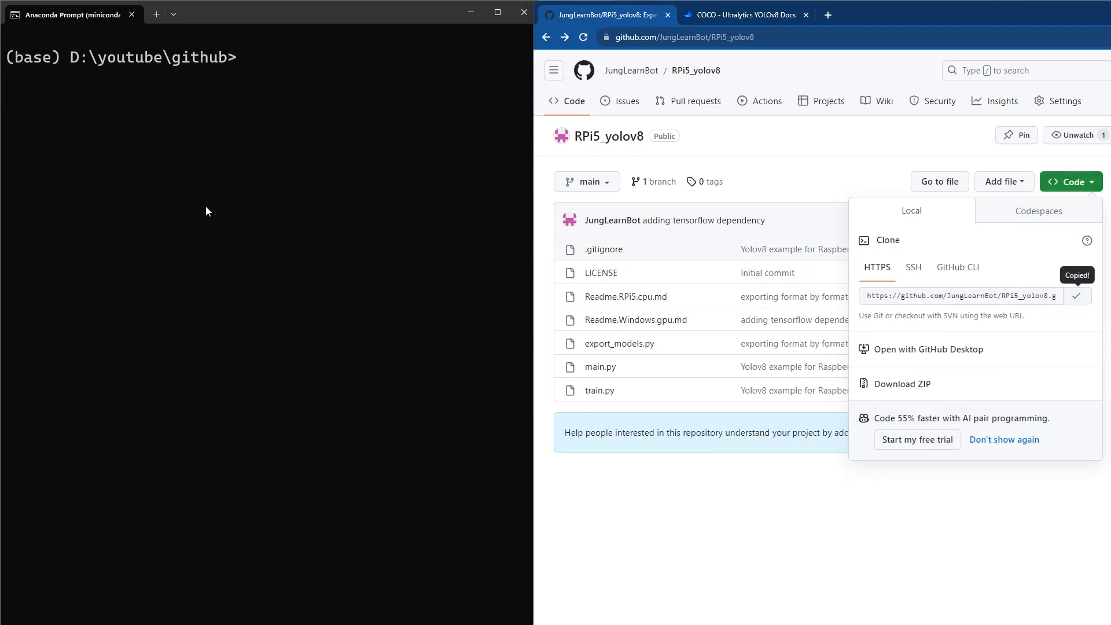
text(git clone https://github.com/JungLearnBot/RPi5_yolov8.git)
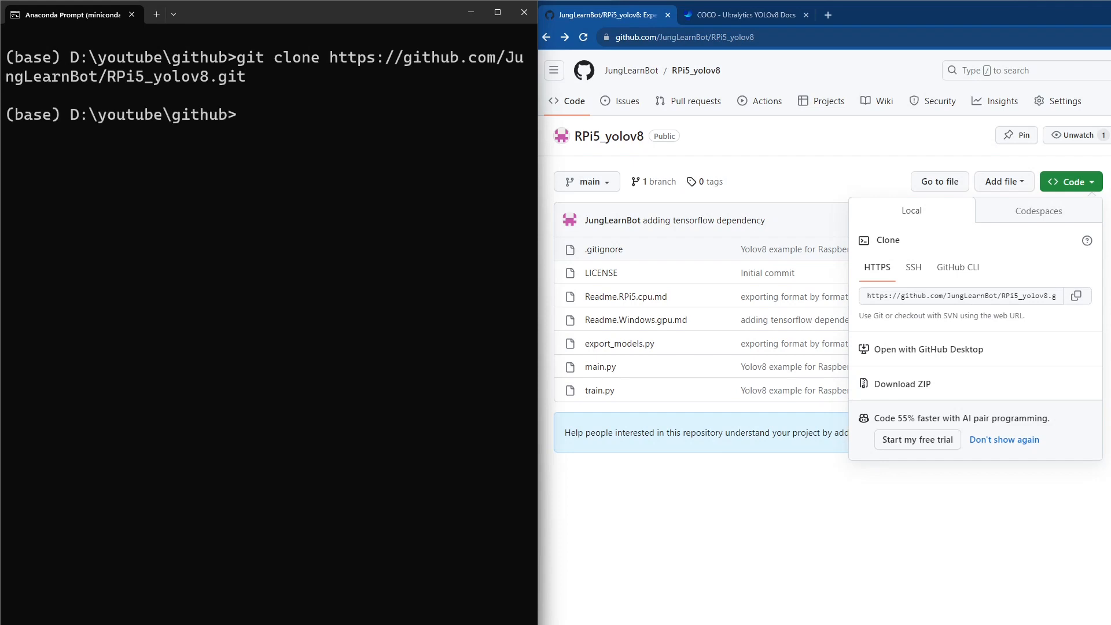
text(dir)
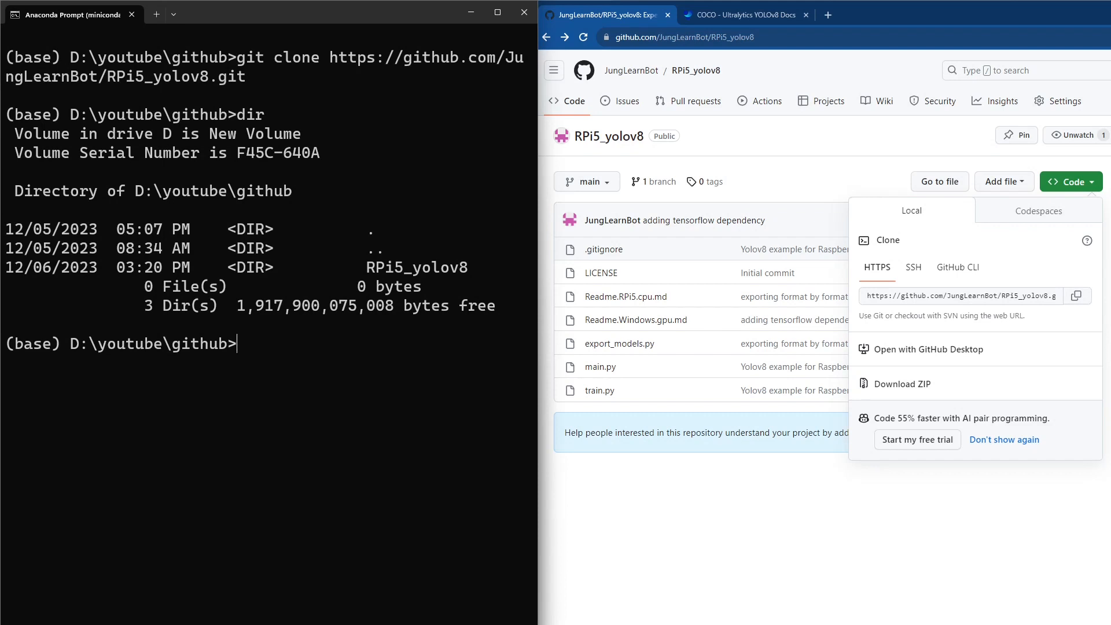
mouse_move(343, 360)
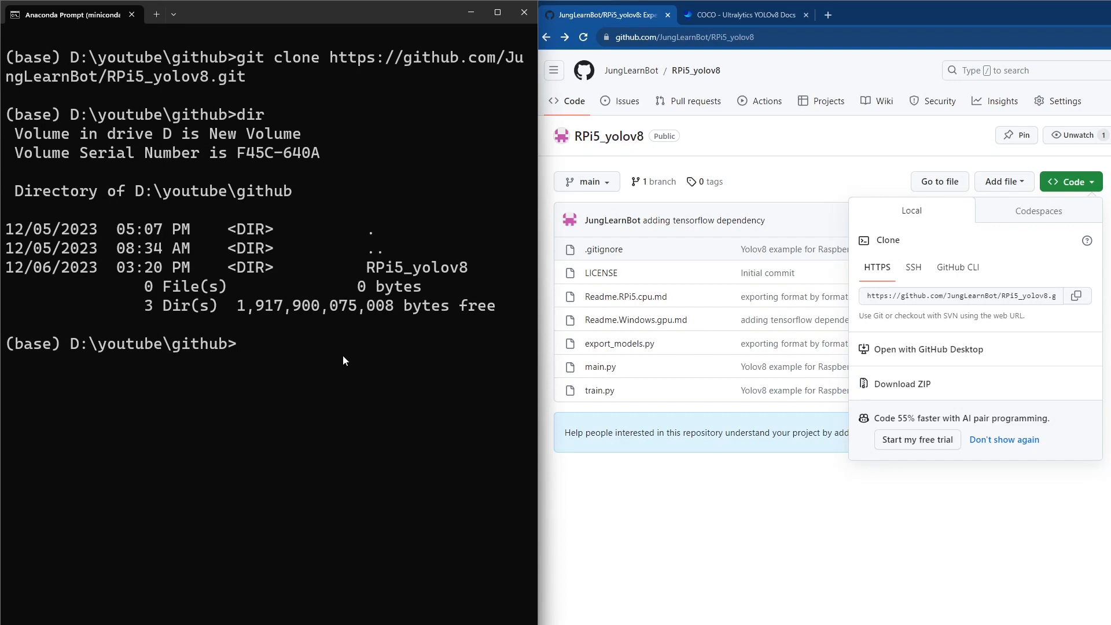
text(cd RPi5_yolov8)
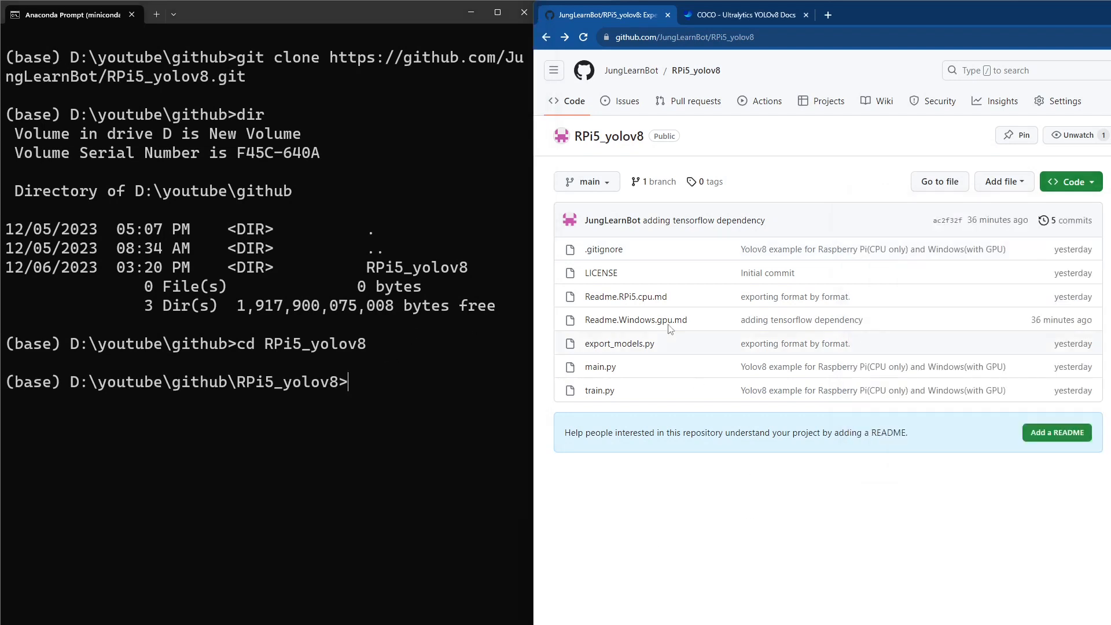
mouse_move(635, 319)
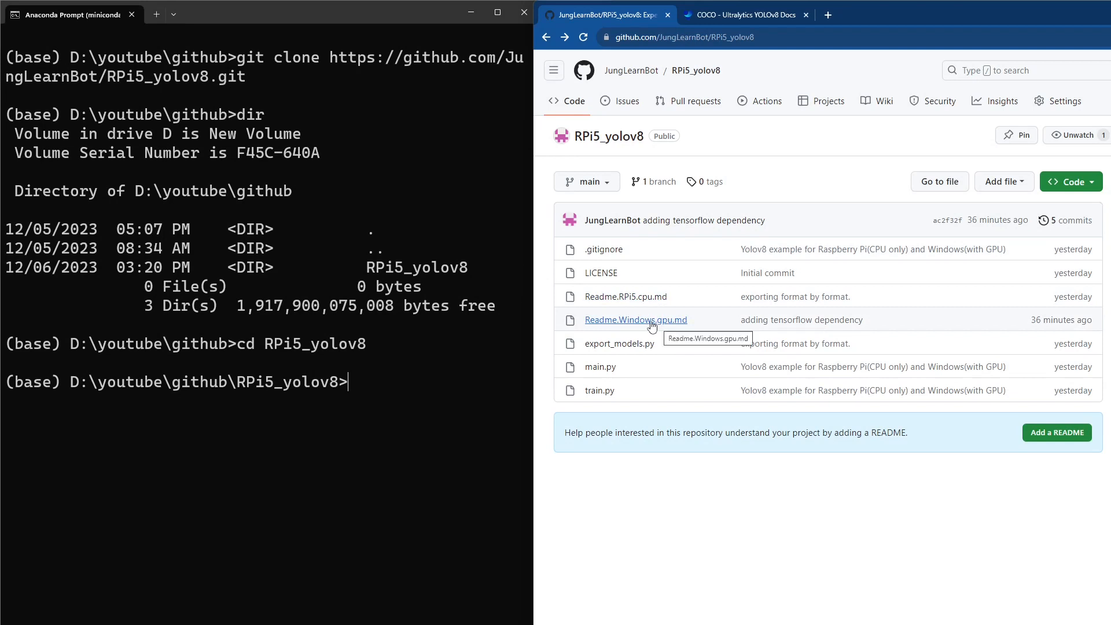
mouse_move(669, 327)
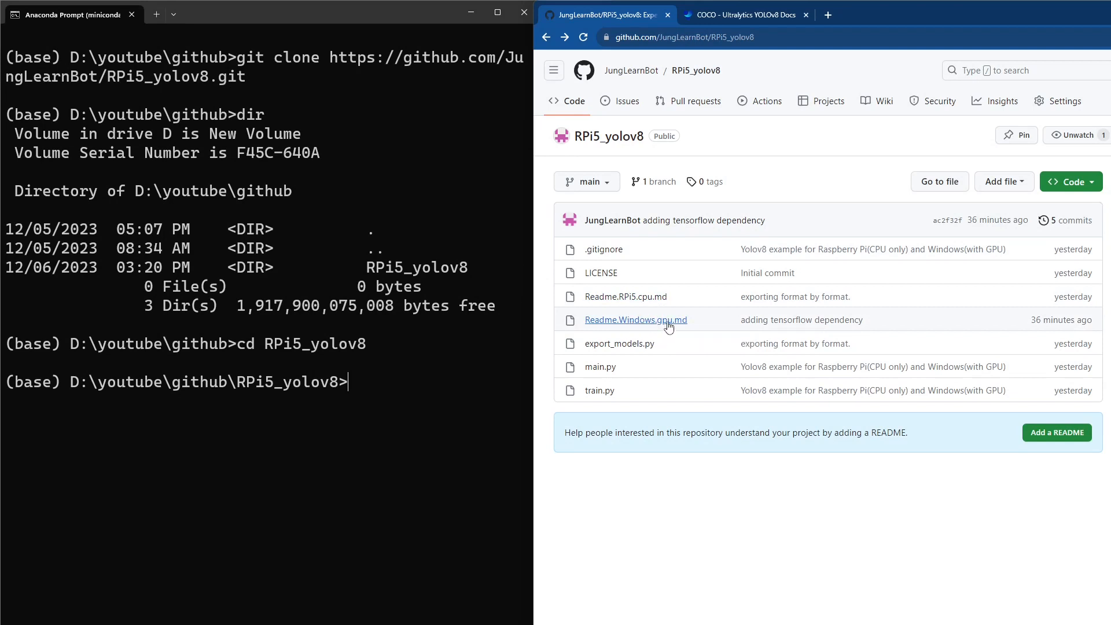
mouse_move(641, 325)
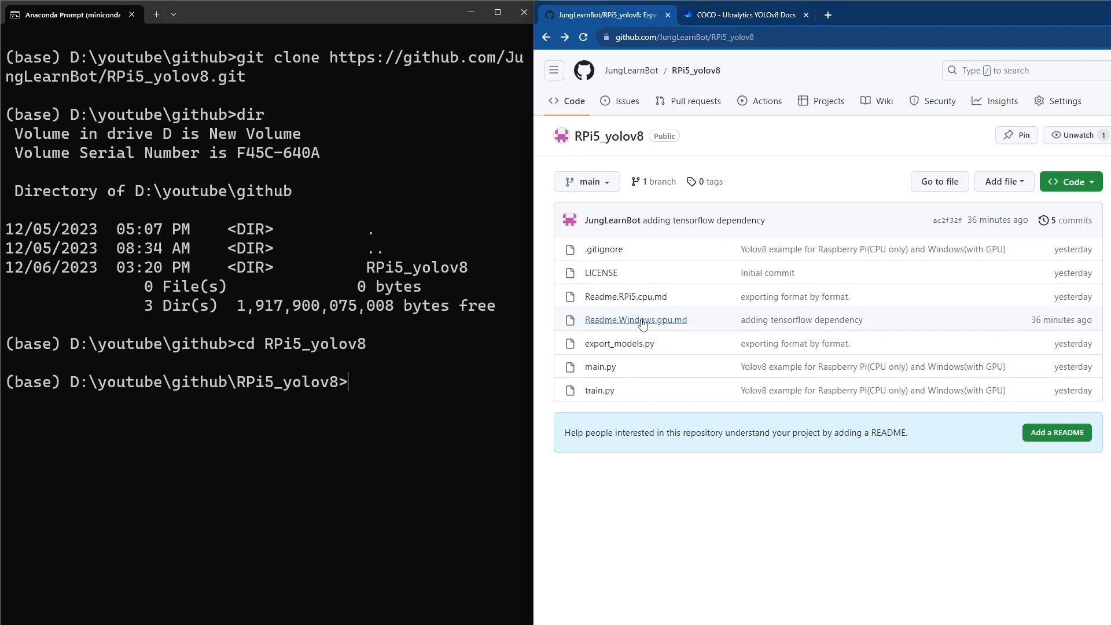
mouse_move(635, 319)
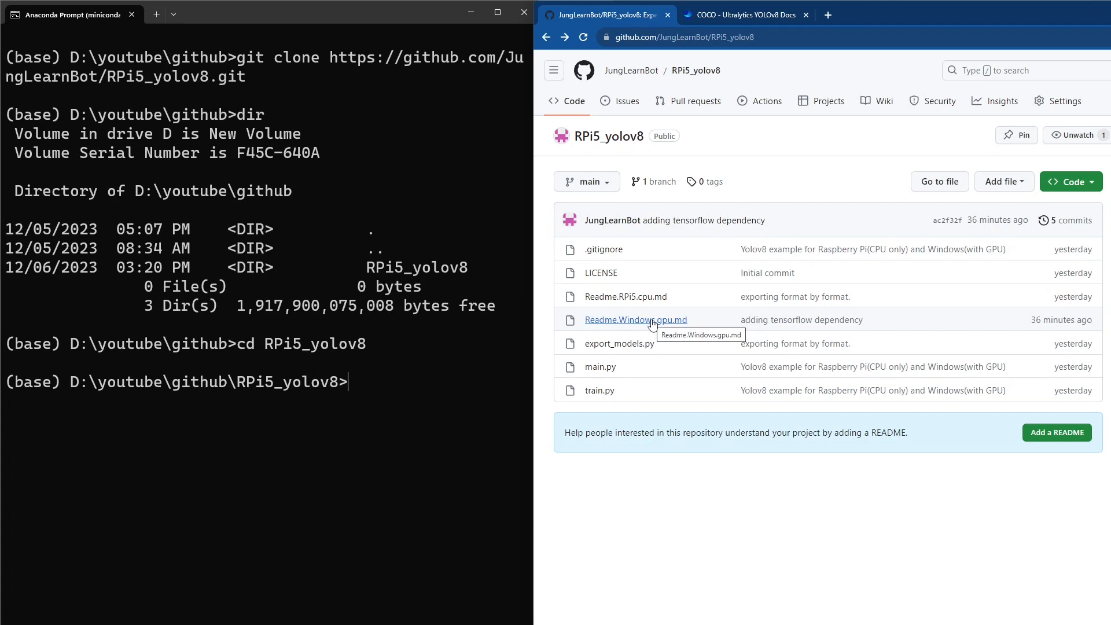
- Following Readme.Windows.gpu.md, create conda environment yolov8_gpu with python=3.9, confirming with y
click(634, 319)
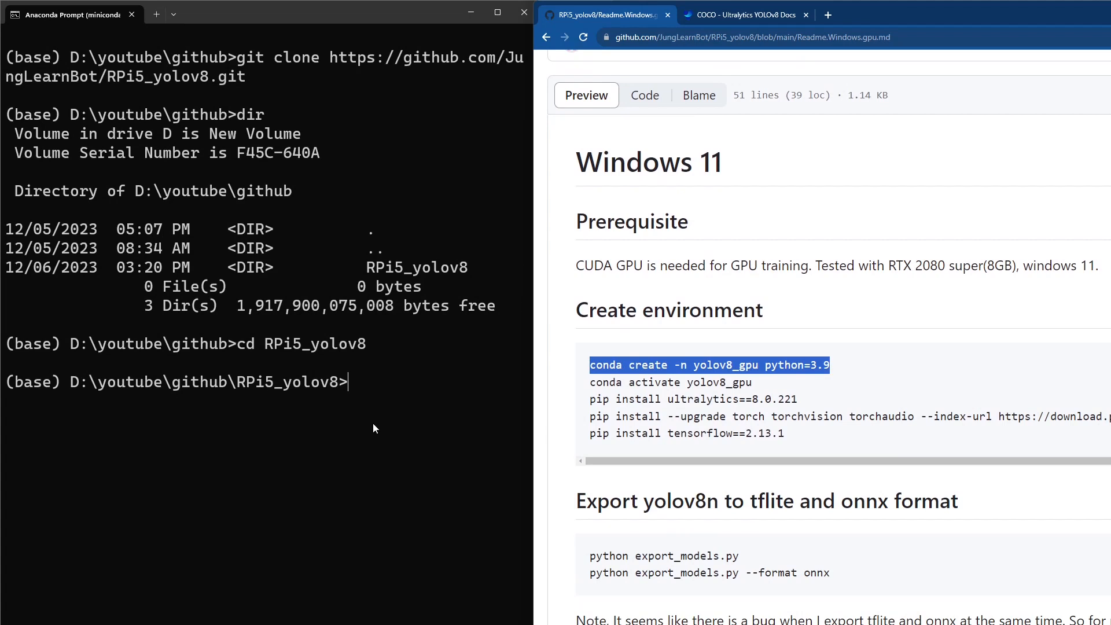
text(conda create -n yolov8_gpu python=3.9)
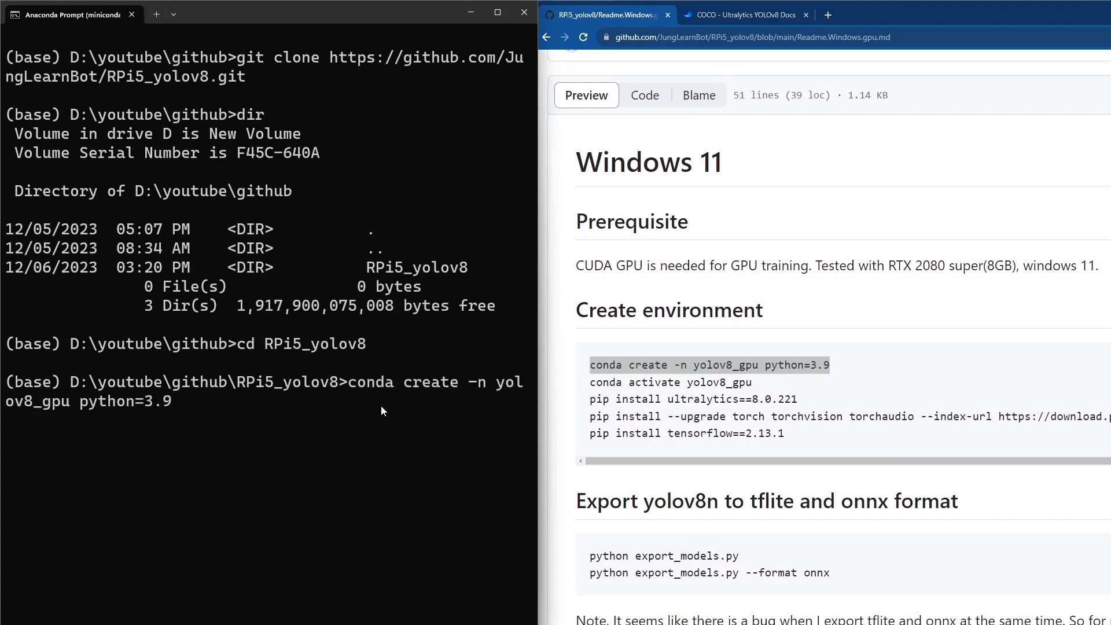
key(enter)
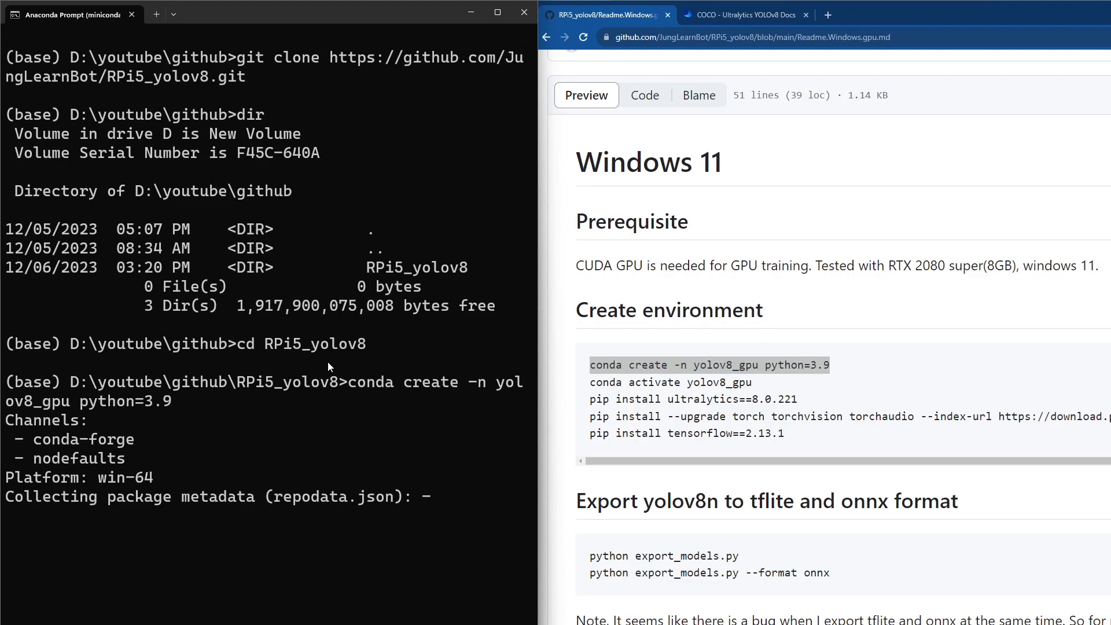
mouse_move(376, 430)
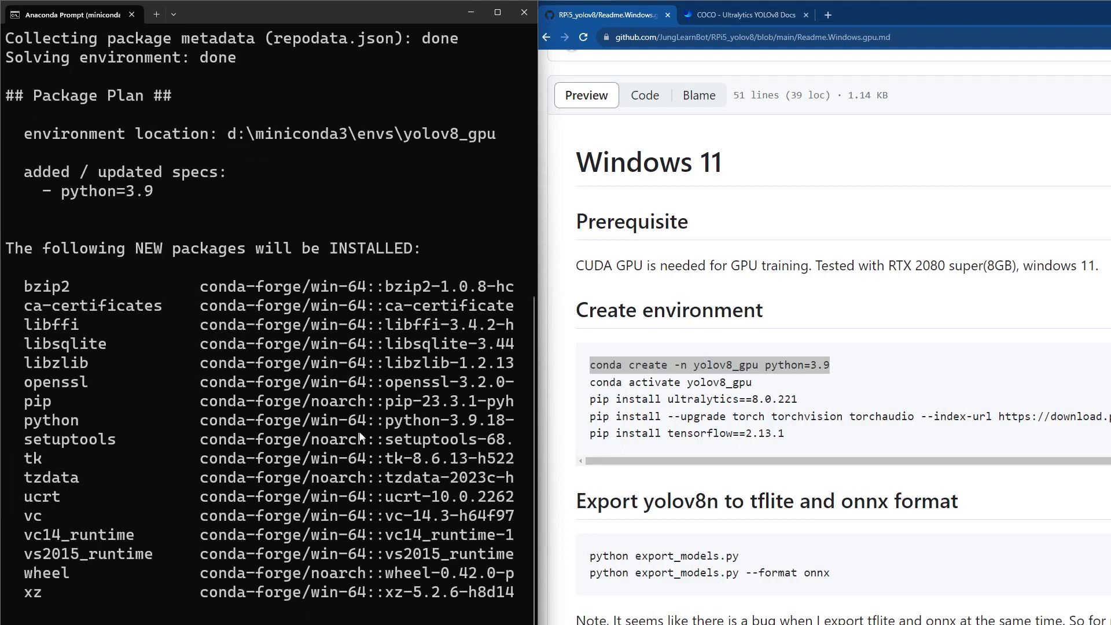
text(y]/n)? y)
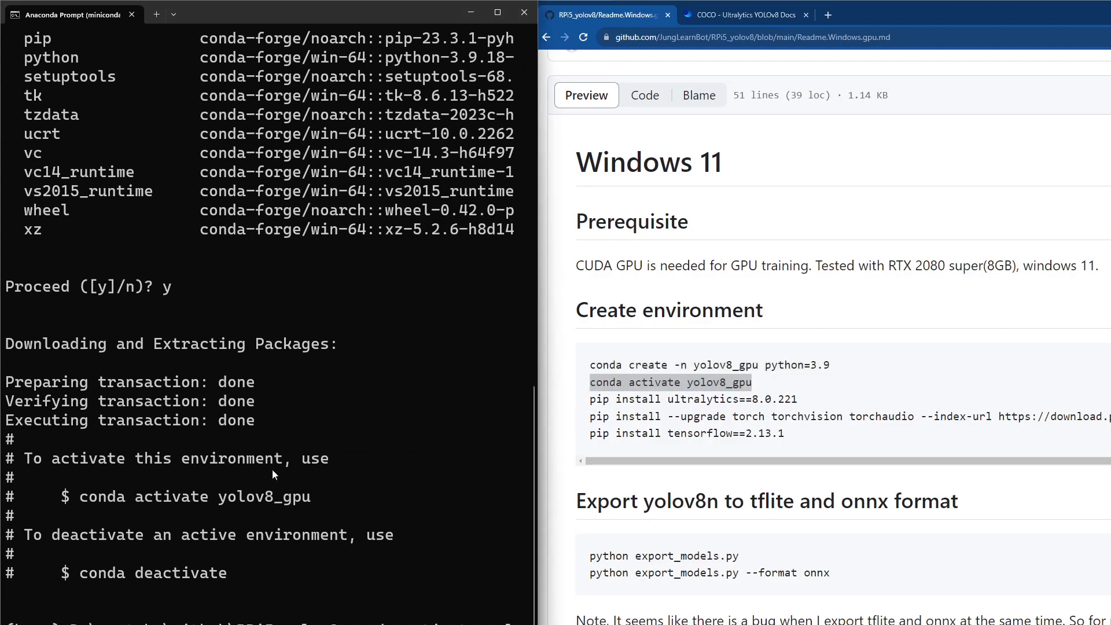
mouse_move(446, 452)
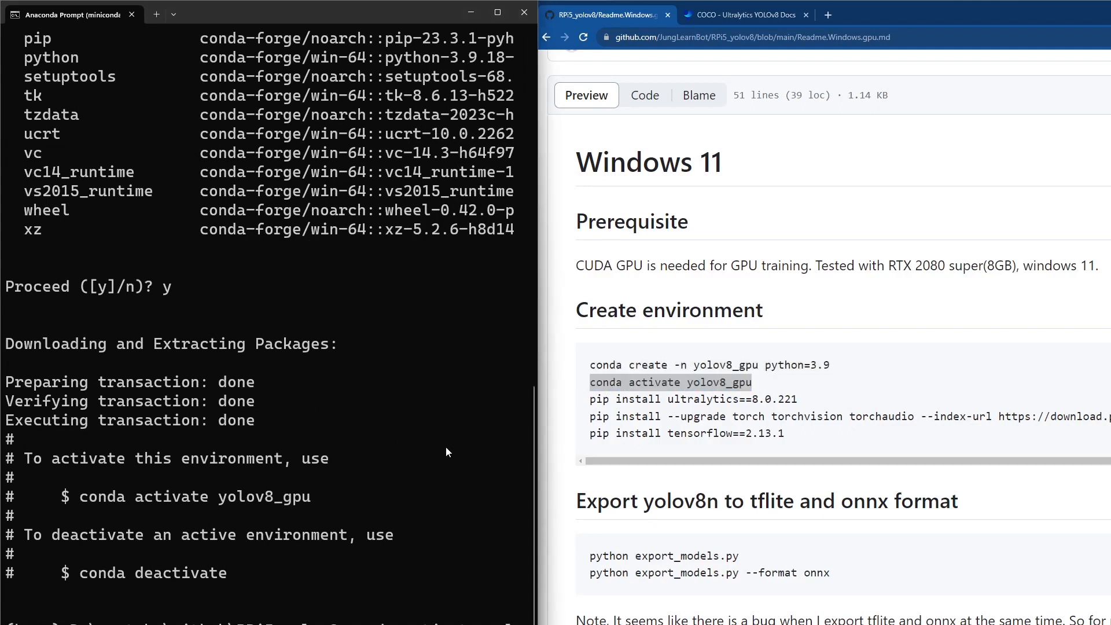
- Activate yolov8_gpu and run pip install ultralytics==8.0.221 from the readme
text(conda activate yolov8_gpu                               conda activate yoloconda activate yolov8_gpu)
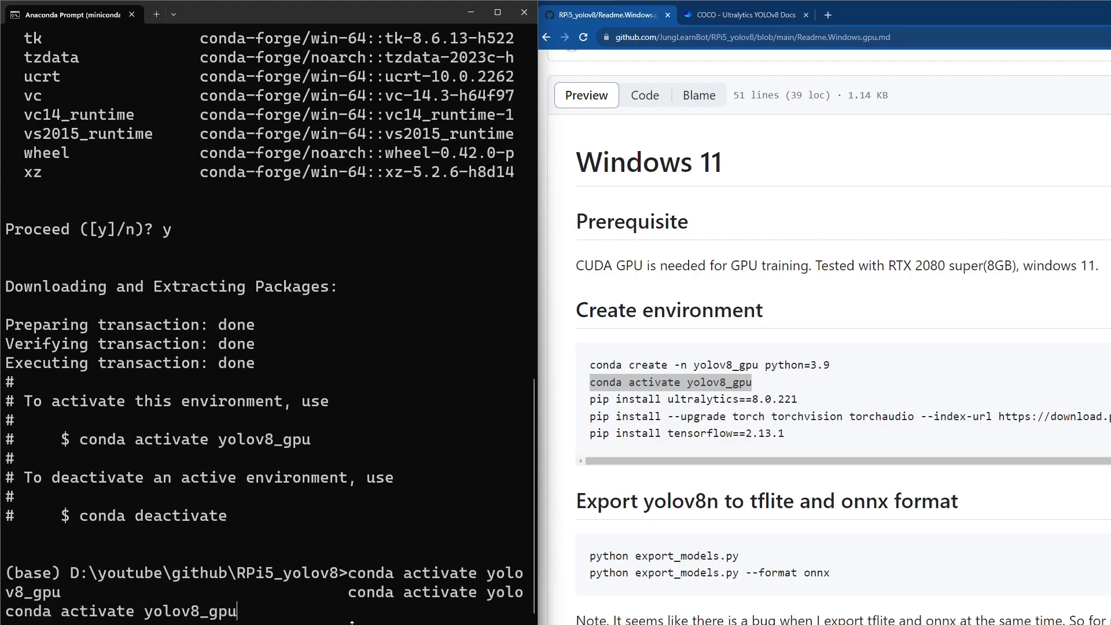
mouse_move(347, 507)
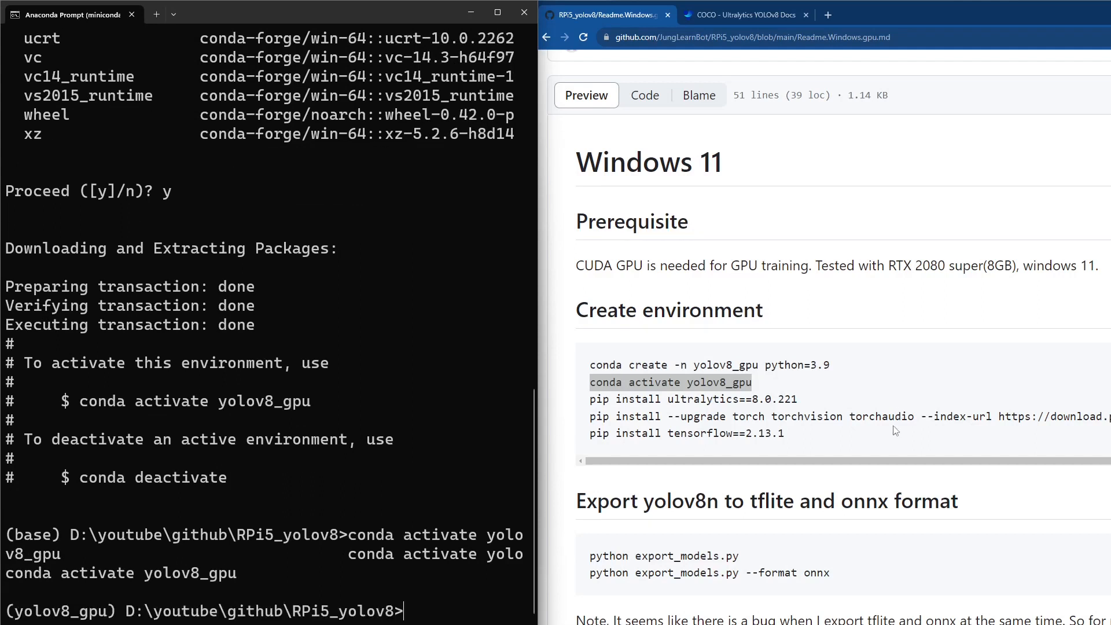
double_click(691, 399)
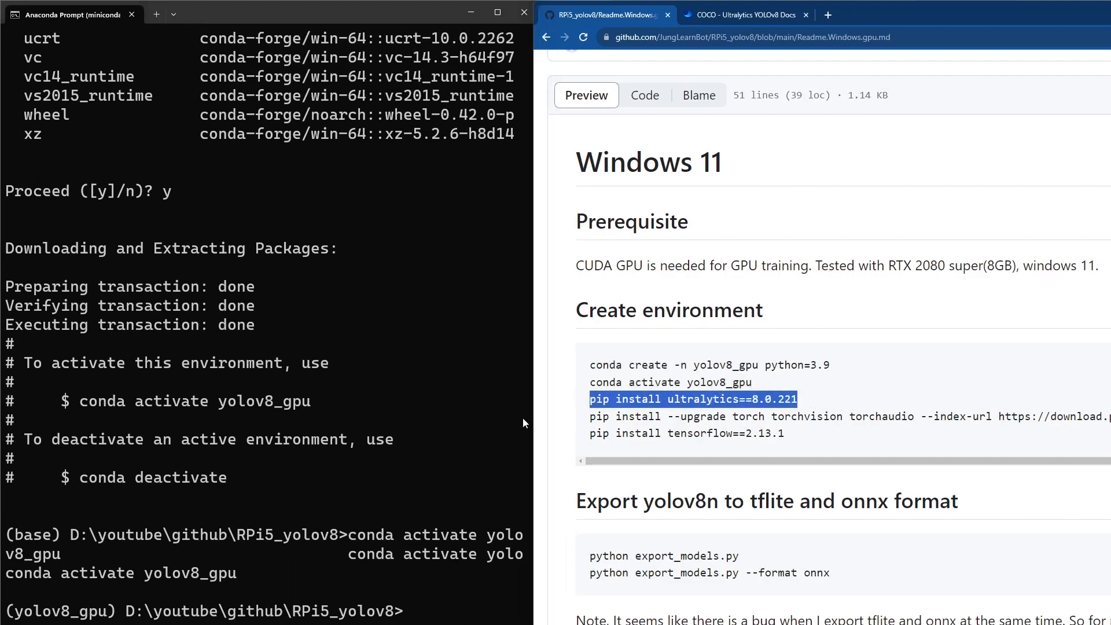
text(pip install ultralytics==8.0.221)
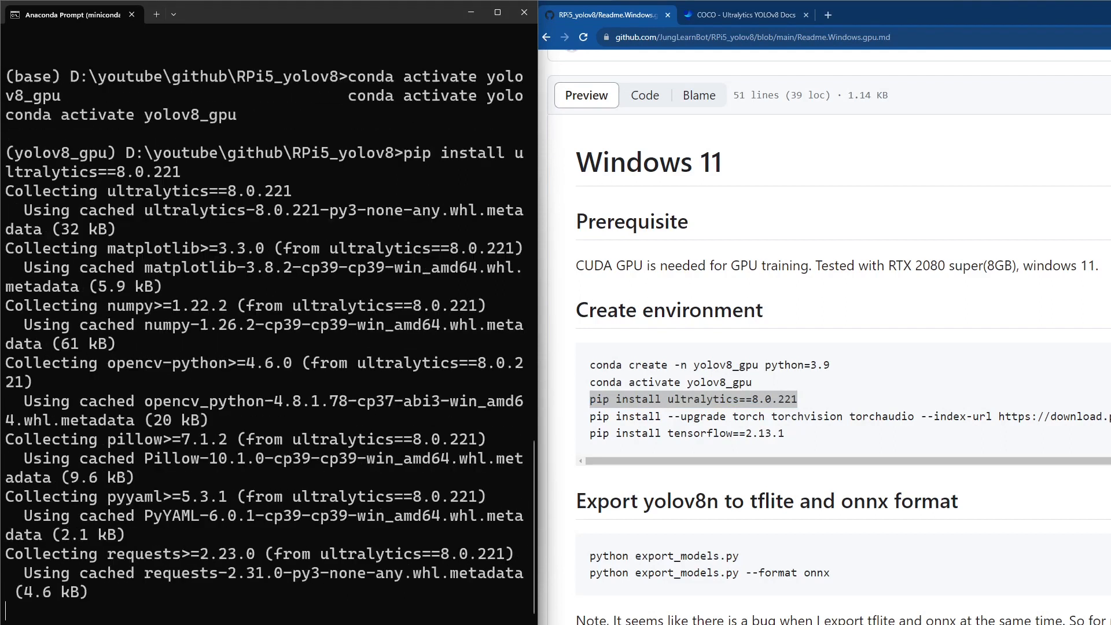
scroll(down, 3)
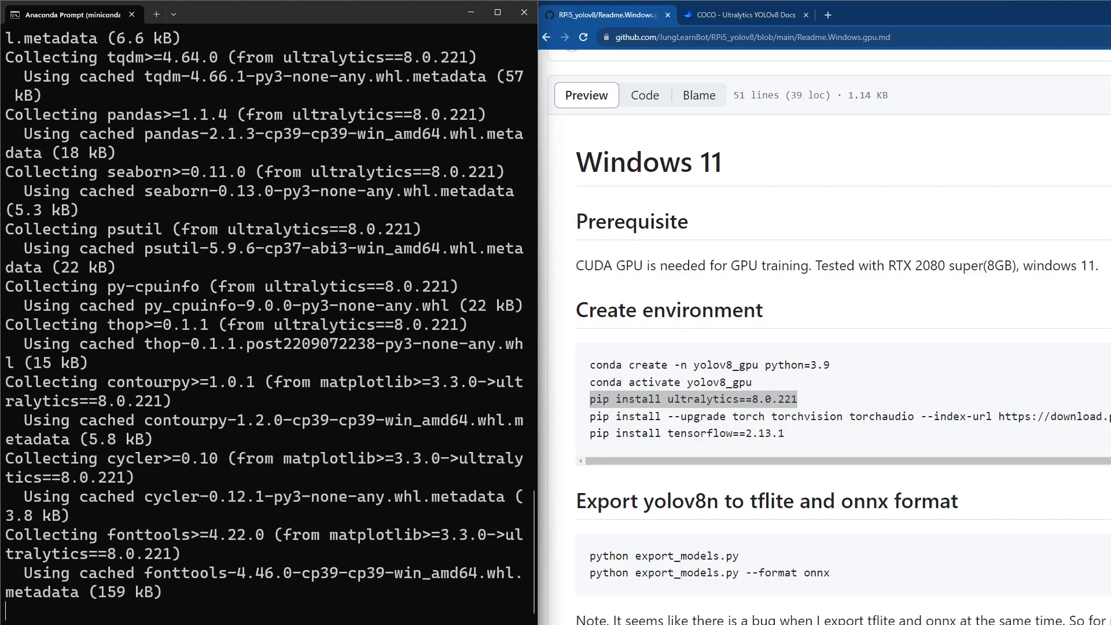
scroll(down, 3)
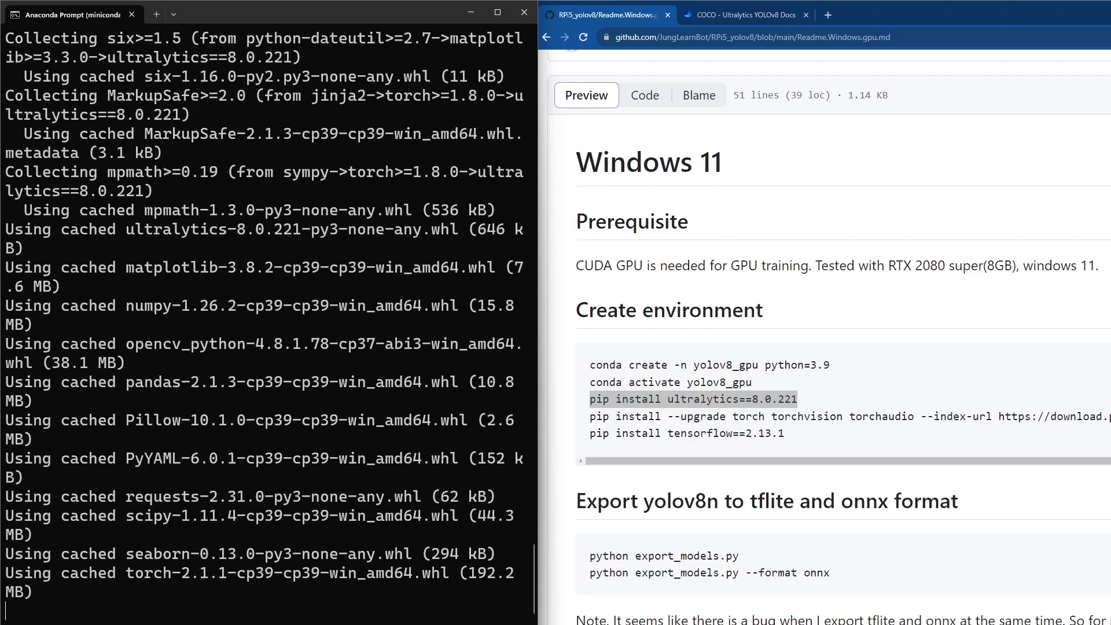
scroll(down, 3)
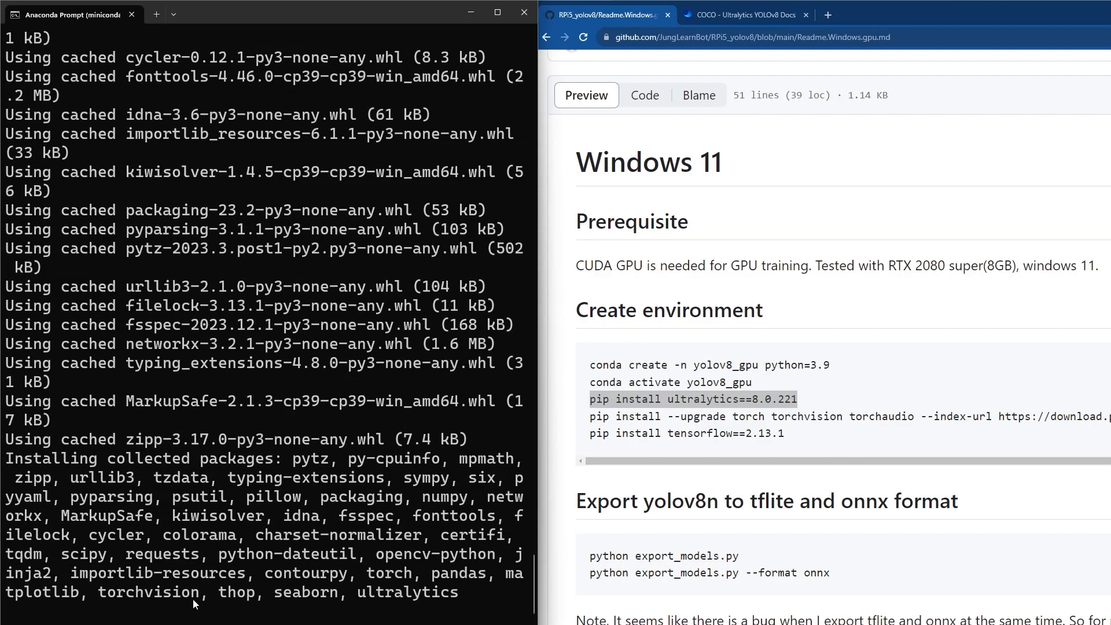
mouse_move(685, 546)
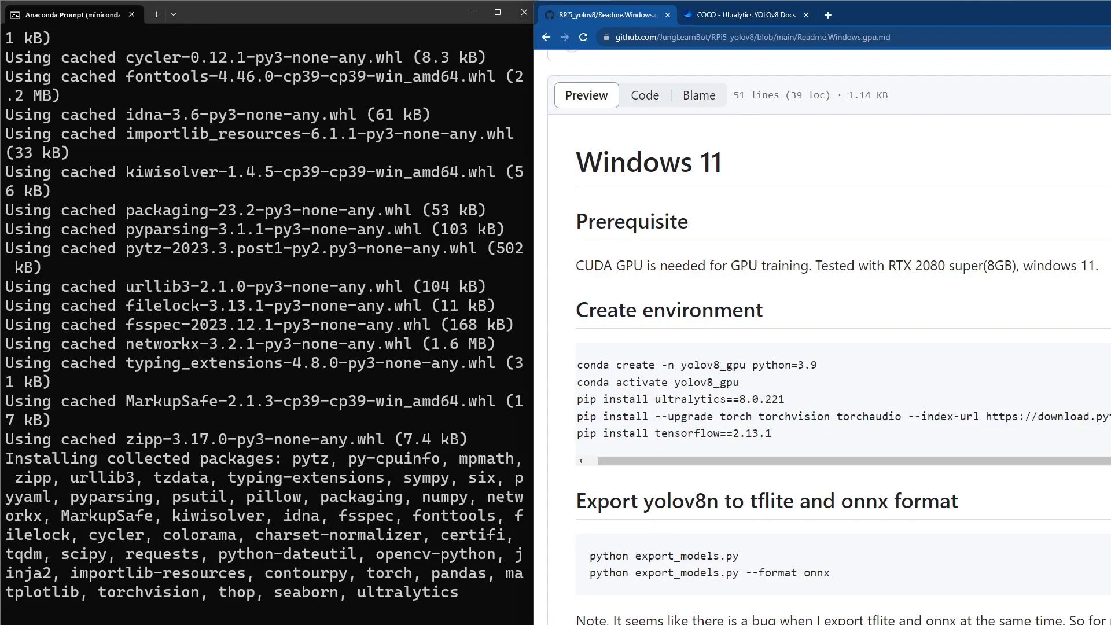
- Copy the readme's torch, torchvision and torchaudio cu118 upgrade command
triple_click(779, 415)
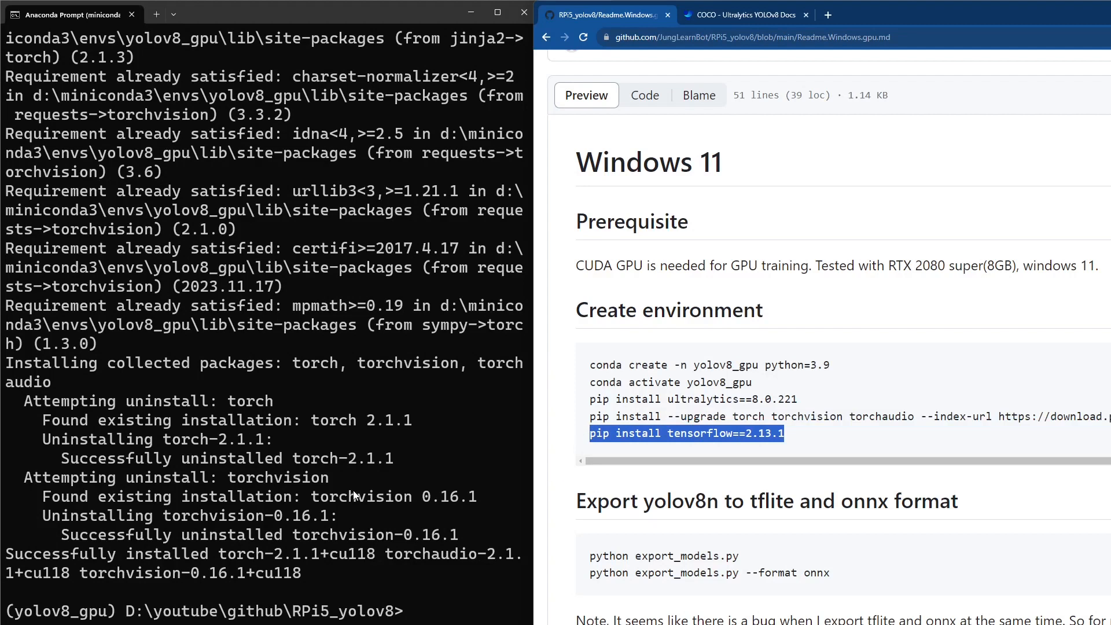
- Run pip install tensorflow==2.13.1 and follow its installation output
text(pip install tensorflow==2.13.1)
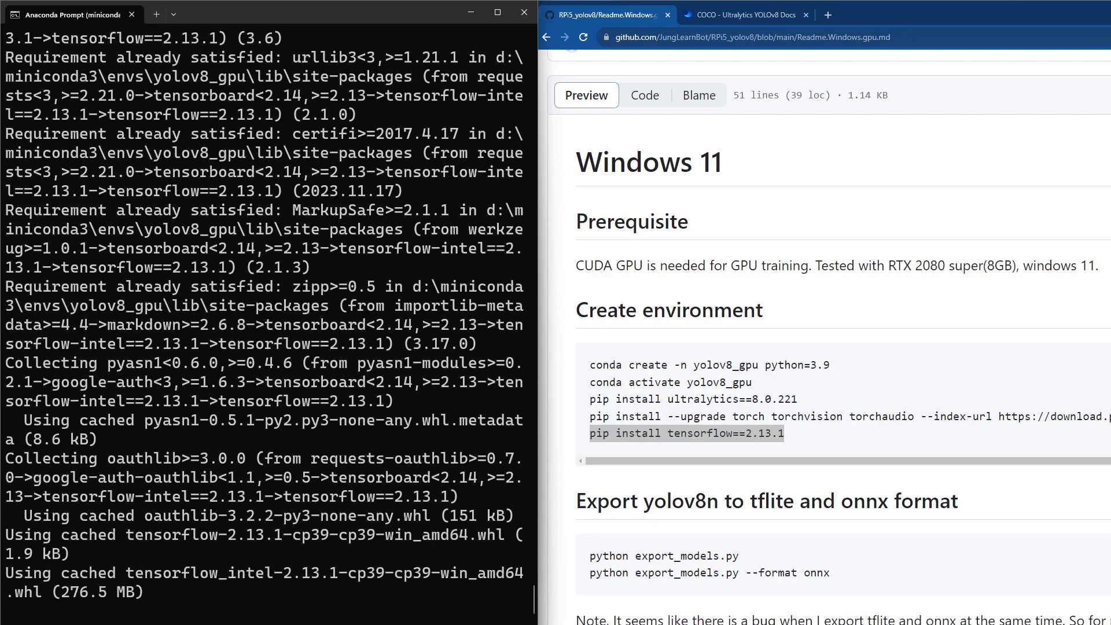
scroll(down, 3)
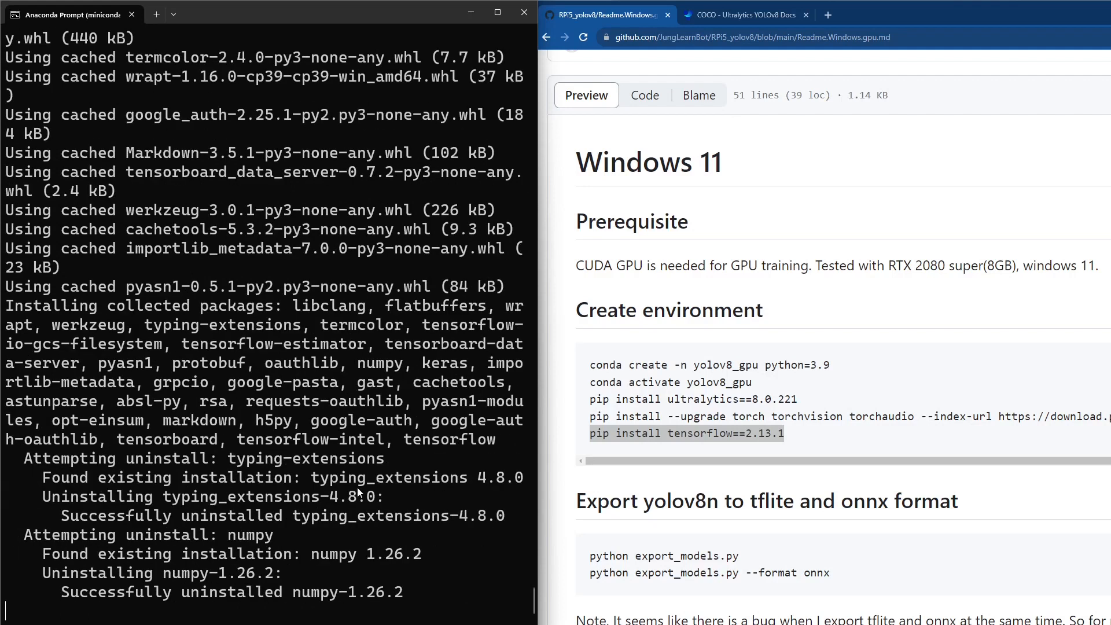
mouse_move(358, 492)
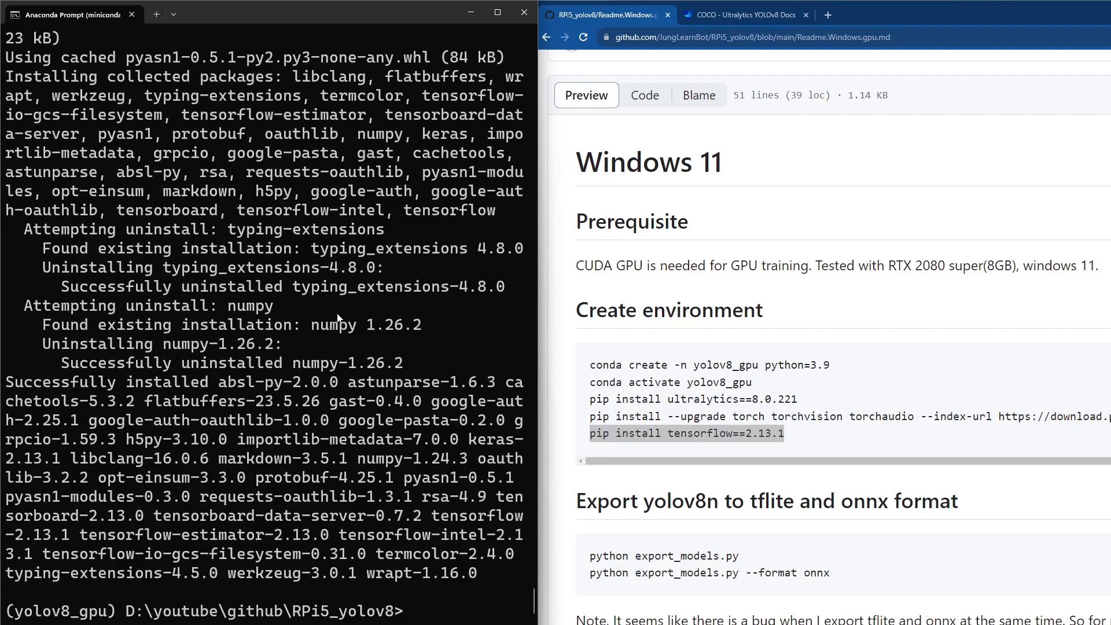
mouse_move(448, 326)
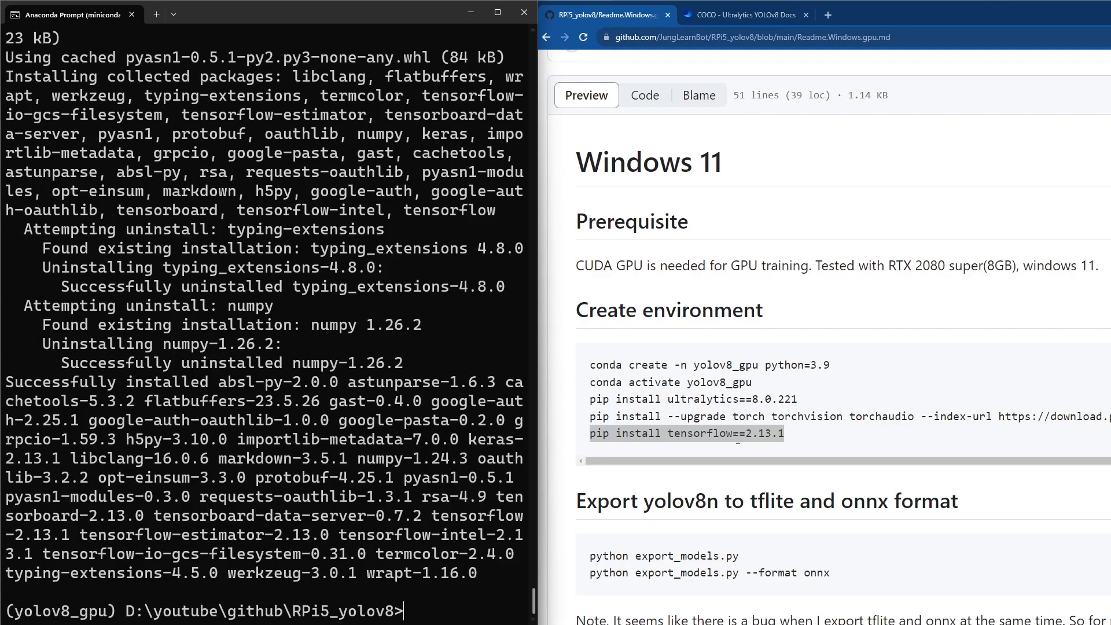
mouse_move(717, 108)
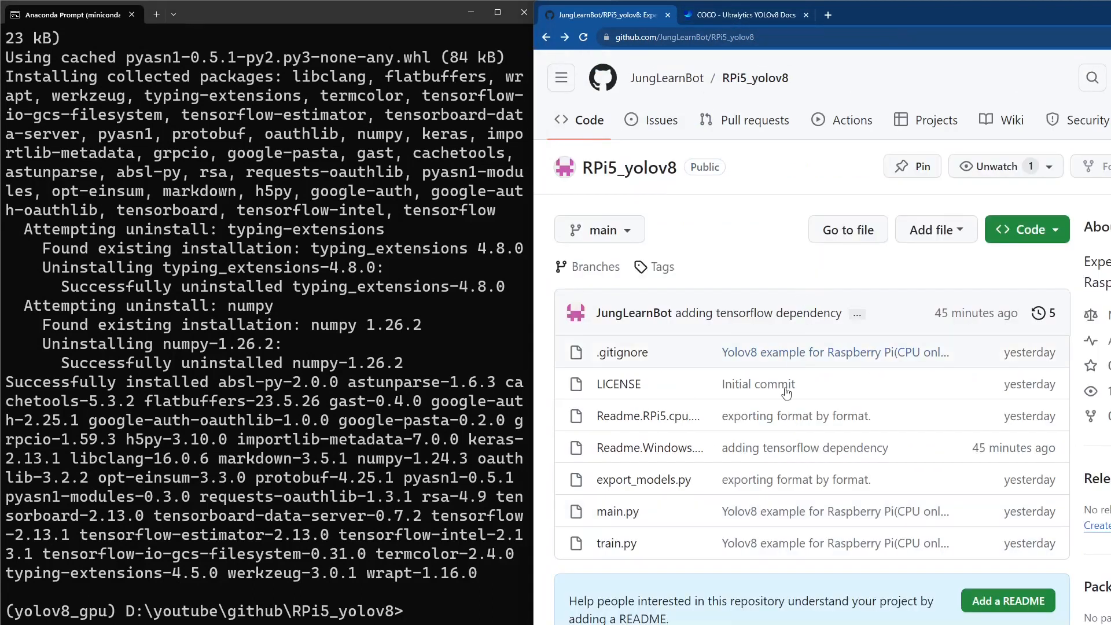
mouse_move(617, 543)
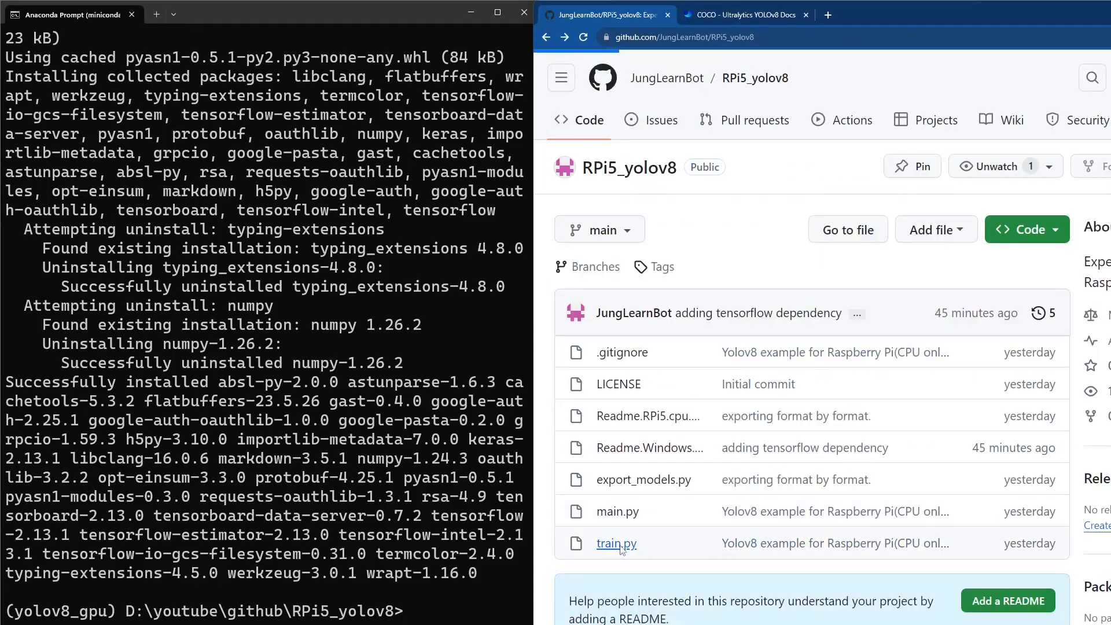
- Open train.py on GitHub and highlight default model yolov8n.yaml and batch size 128
click(616, 543)
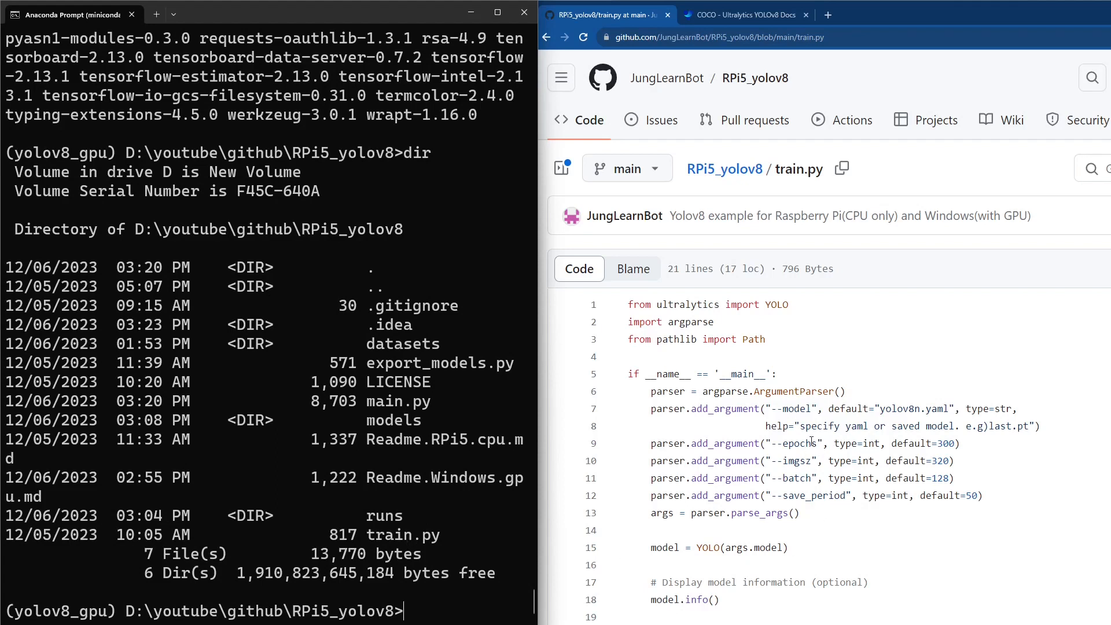
double_click(898, 407)
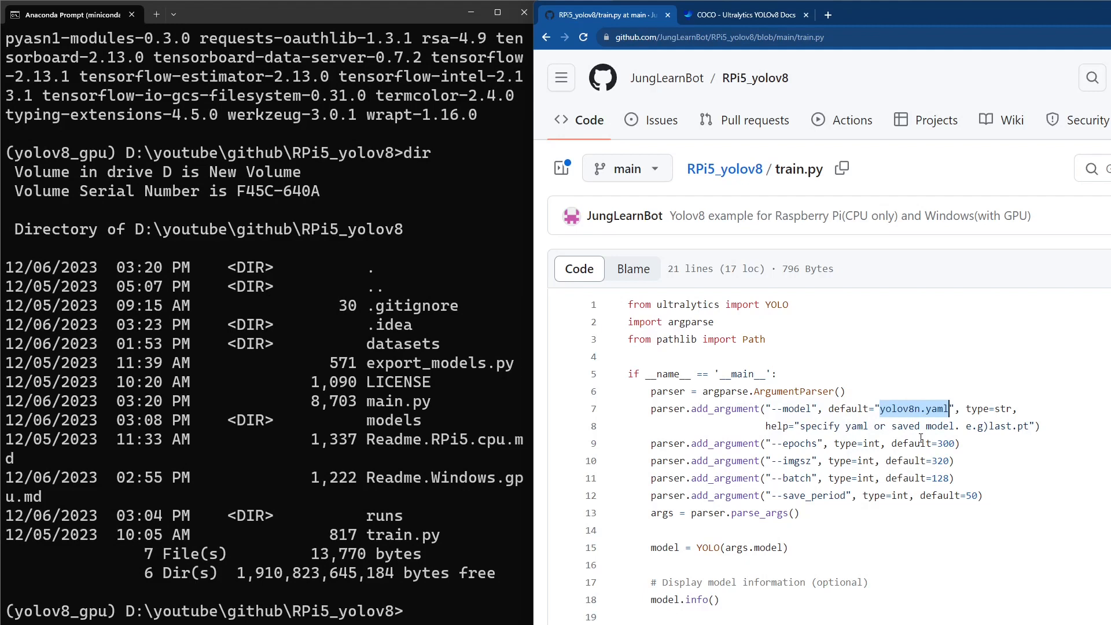
mouse_move(920, 438)
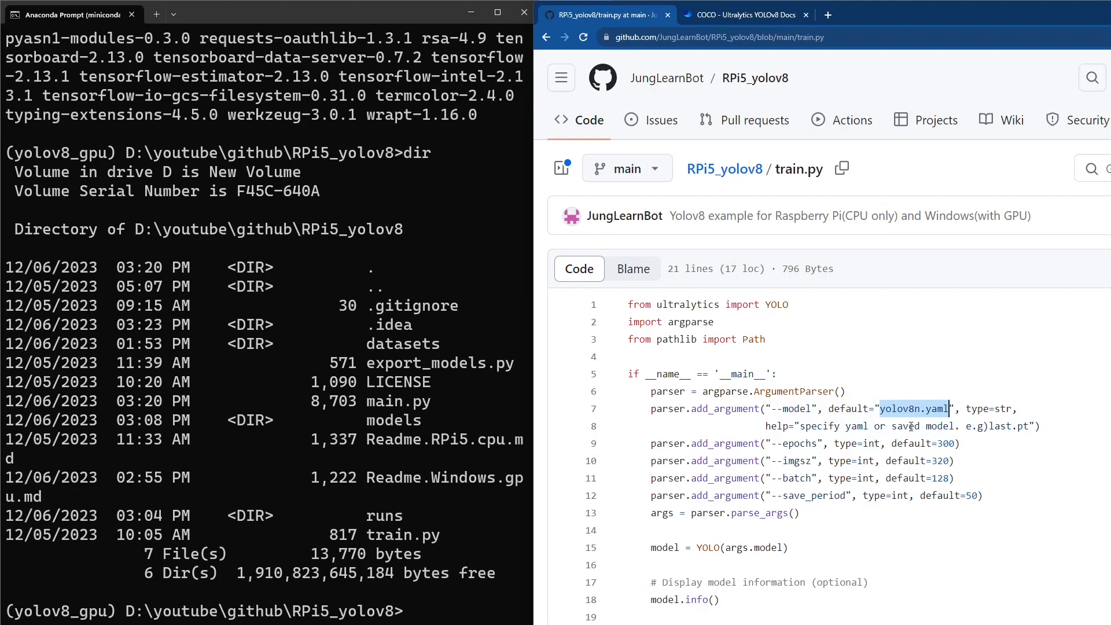
mouse_move(920, 438)
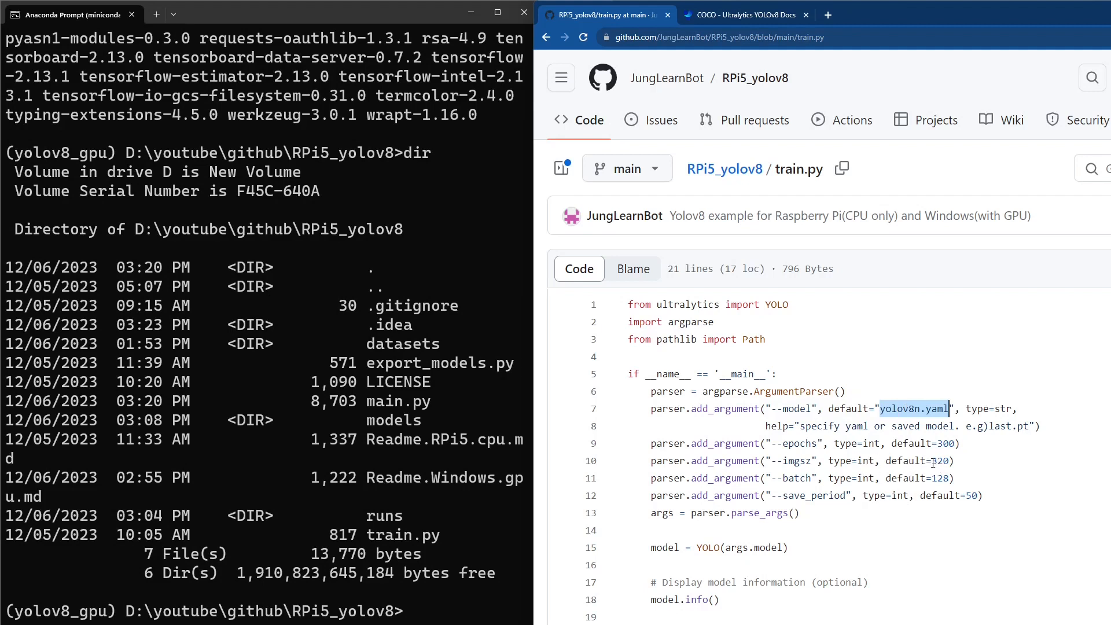
double_click(939, 460)
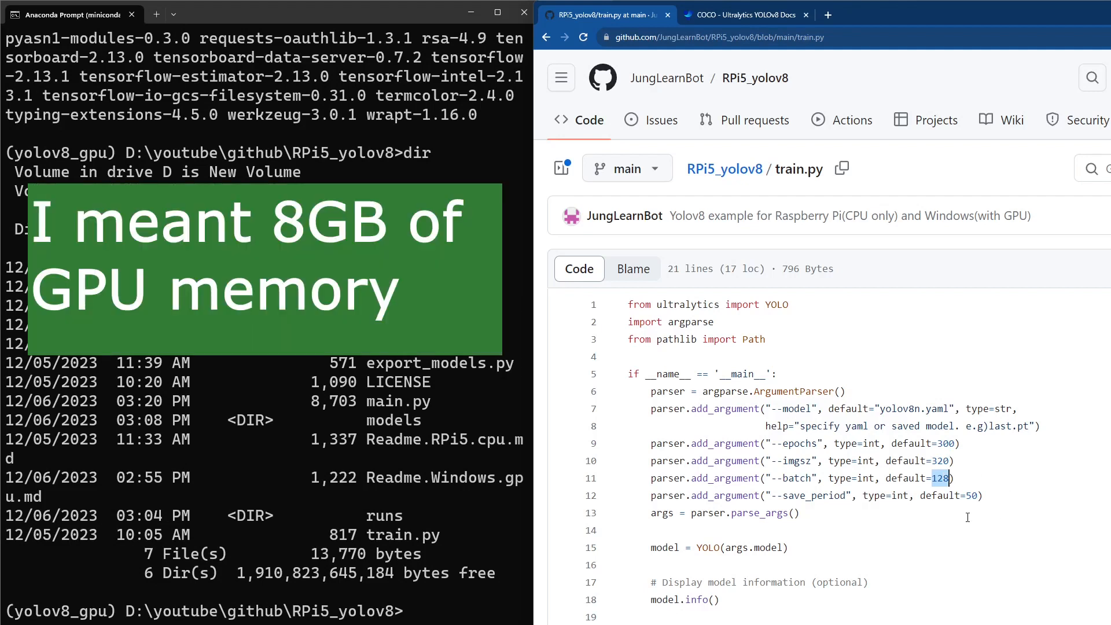
mouse_move(875, 382)
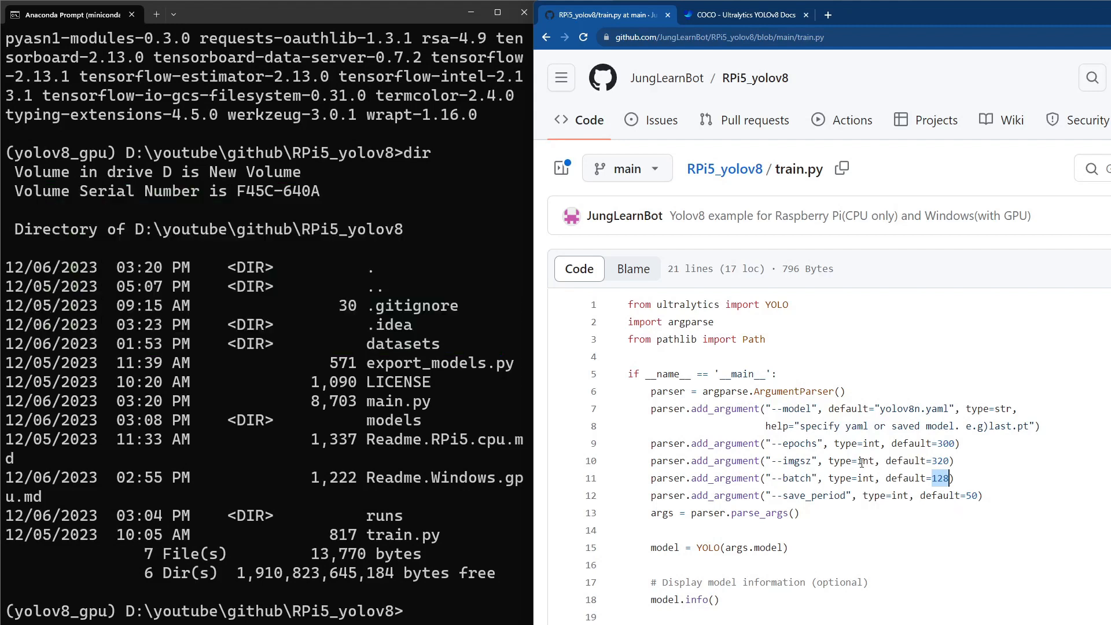
mouse_move(928, 489)
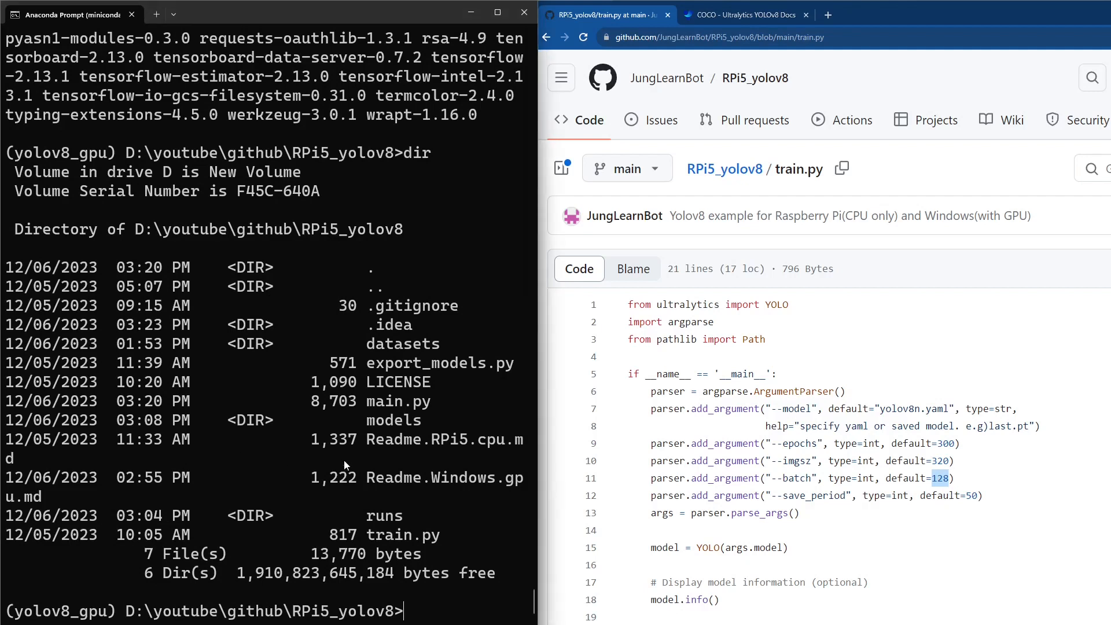
- Enter 'python train.py' at the prompt in the RPi5_yolov8 folder
text(p)
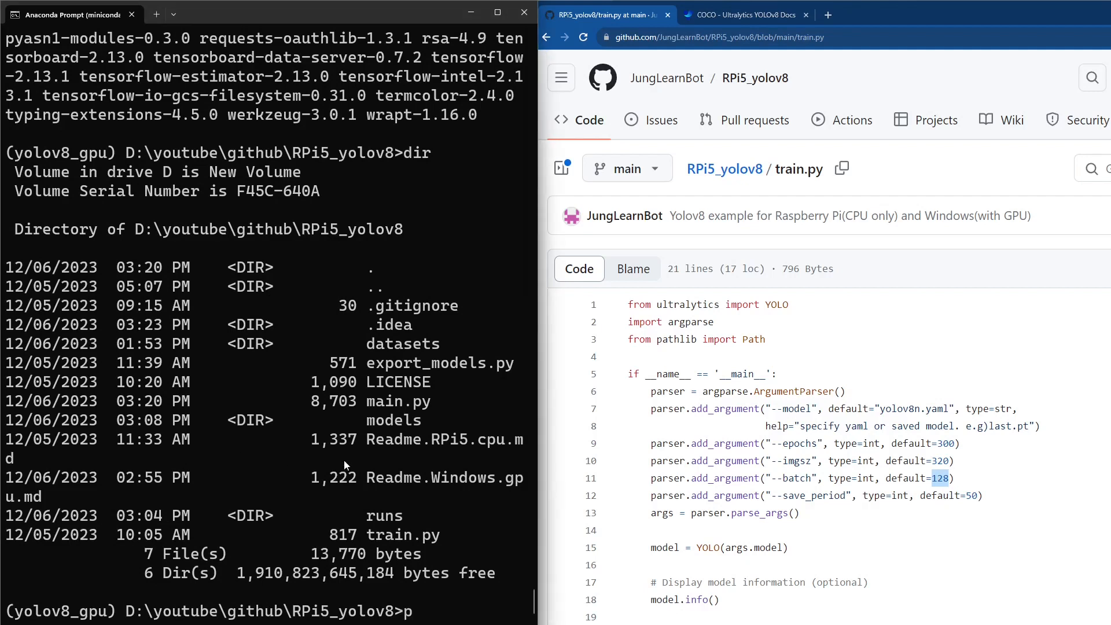
text(ython train.py)
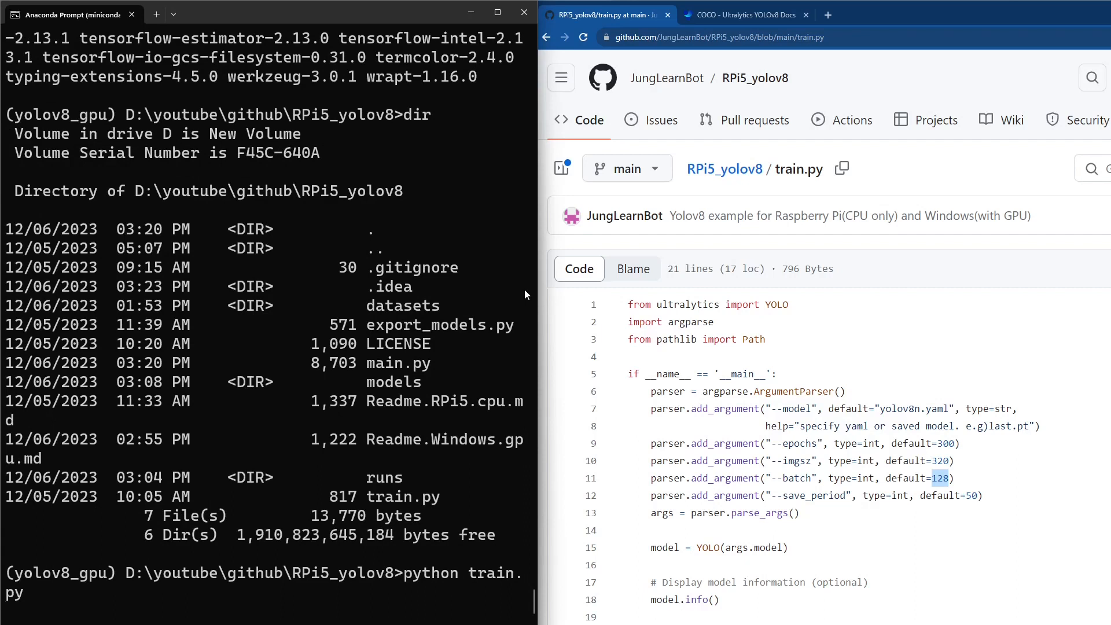
mouse_move(527, 293)
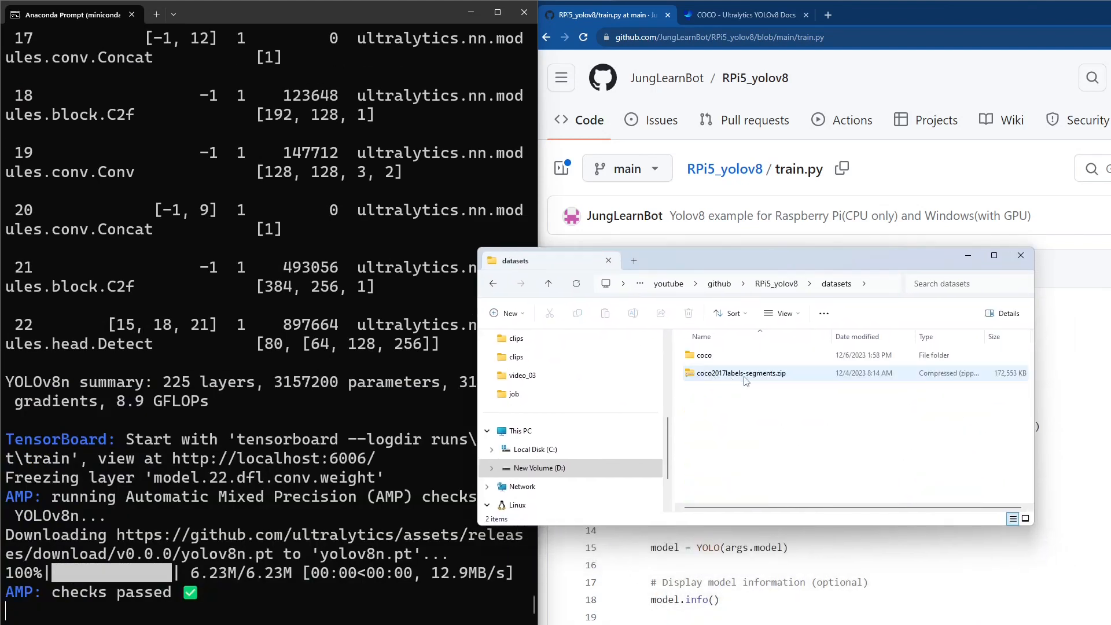
- Browse datasets\coco\images in File Explorer, then reopen the coco folder from datasets
double_click(704, 354)
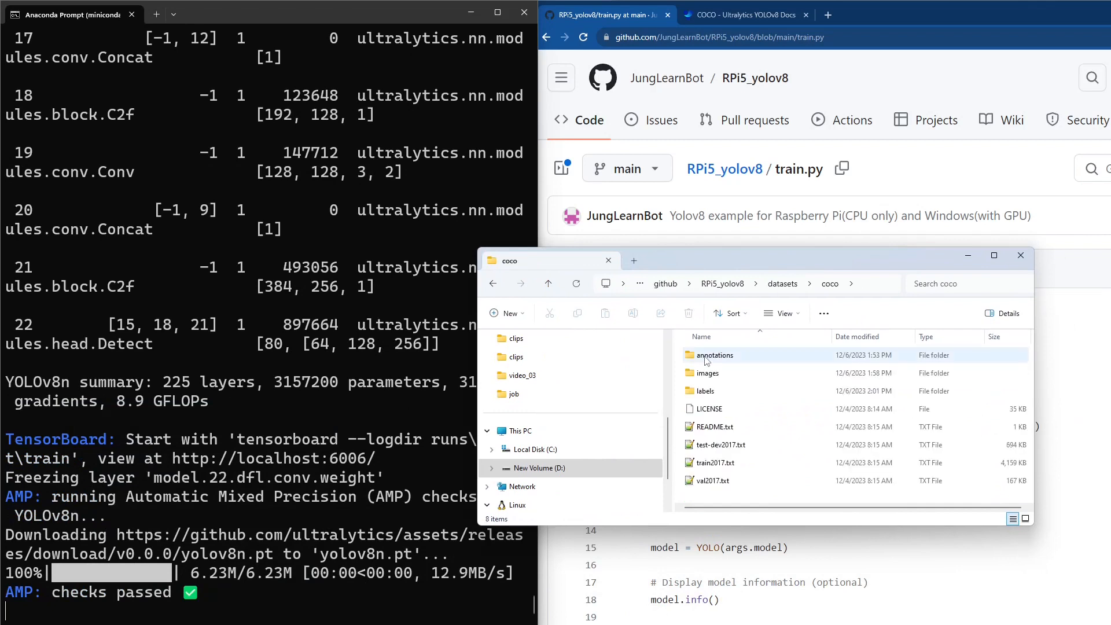
click(706, 372)
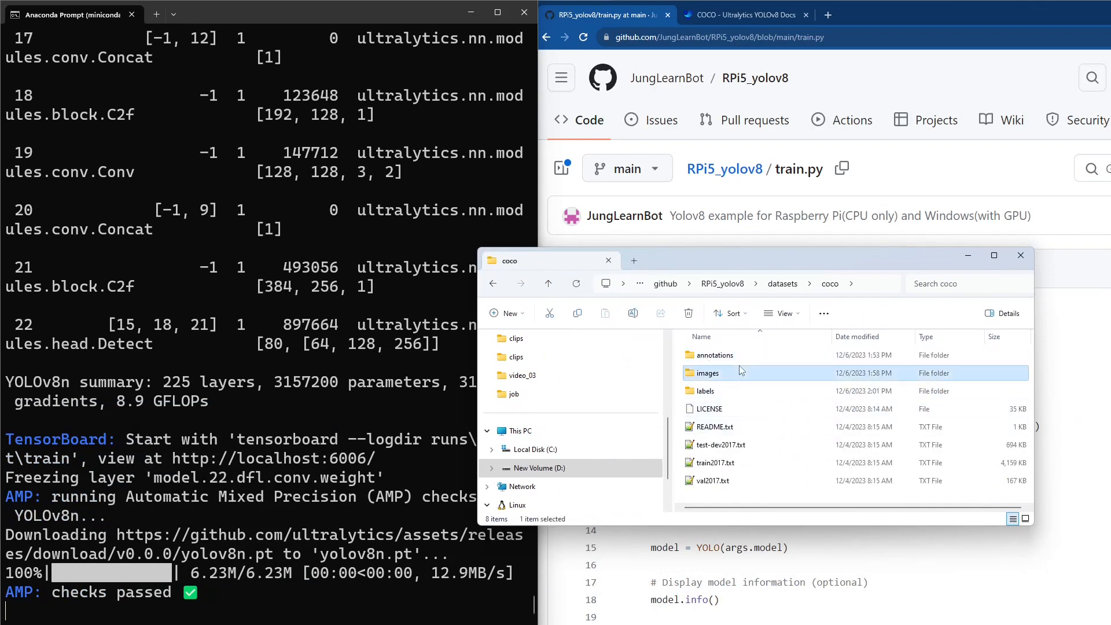
double_click(707, 372)
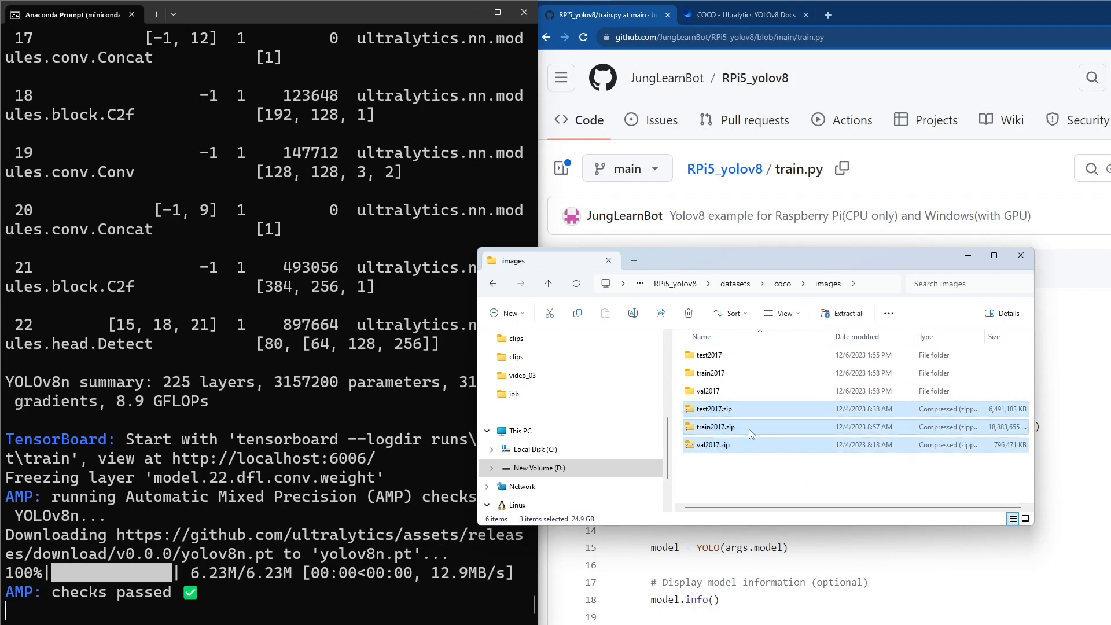
mouse_move(720, 433)
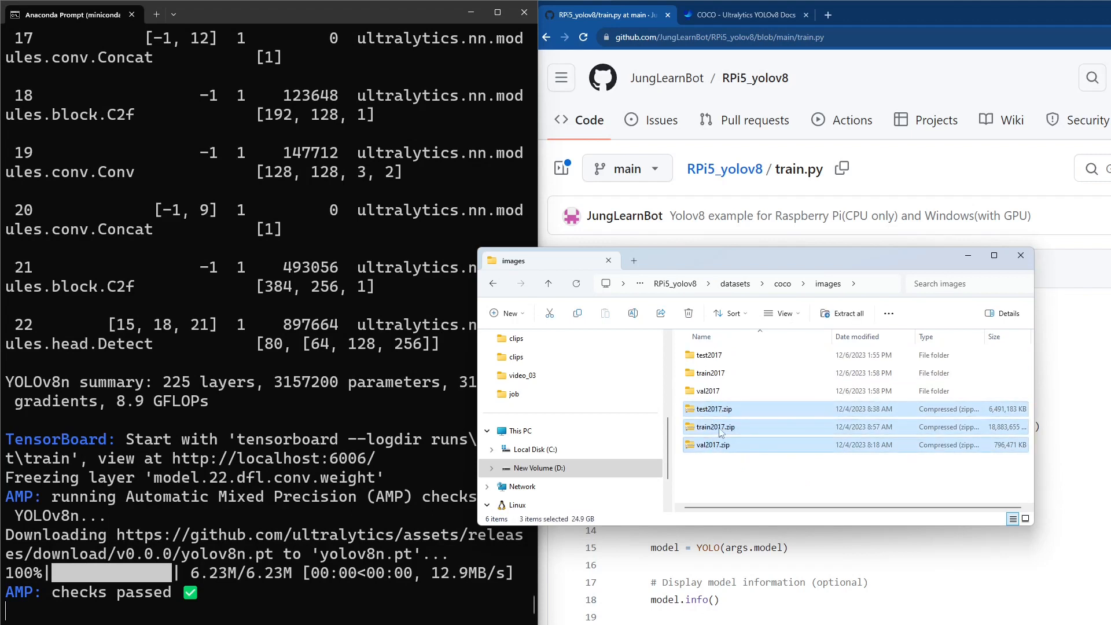
mouse_move(711, 444)
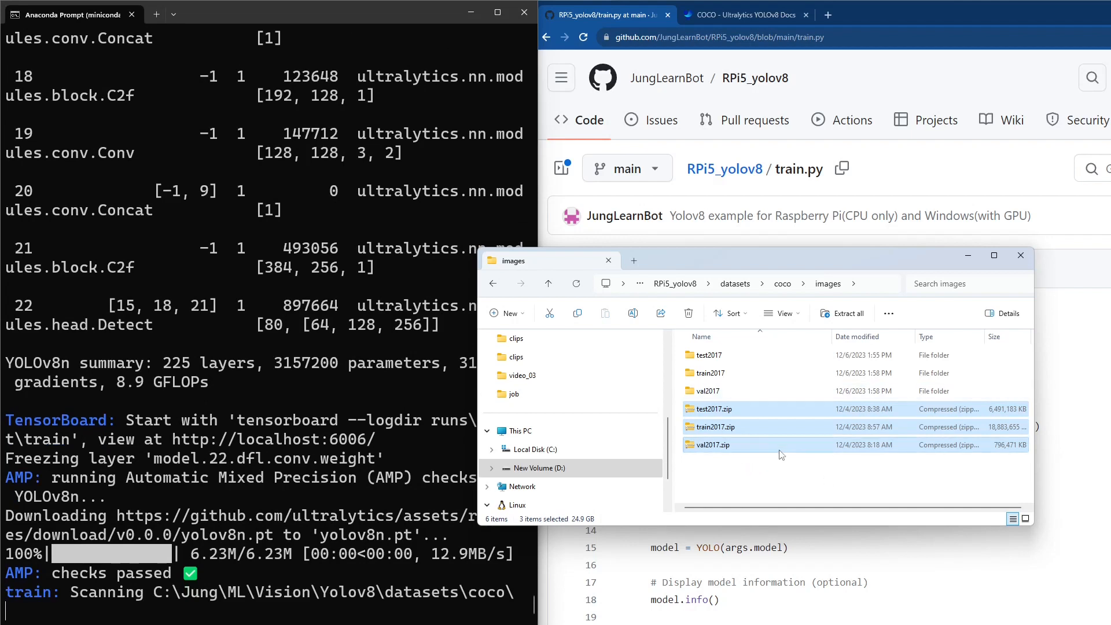
mouse_move(726, 442)
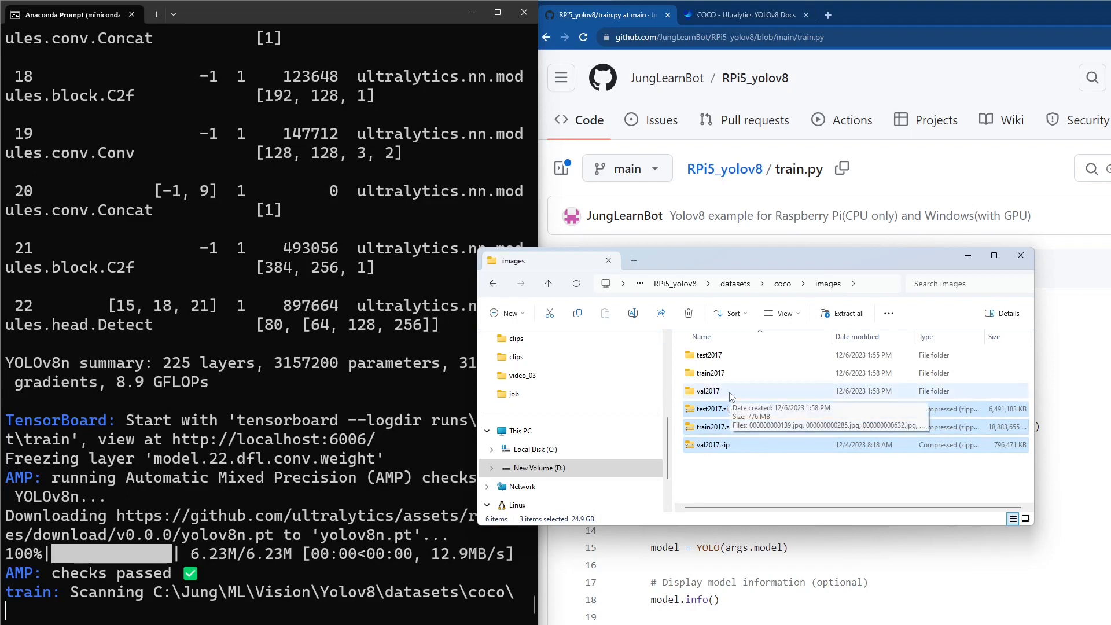
mouse_move(697, 291)
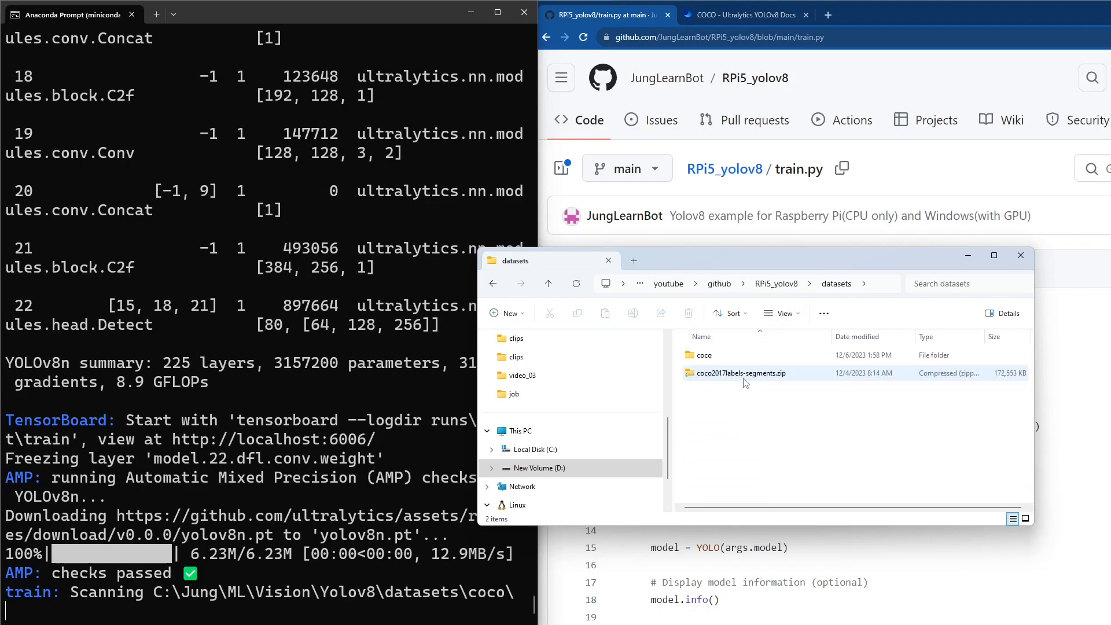
click(704, 354)
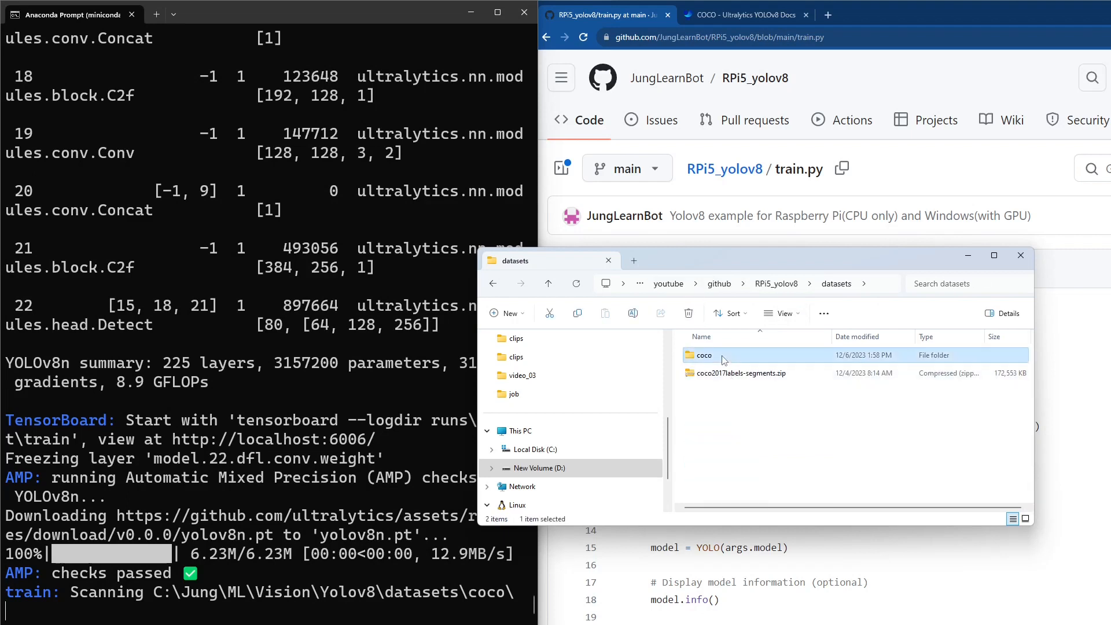
mouse_move(718, 360)
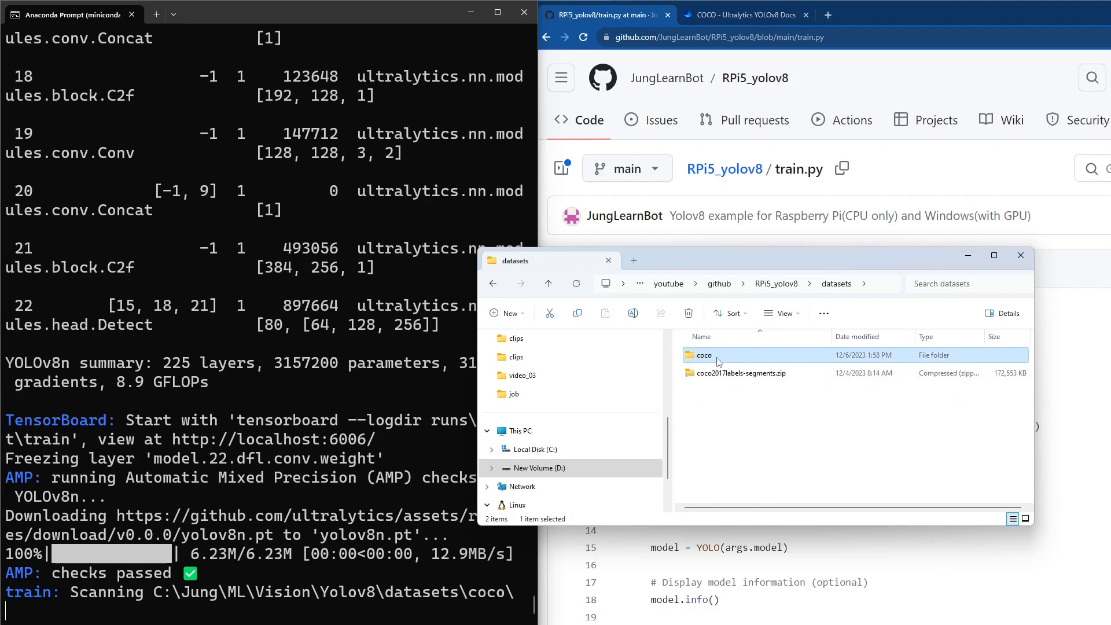
double_click(704, 354)
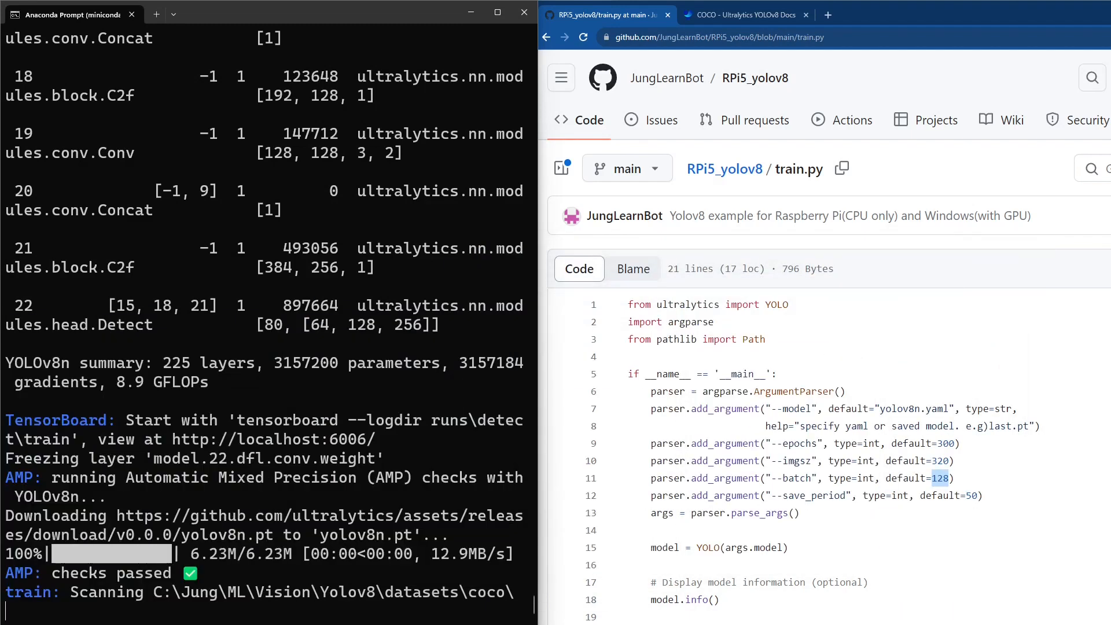
- Scroll train.py to the model.train call and highlight its coco.yaml data argument
scroll(down, 3)
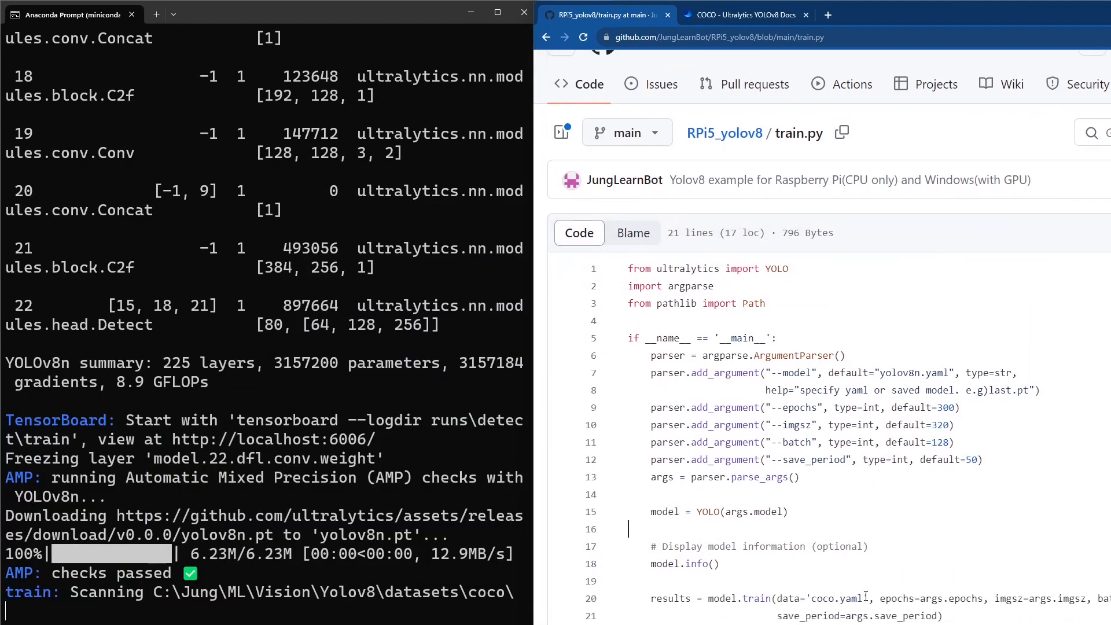
double_click(833, 598)
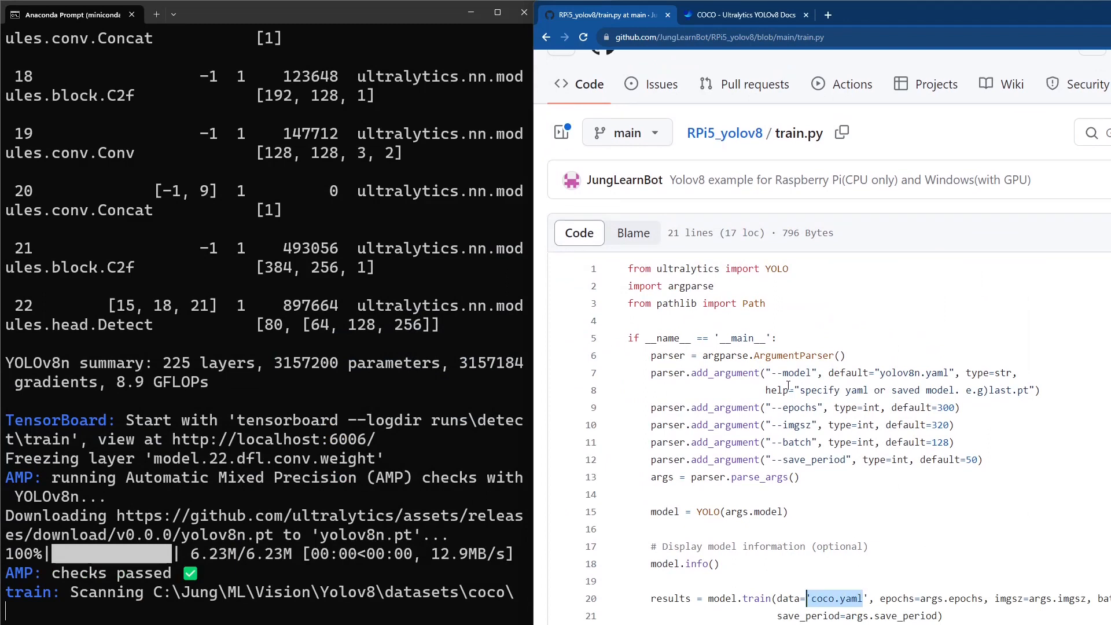
mouse_move(812, 389)
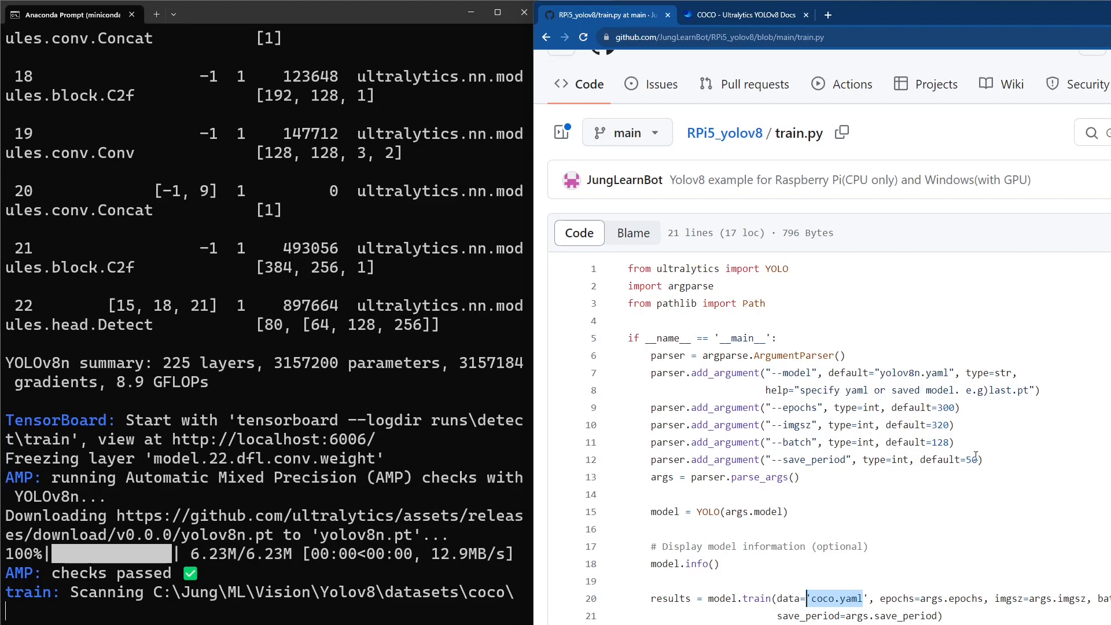
mouse_move(908, 442)
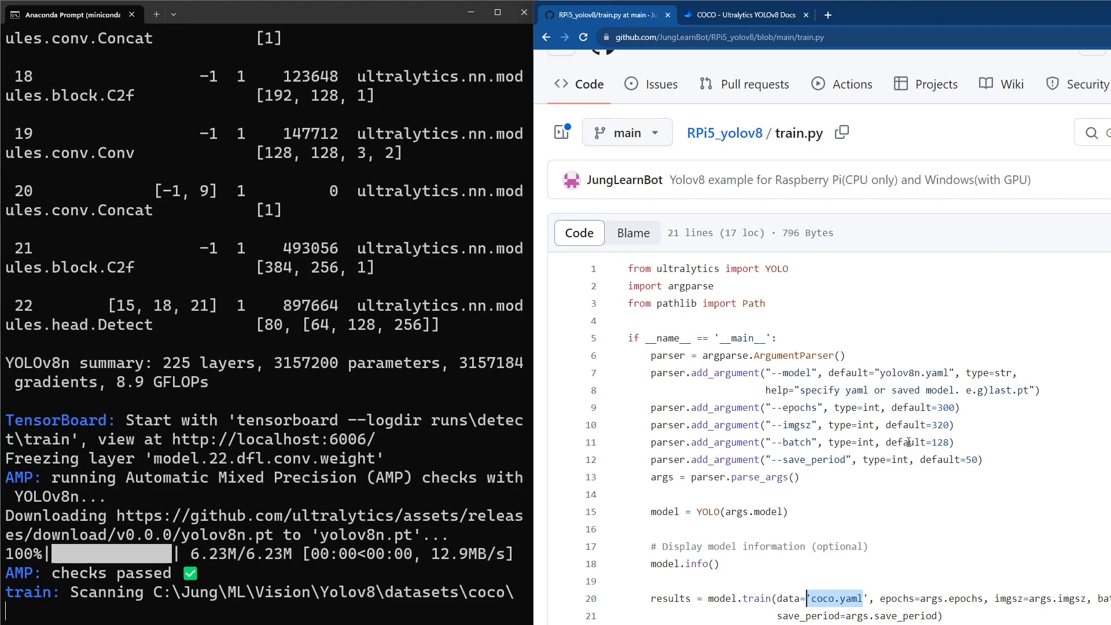
mouse_move(648, 222)
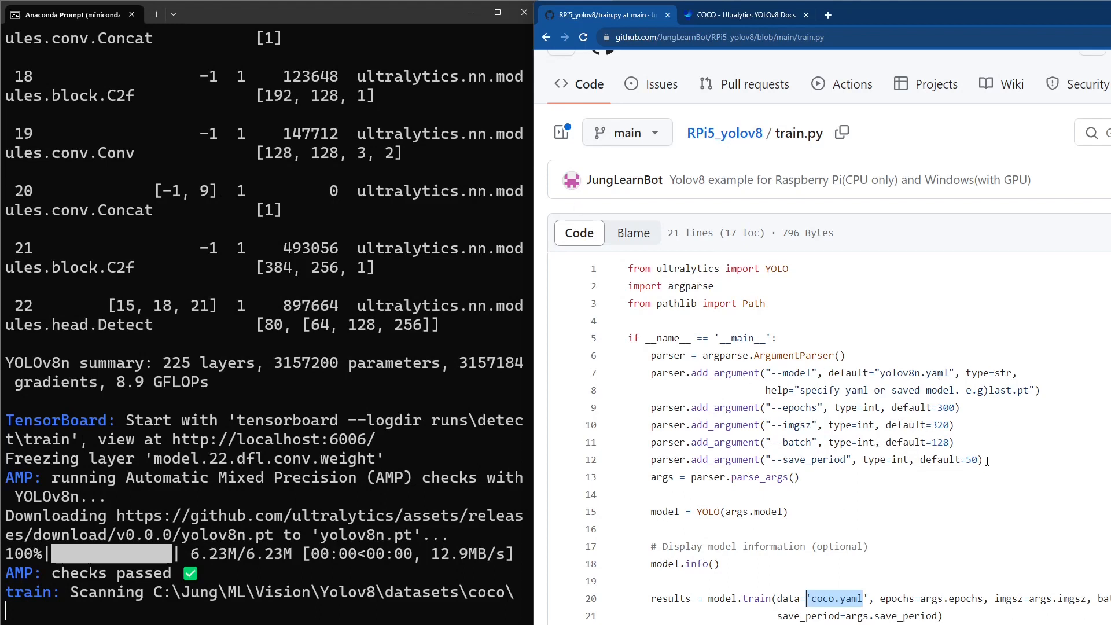
mouse_move(822, 469)
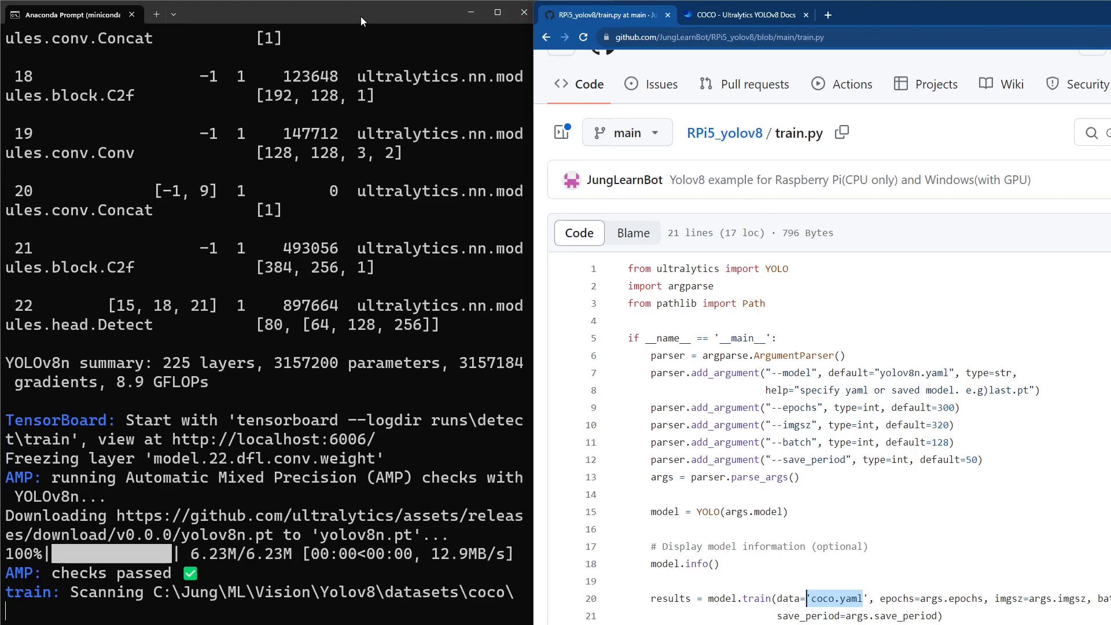
mouse_move(376, 354)
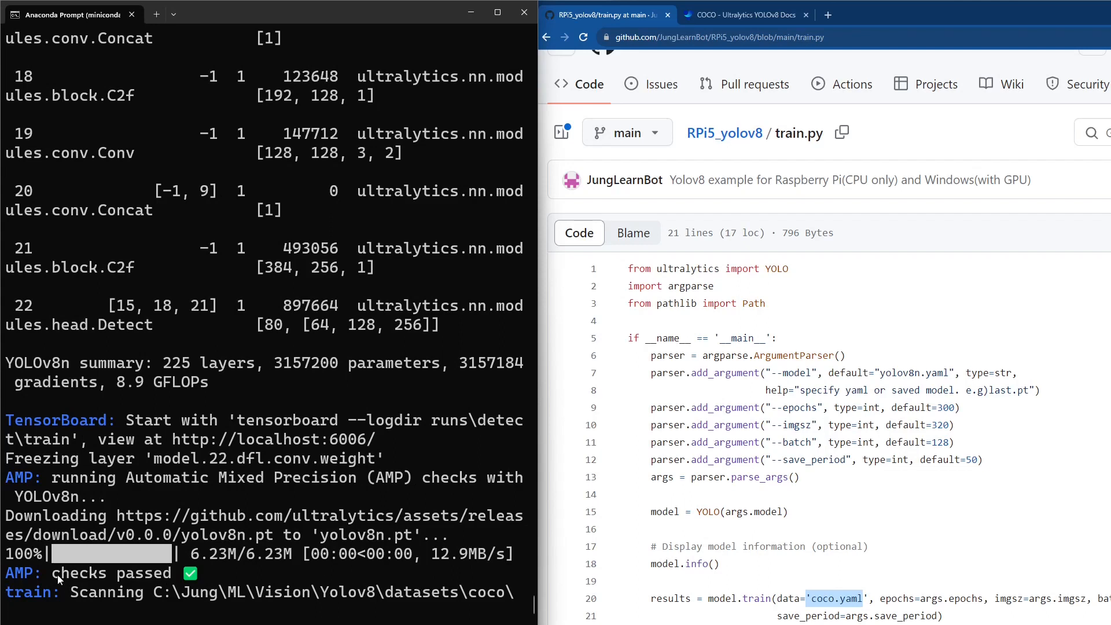
mouse_move(474, 592)
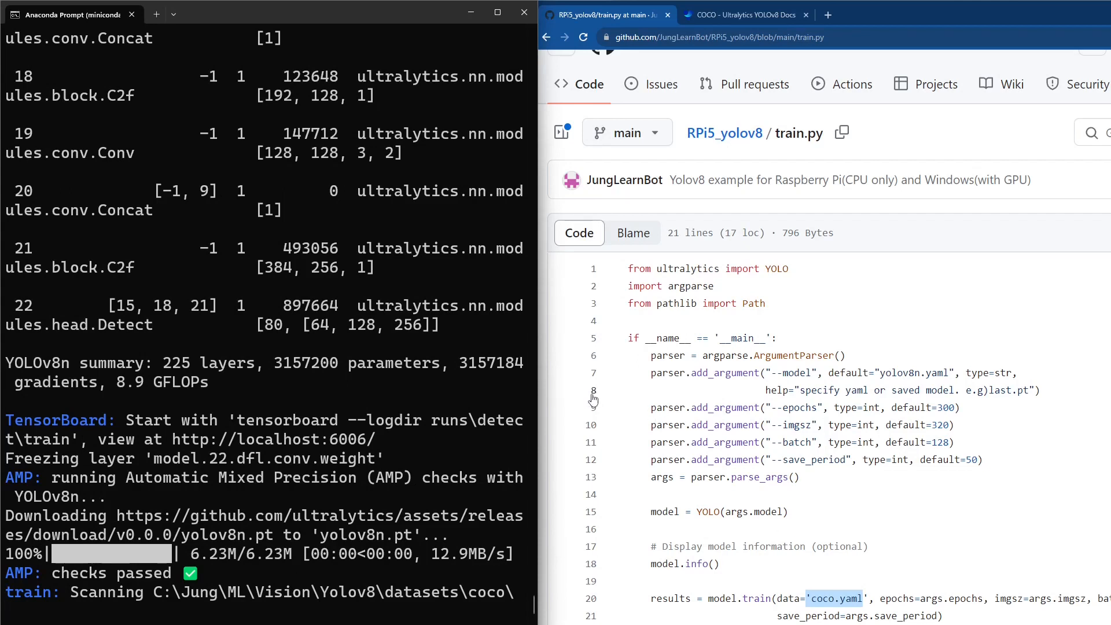
mouse_move(653, 420)
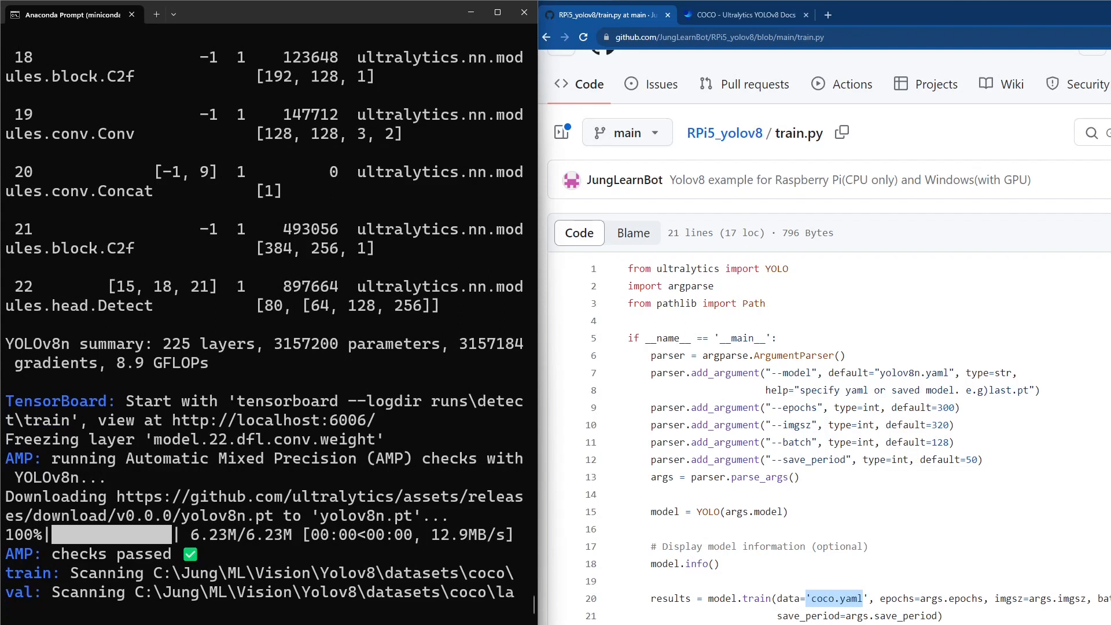
mouse_move(590, 505)
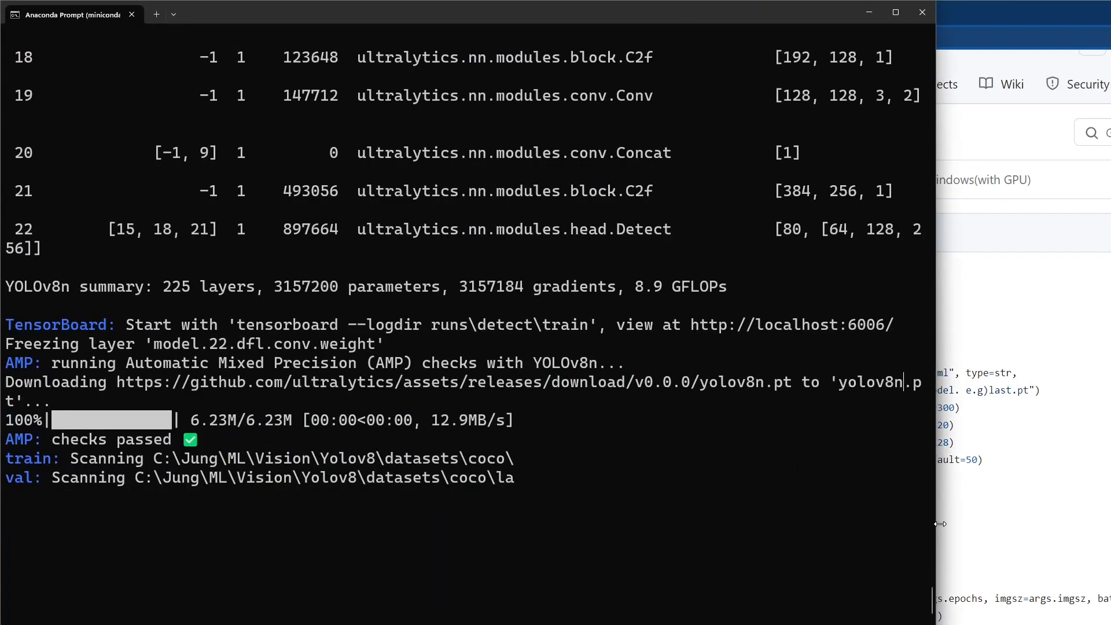
mouse_move(897, 527)
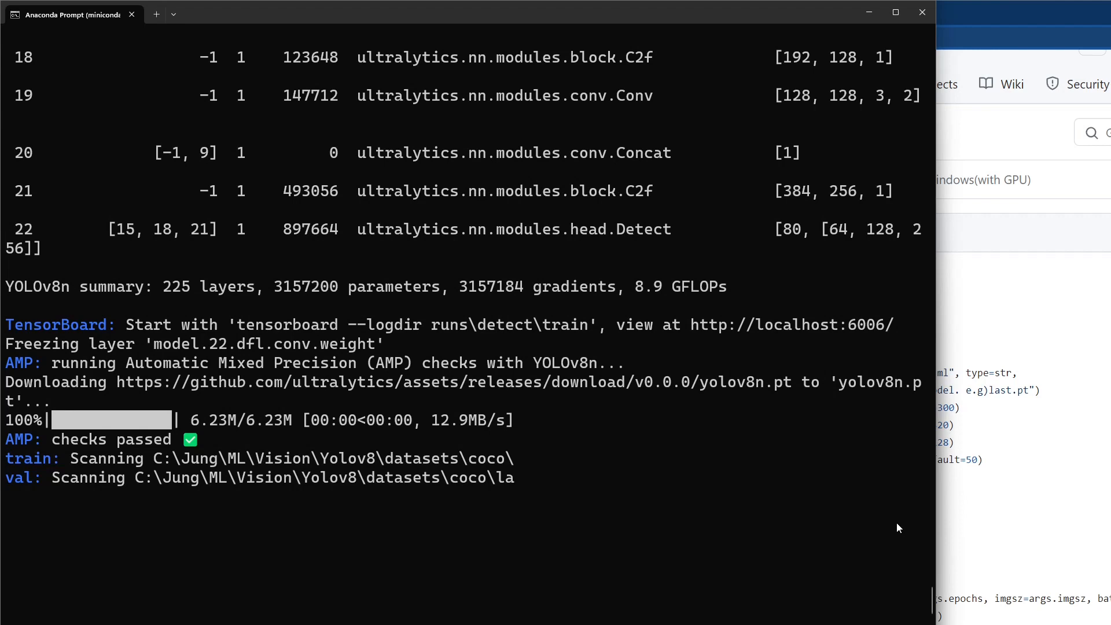
mouse_move(516, 492)
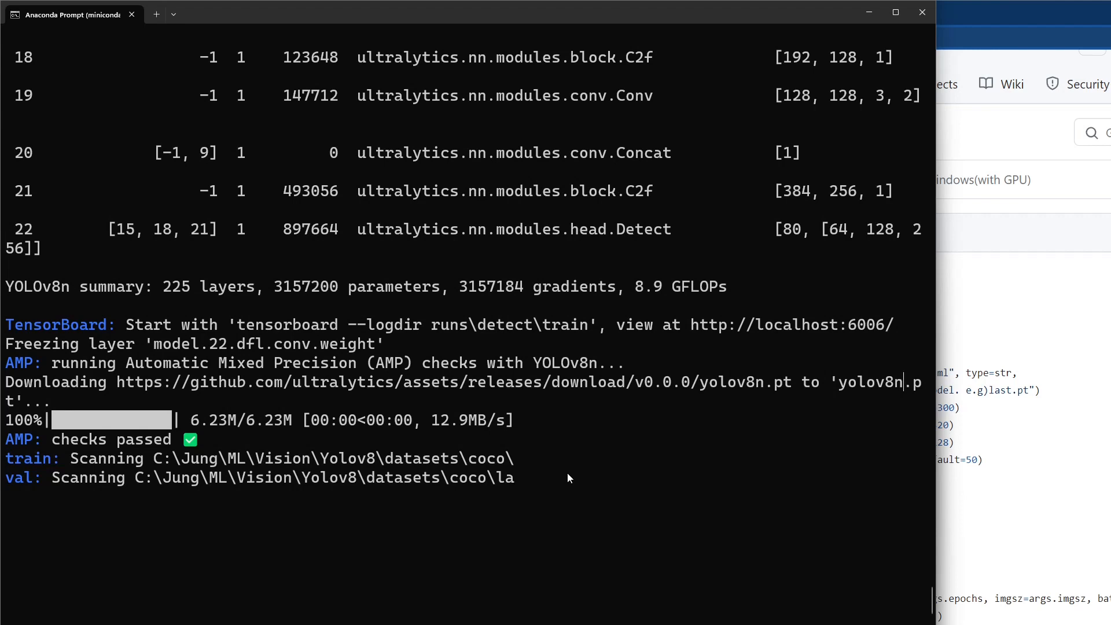
mouse_move(595, 473)
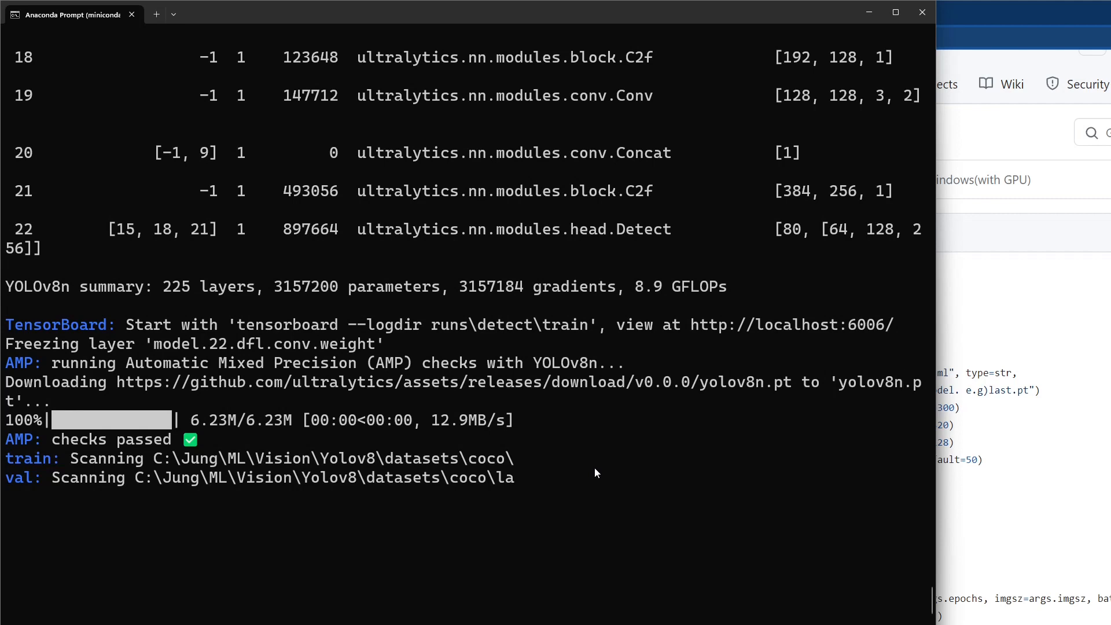
mouse_move(709, 478)
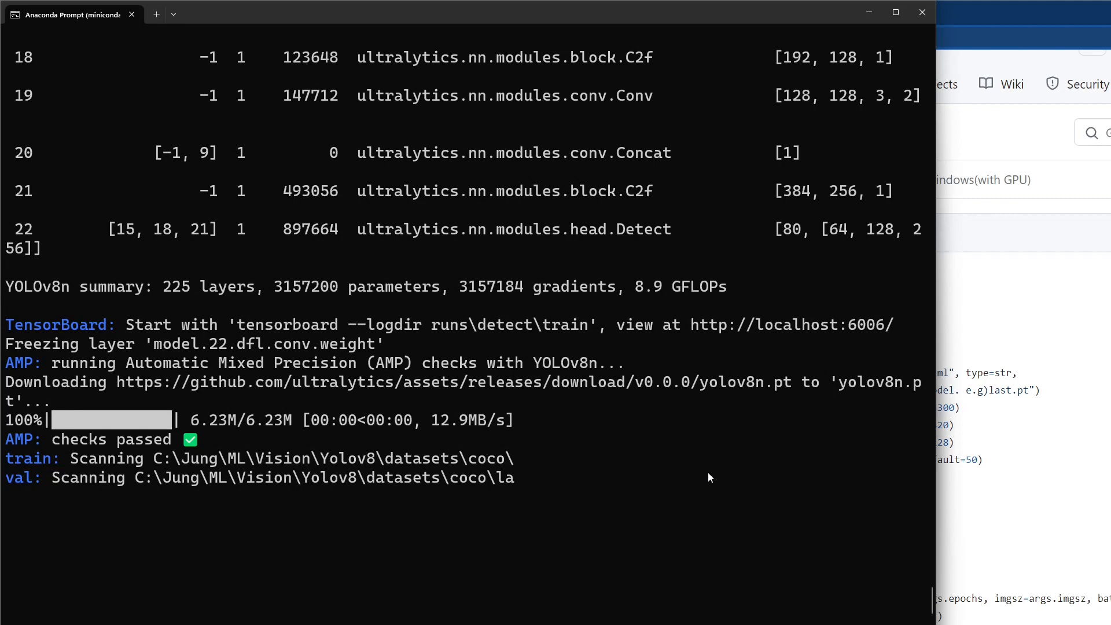
mouse_move(723, 449)
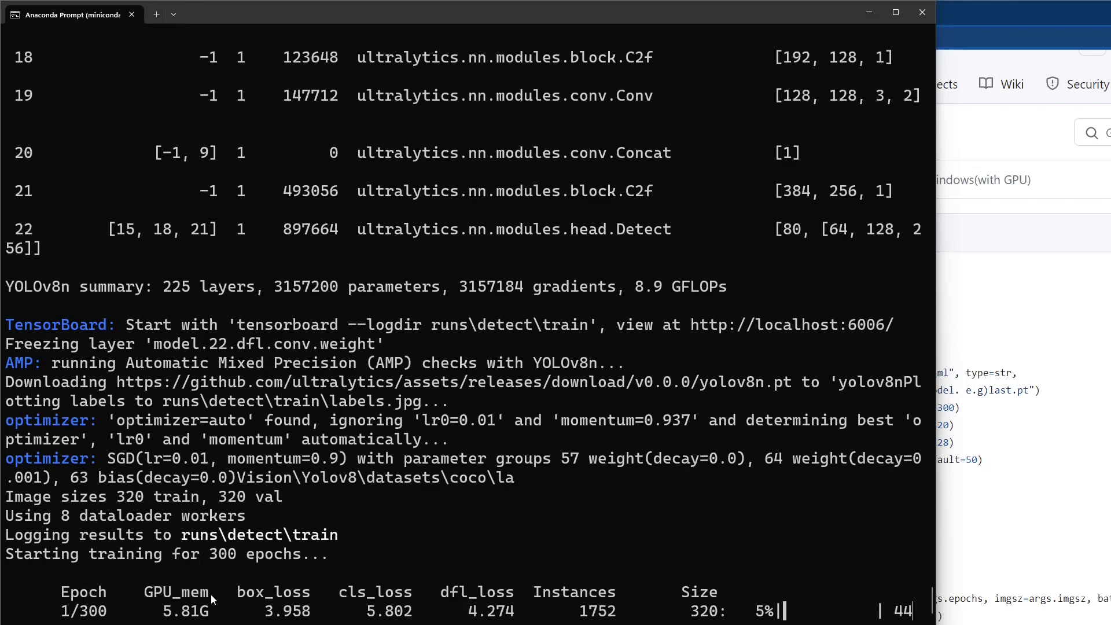
mouse_move(386, 546)
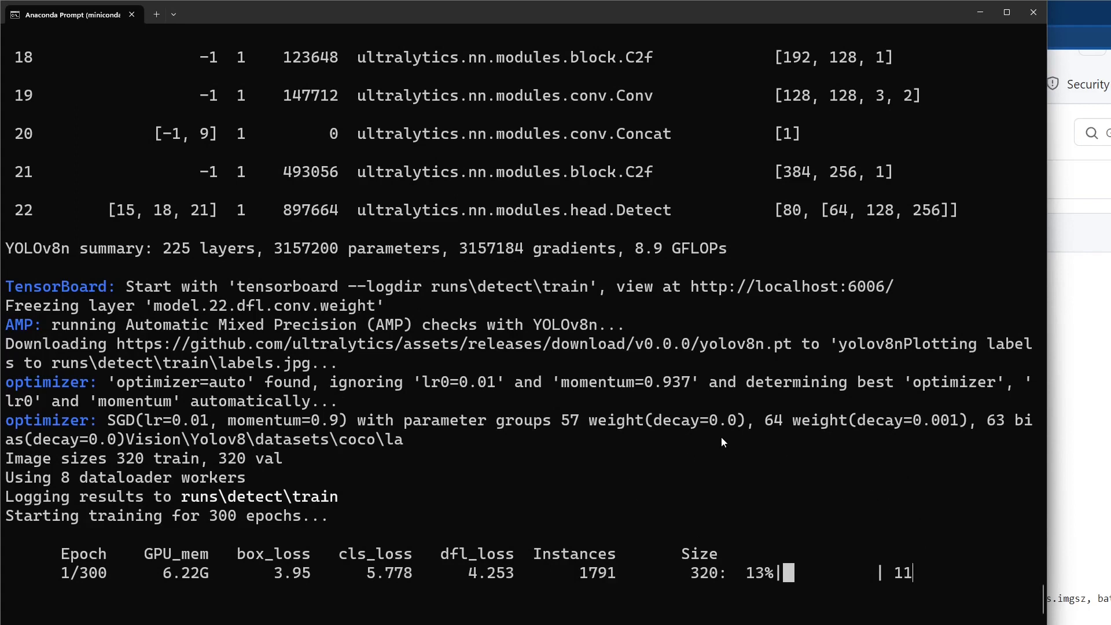
mouse_move(578, 443)
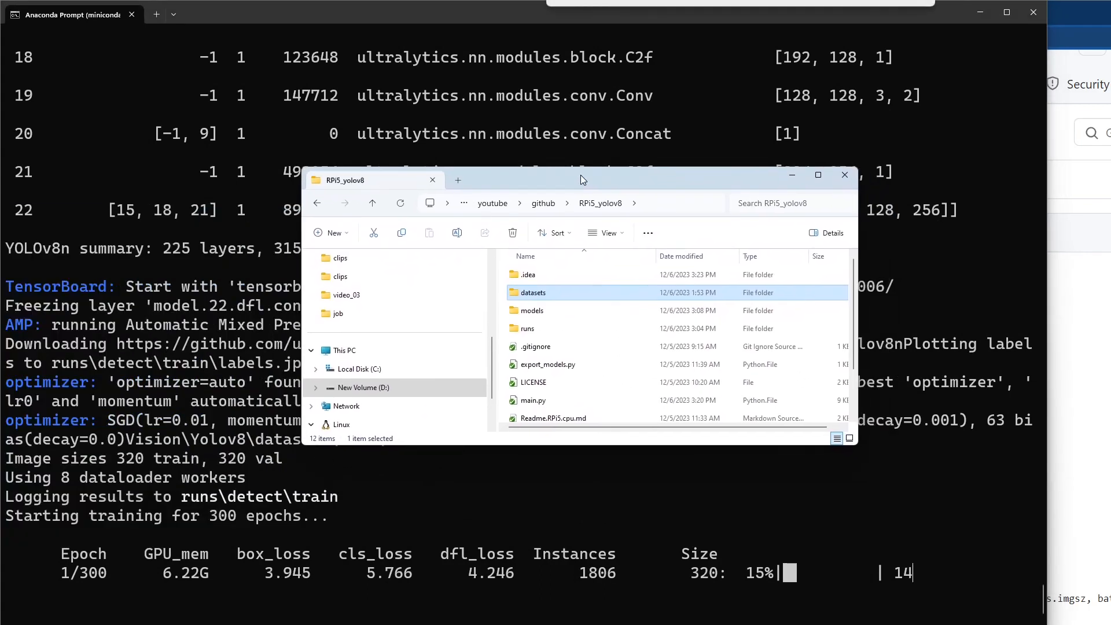
mouse_move(534, 336)
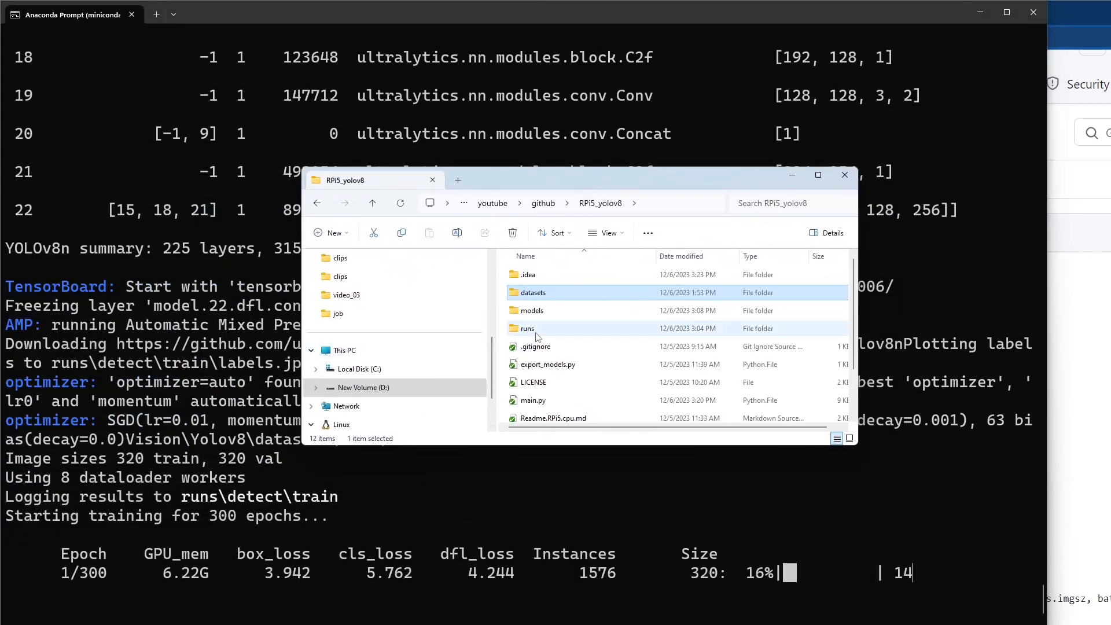
- Navigate into the runs\detect\train output folder
double_click(528, 328)
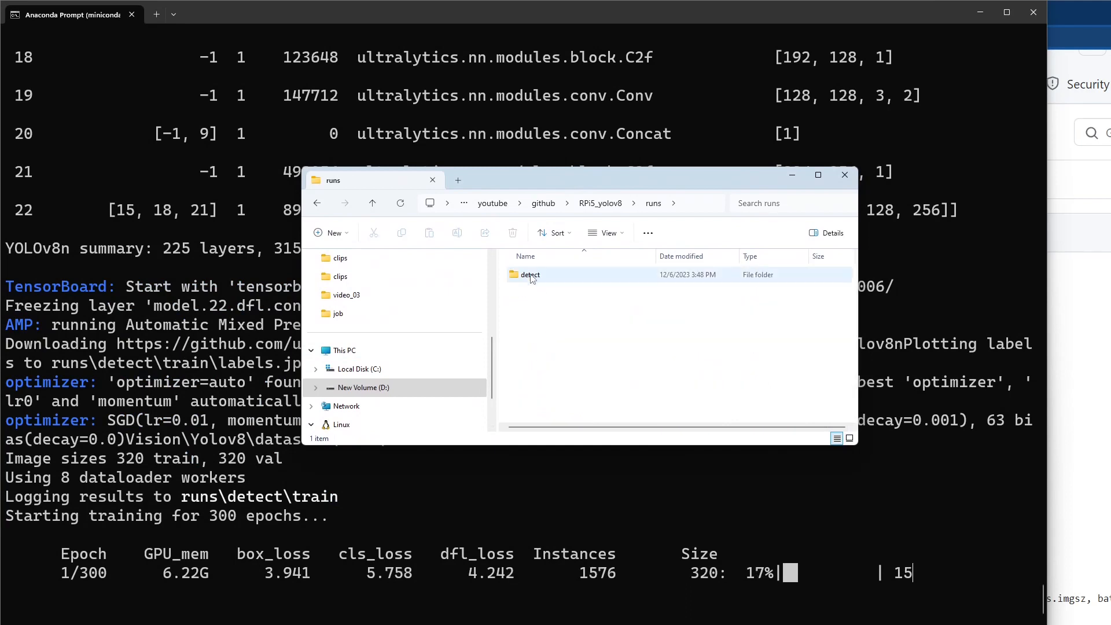
double_click(530, 275)
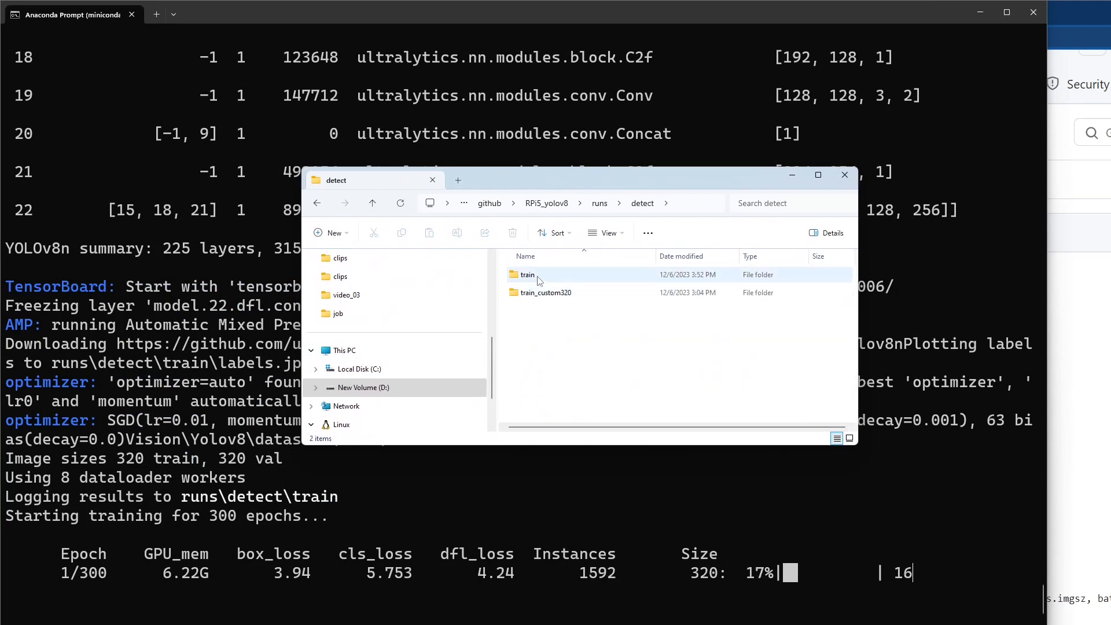
mouse_move(527, 275)
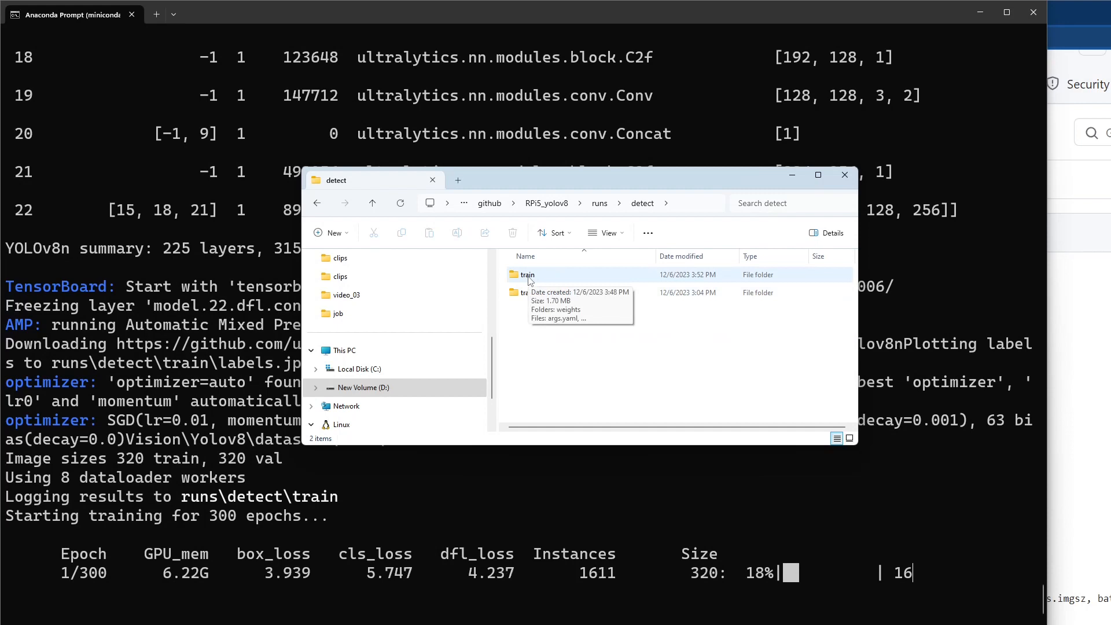
double_click(527, 274)
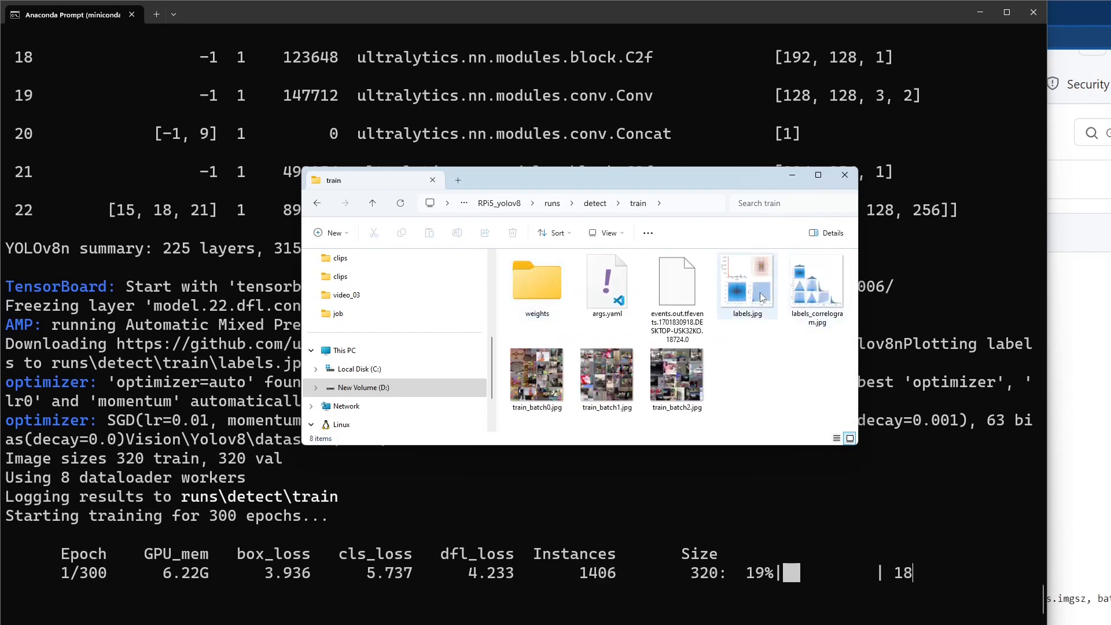
- View labels.jpg and labels_correlogram.jpg in Photos, then open the empty weights folder
click(746, 283)
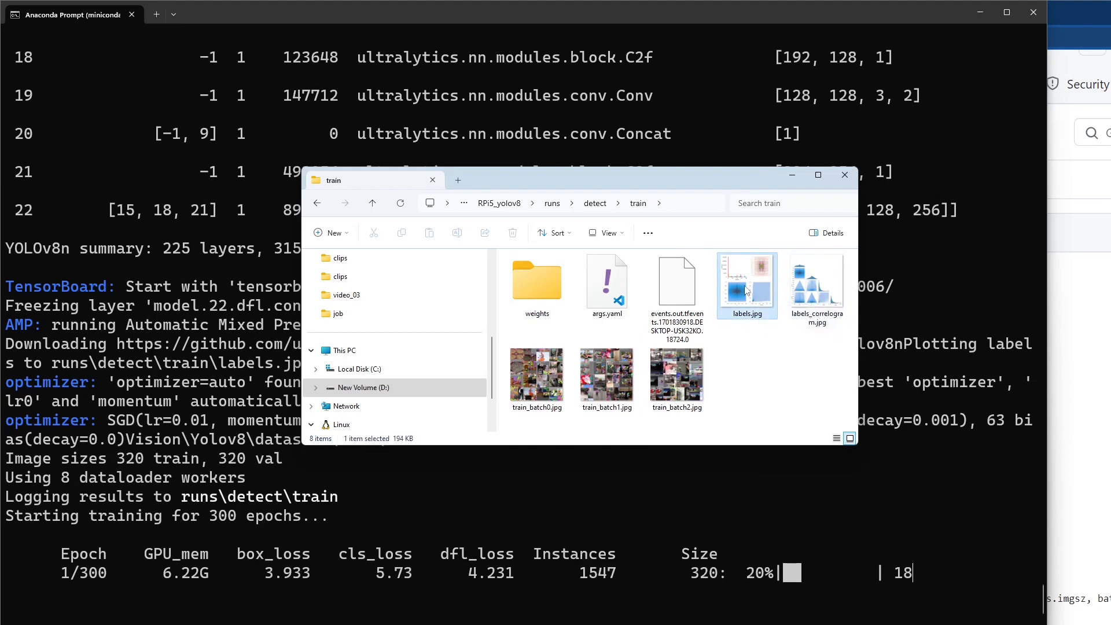
double_click(745, 282)
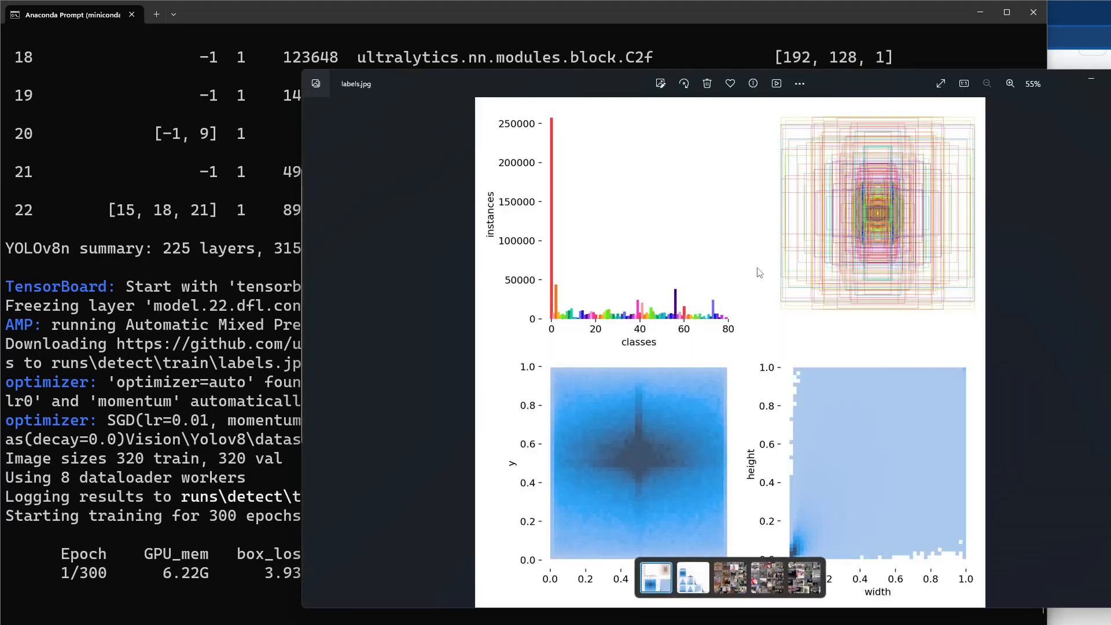
click(691, 576)
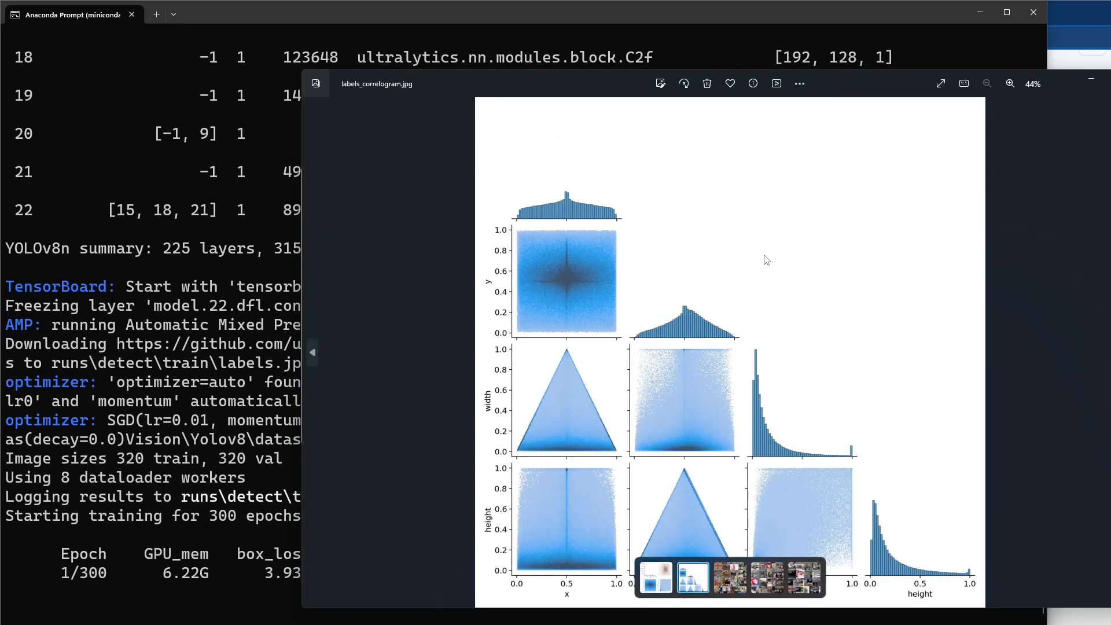
click(729, 576)
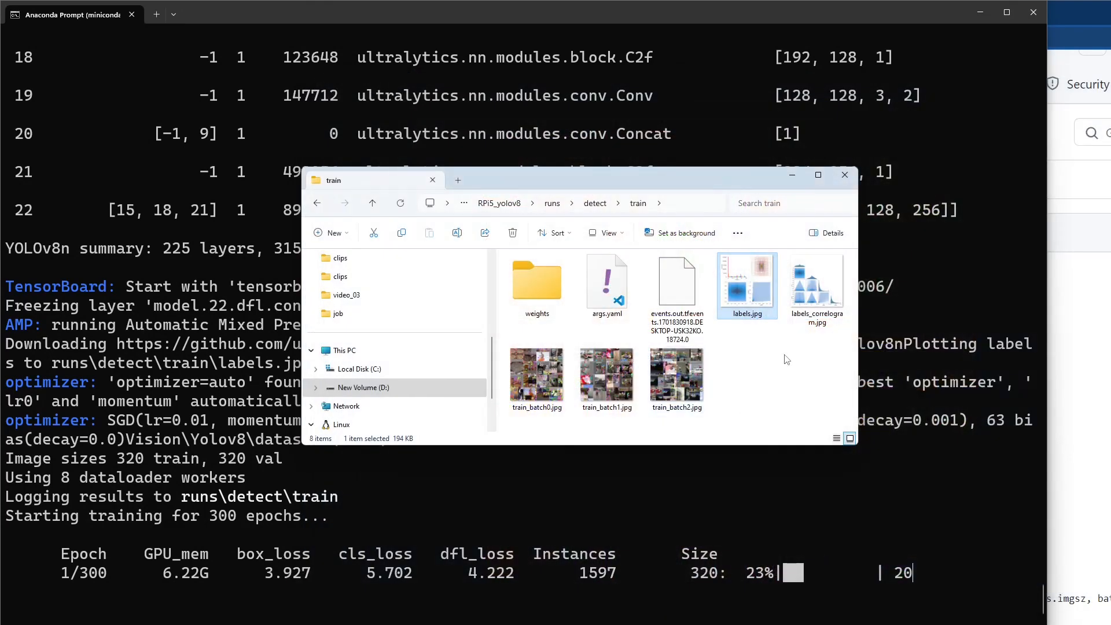
double_click(536, 280)
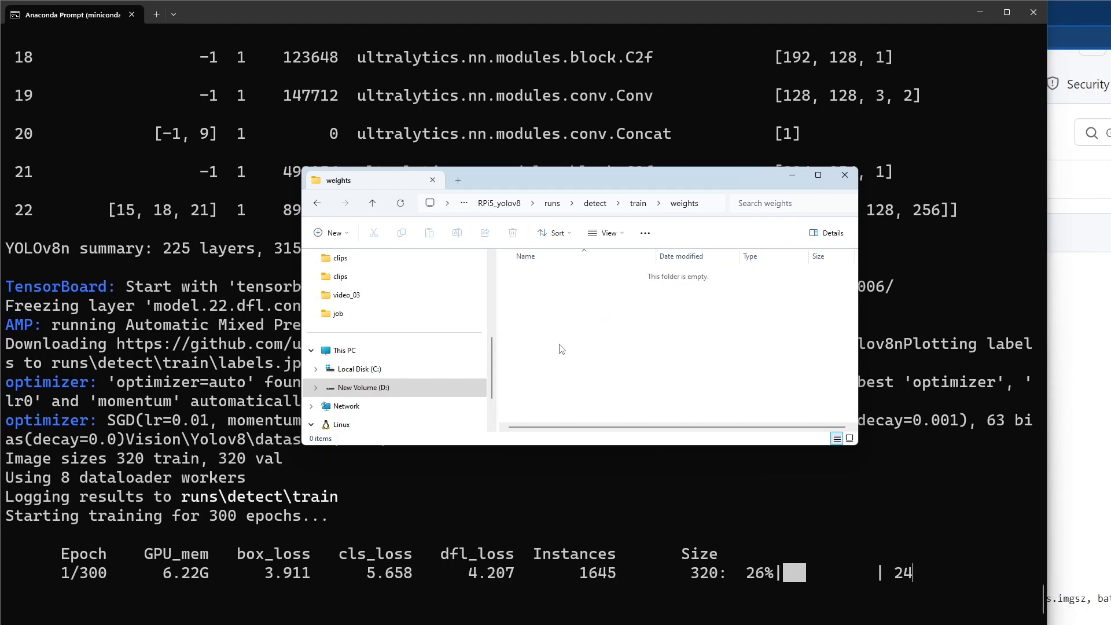
mouse_move(552, 344)
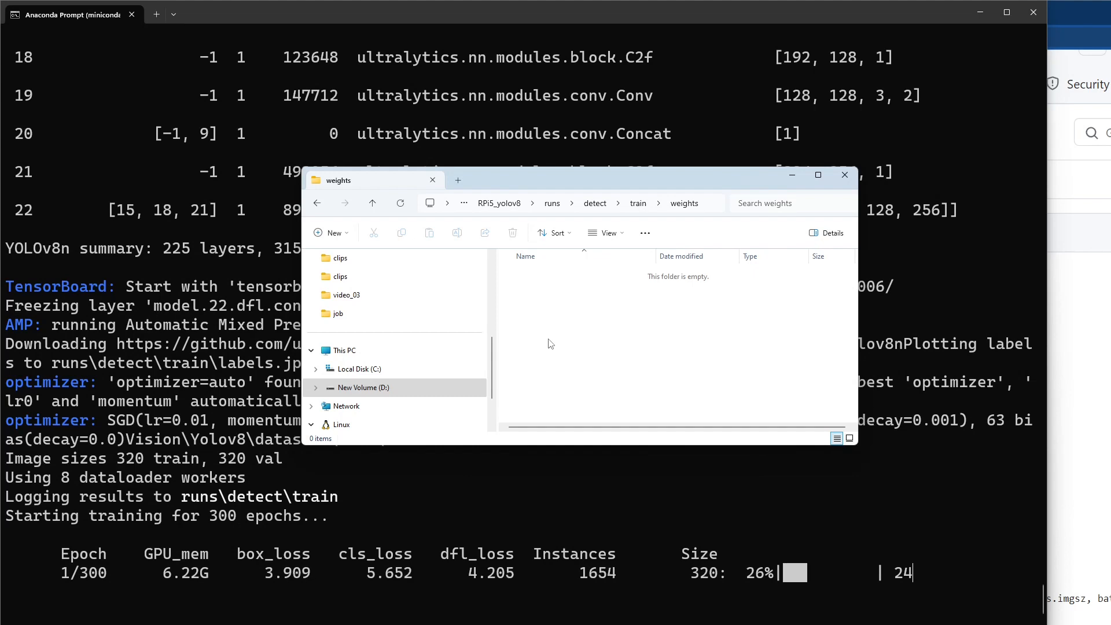
mouse_move(611, 361)
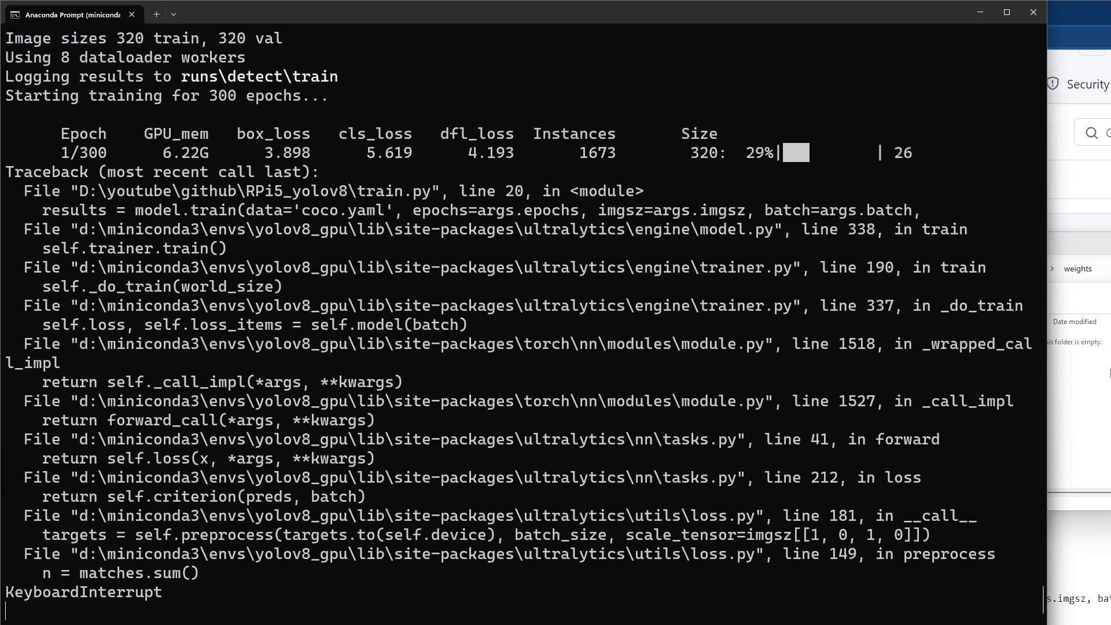
- Select the earlier train_custom320 run in runs\detect, then return to the interrupted prompt
click(1077, 268)
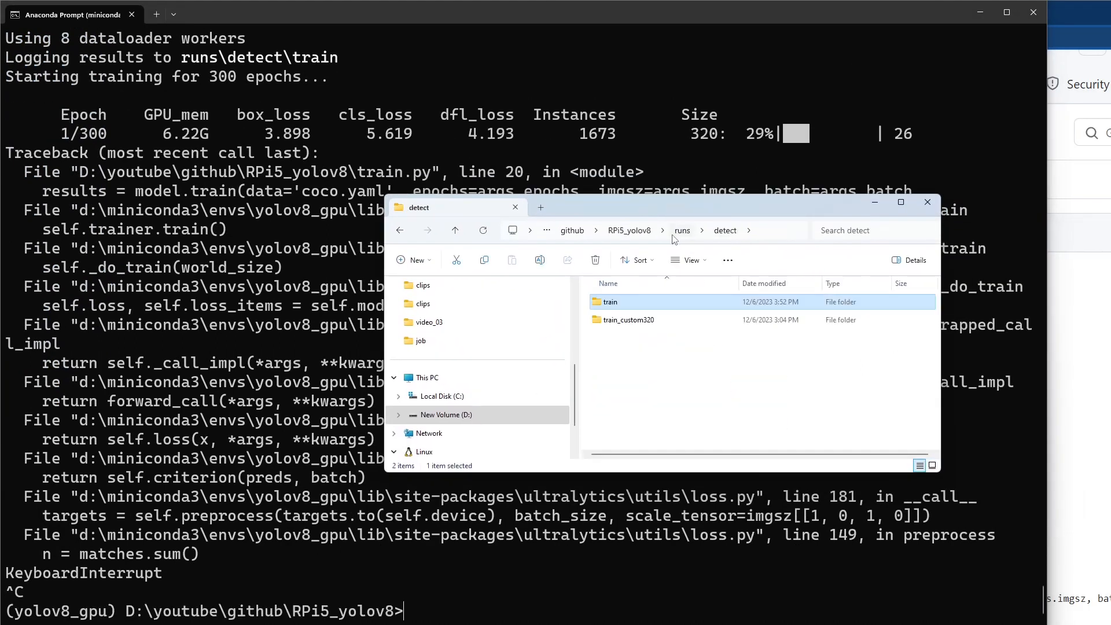
click(628, 319)
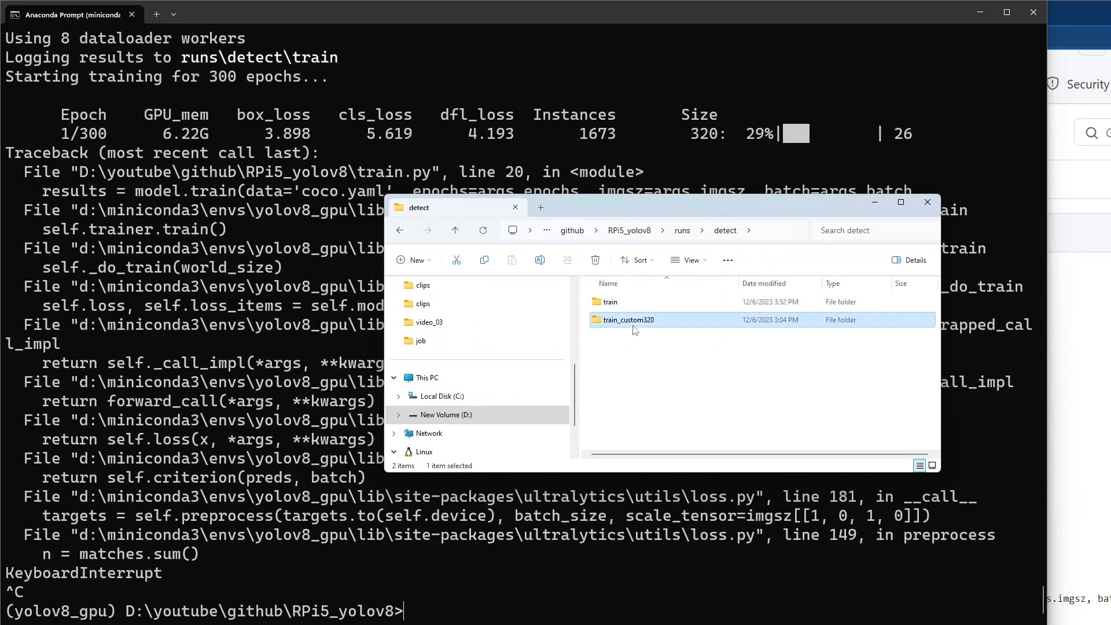
mouse_move(615, 328)
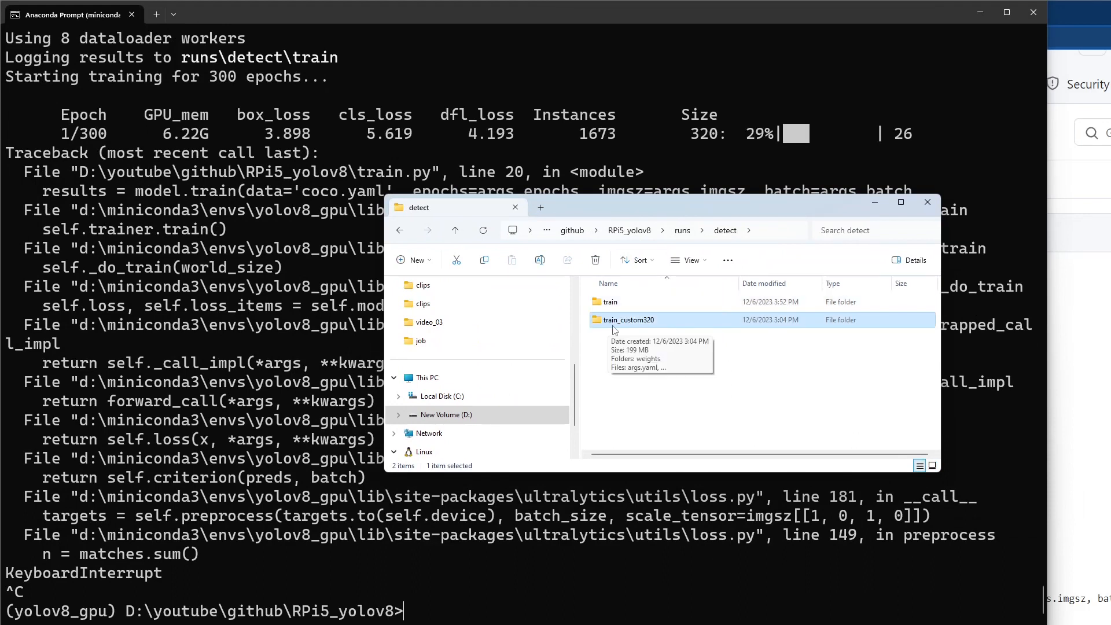
mouse_move(676, 333)
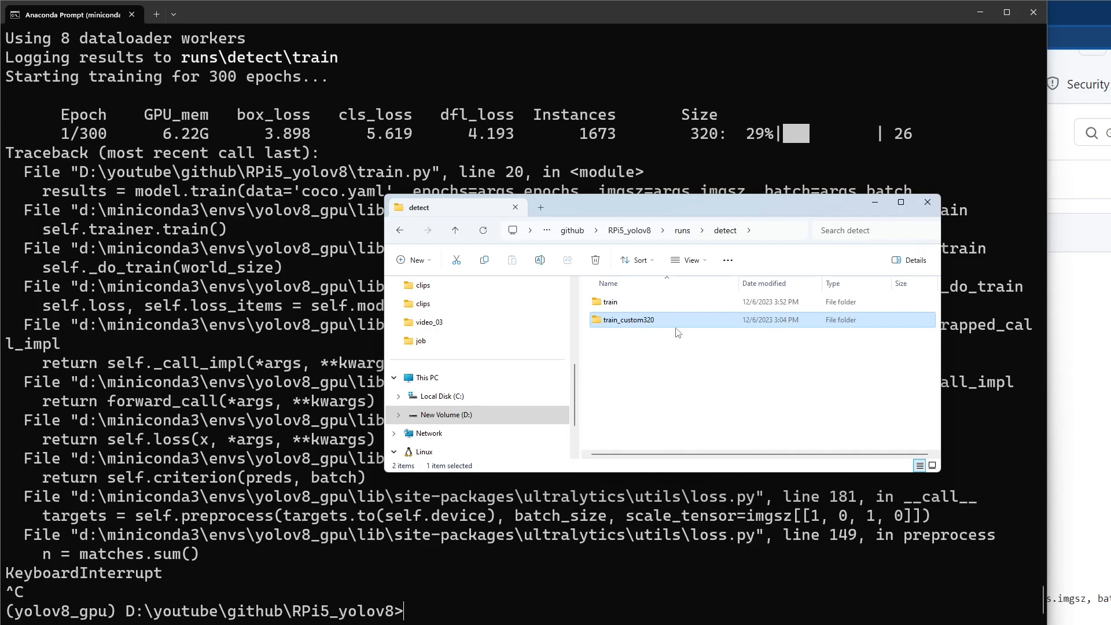
mouse_move(425, 522)
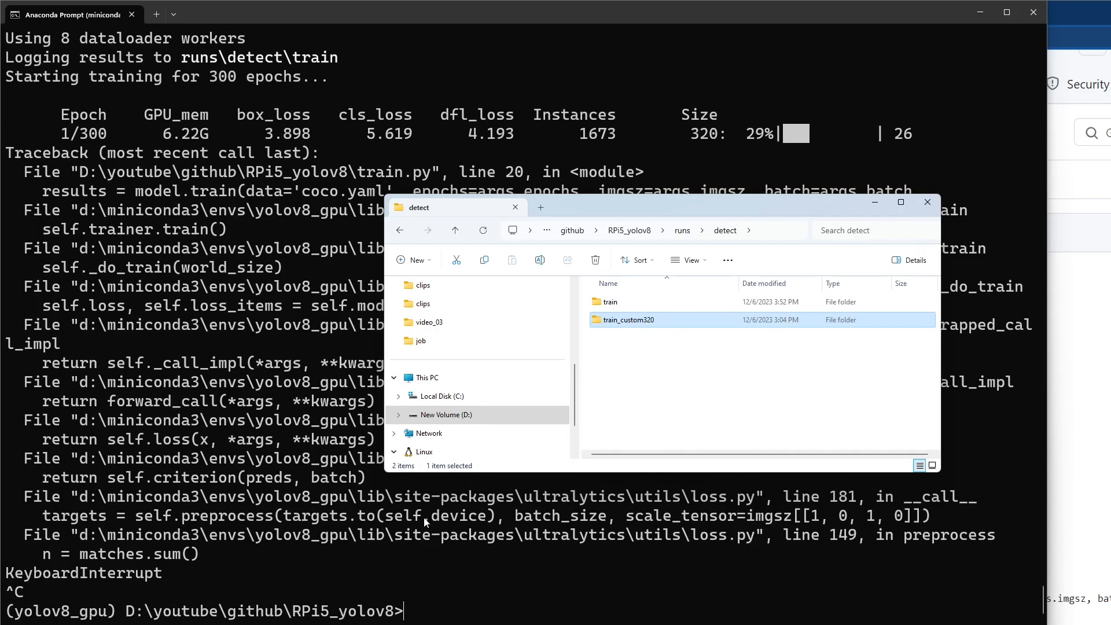
click(925, 202)
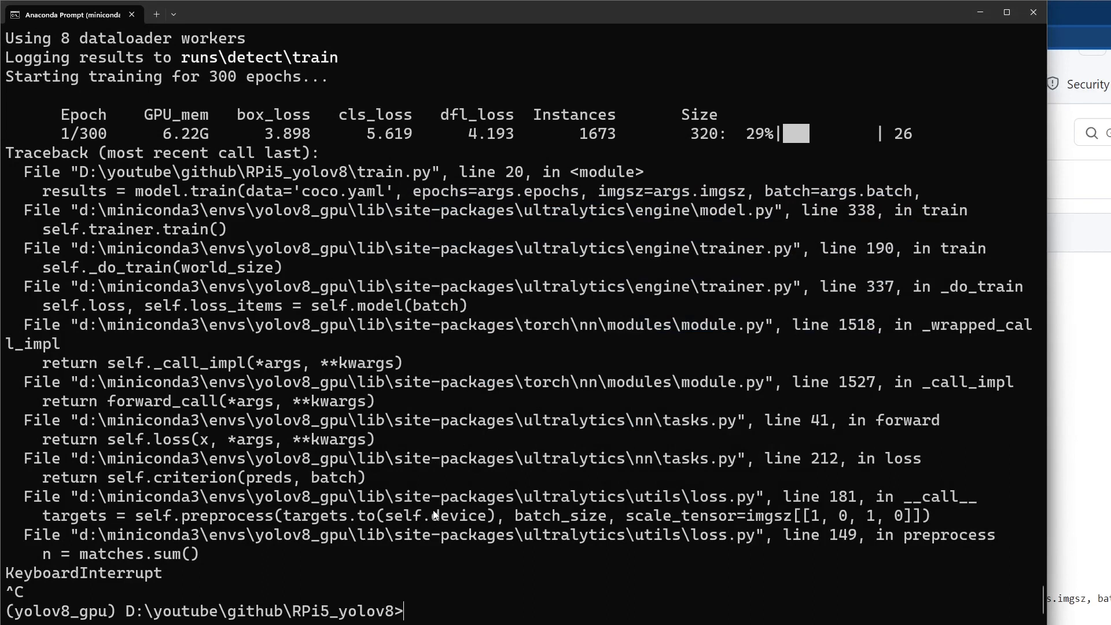
- Change into the train_custom320 folder, list it, and start tensorboard --logdir=
text(cd runs)
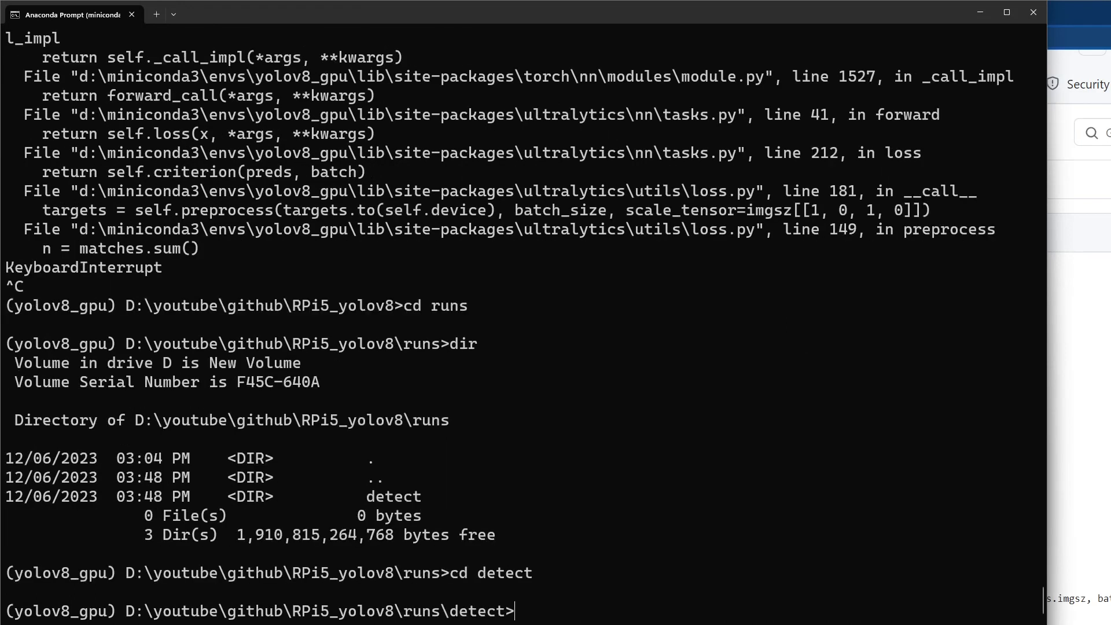
text(dir)
text(cd train_custom320)
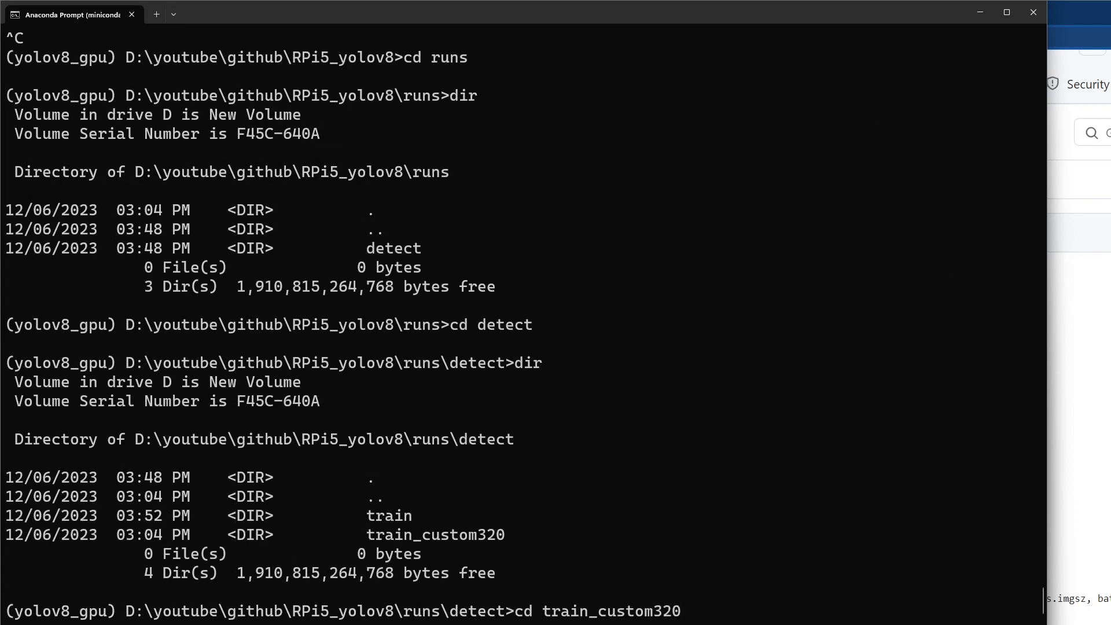
text(tect\train_custom320>te)
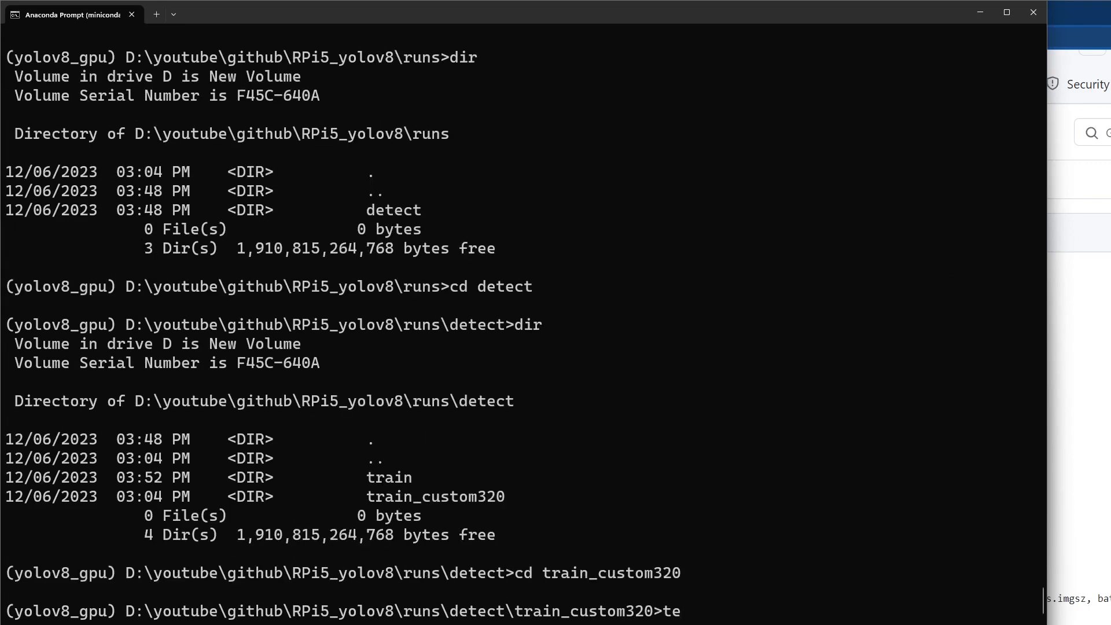
text(nsorboard --log)
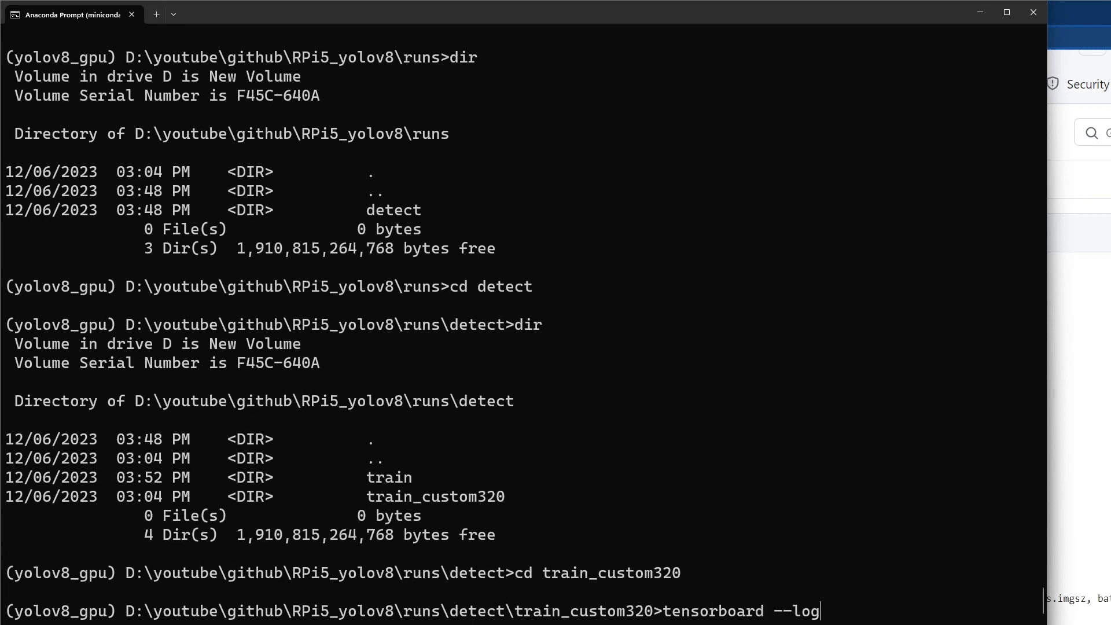
text(dir=.)
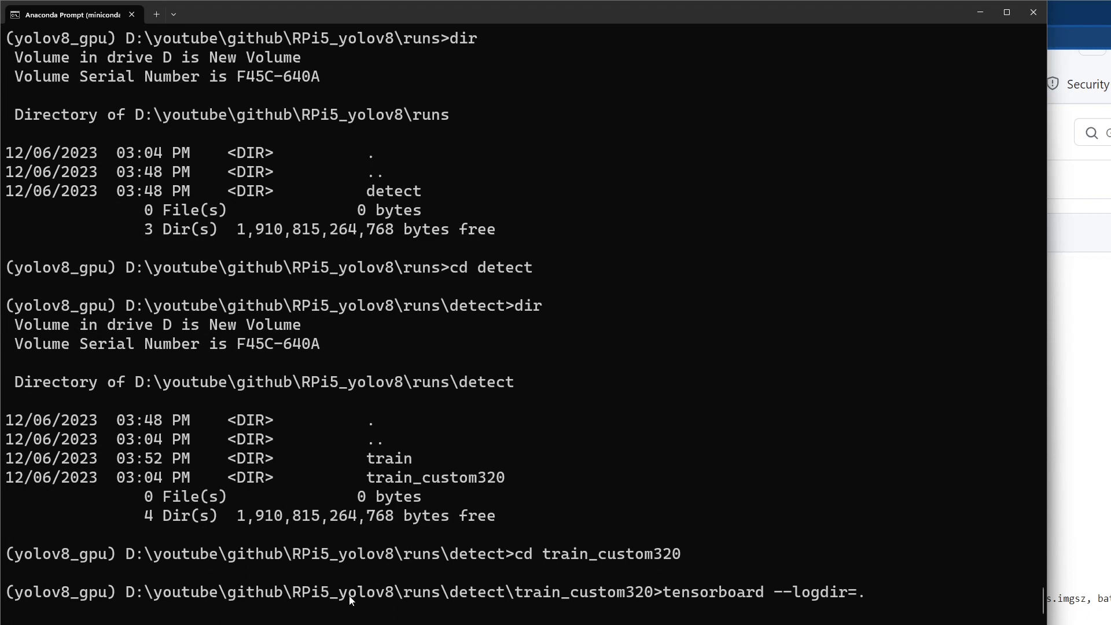
mouse_move(367, 499)
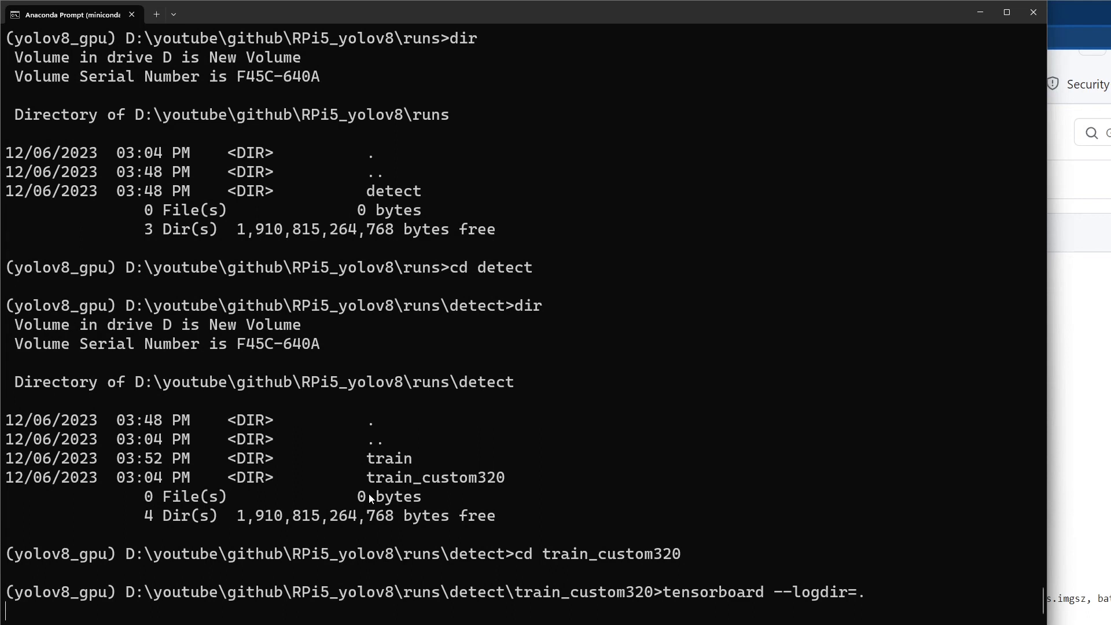
mouse_move(613, 359)
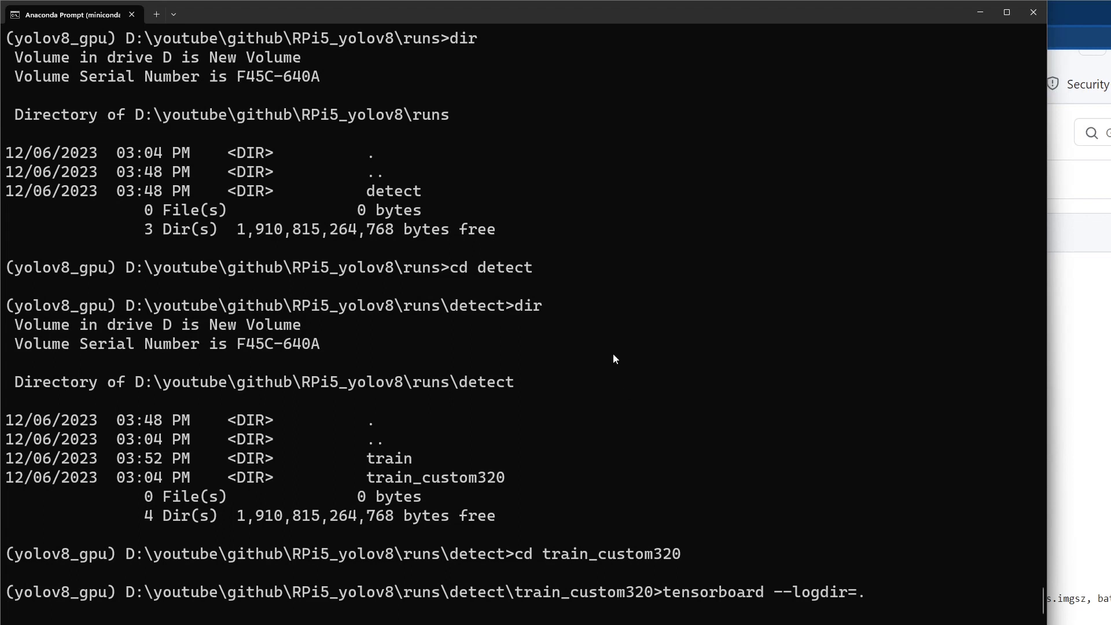
mouse_move(765, 407)
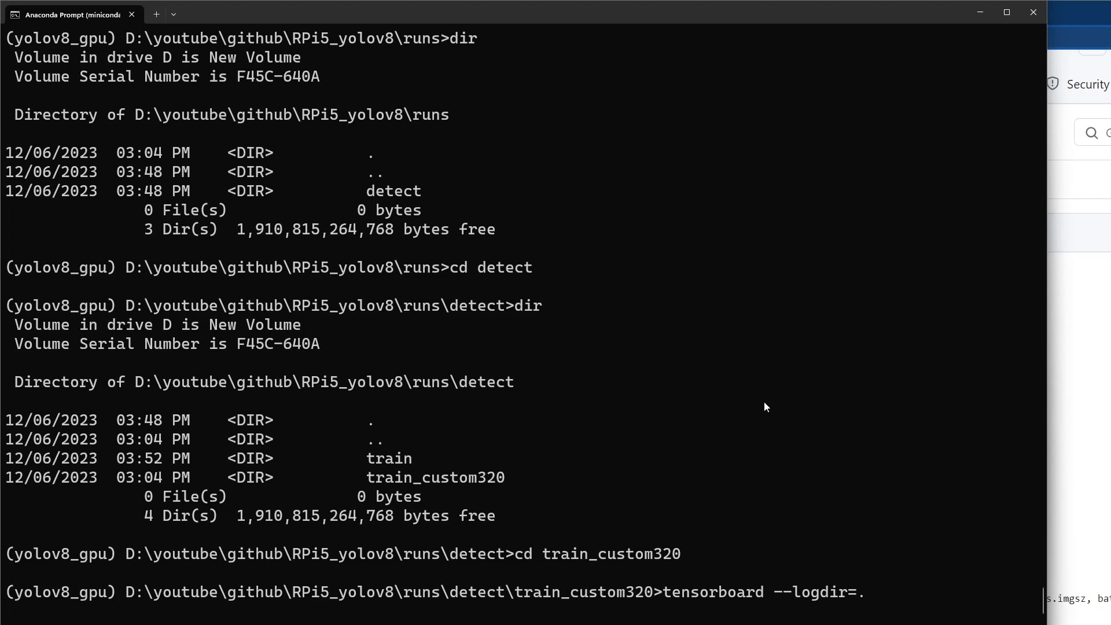
mouse_move(663, 410)
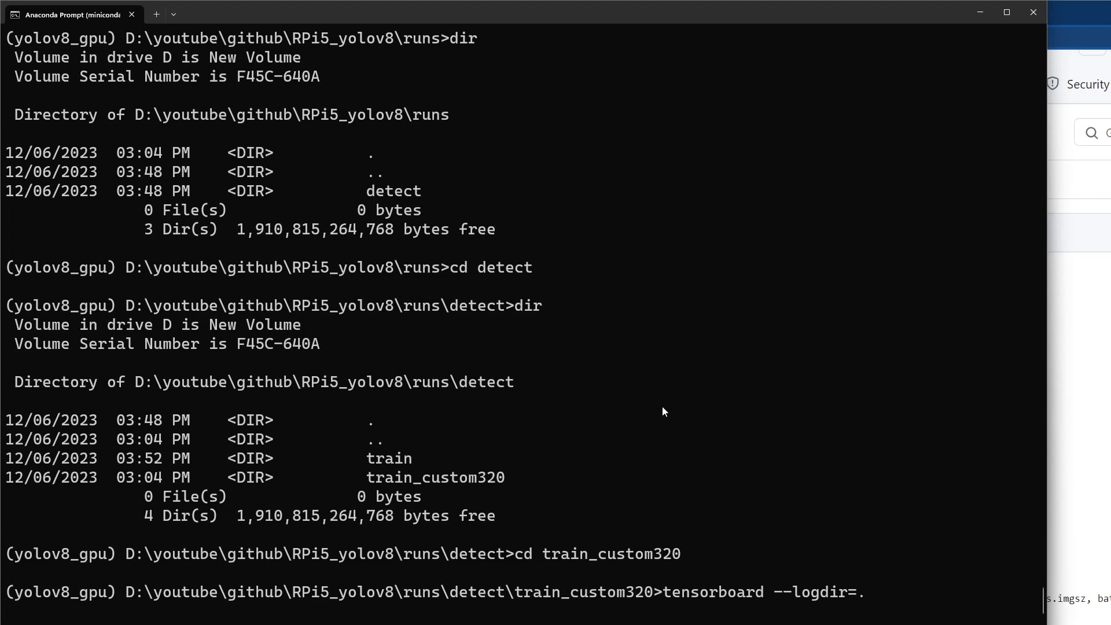
mouse_move(710, 282)
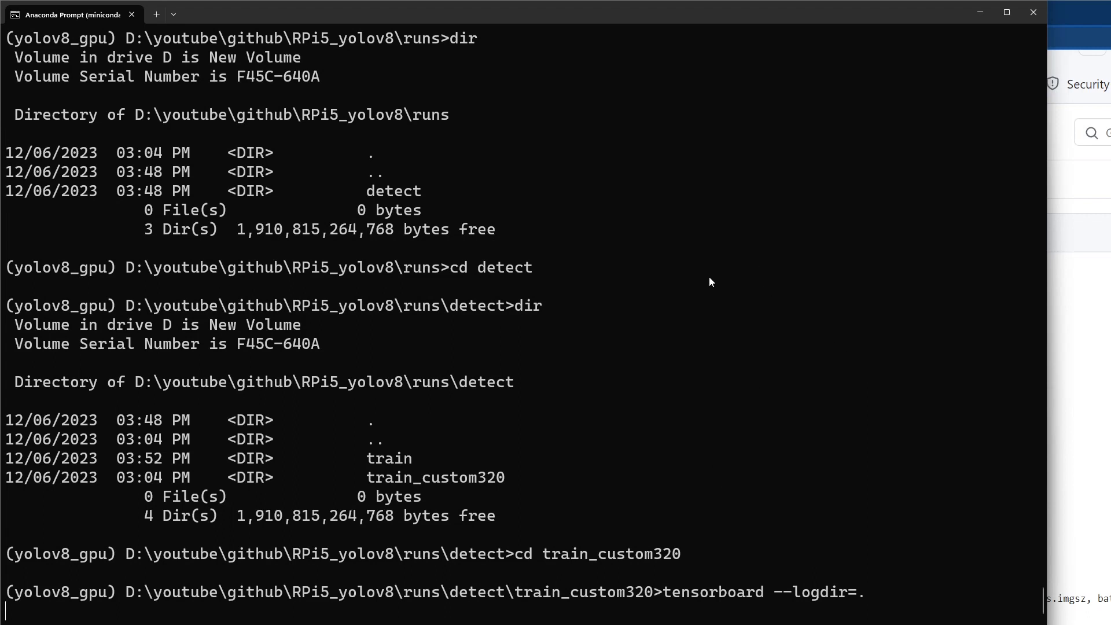
mouse_move(729, 258)
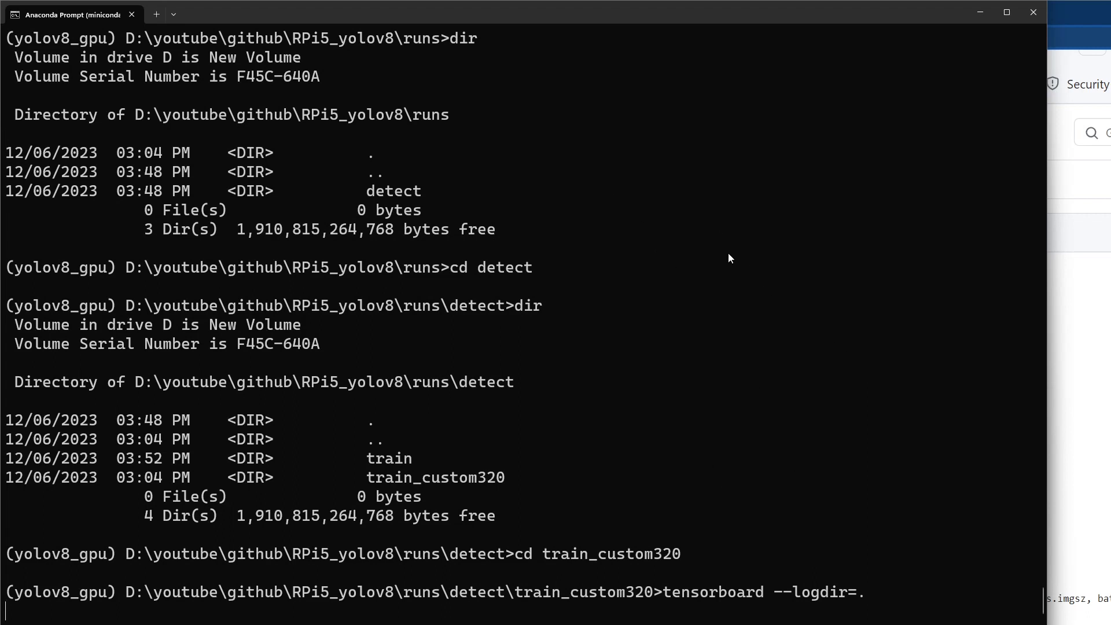
mouse_move(694, 270)
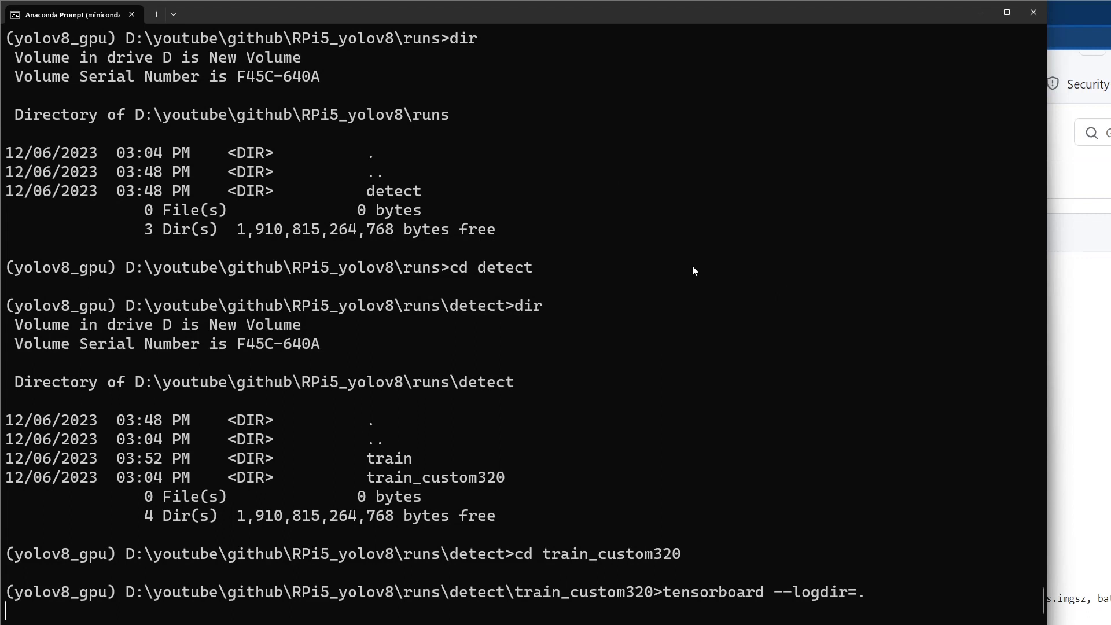
mouse_move(712, 239)
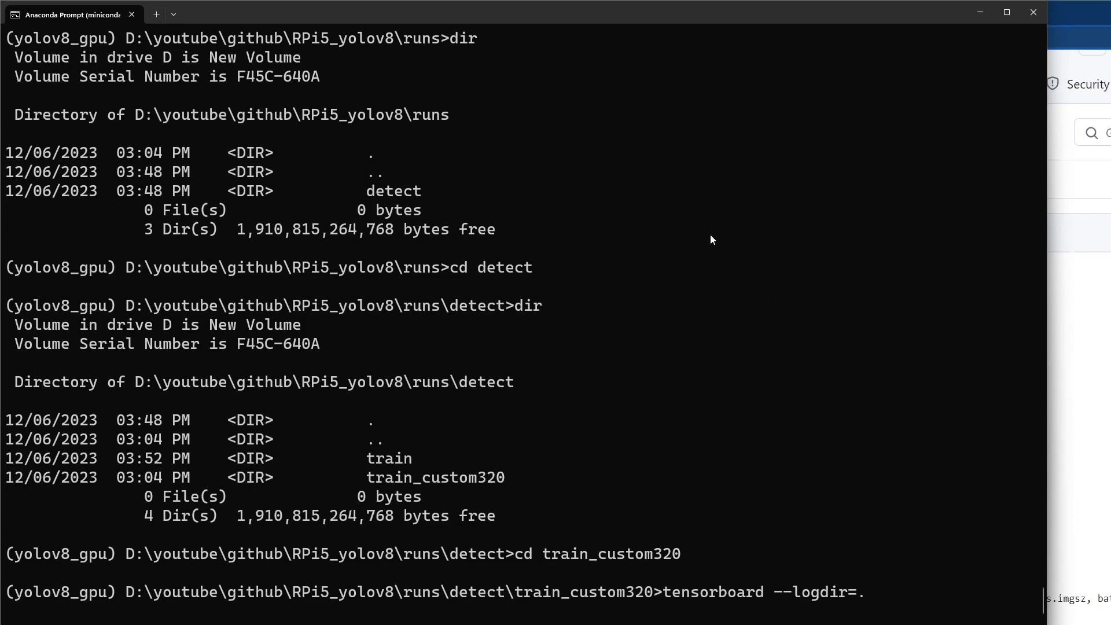
mouse_move(693, 245)
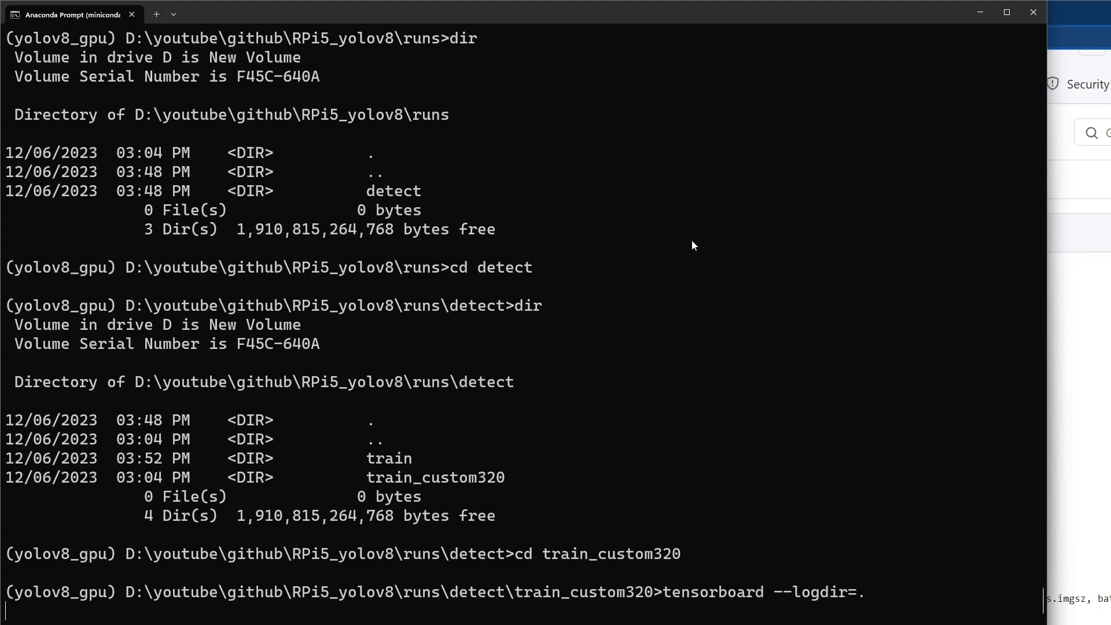
mouse_move(694, 241)
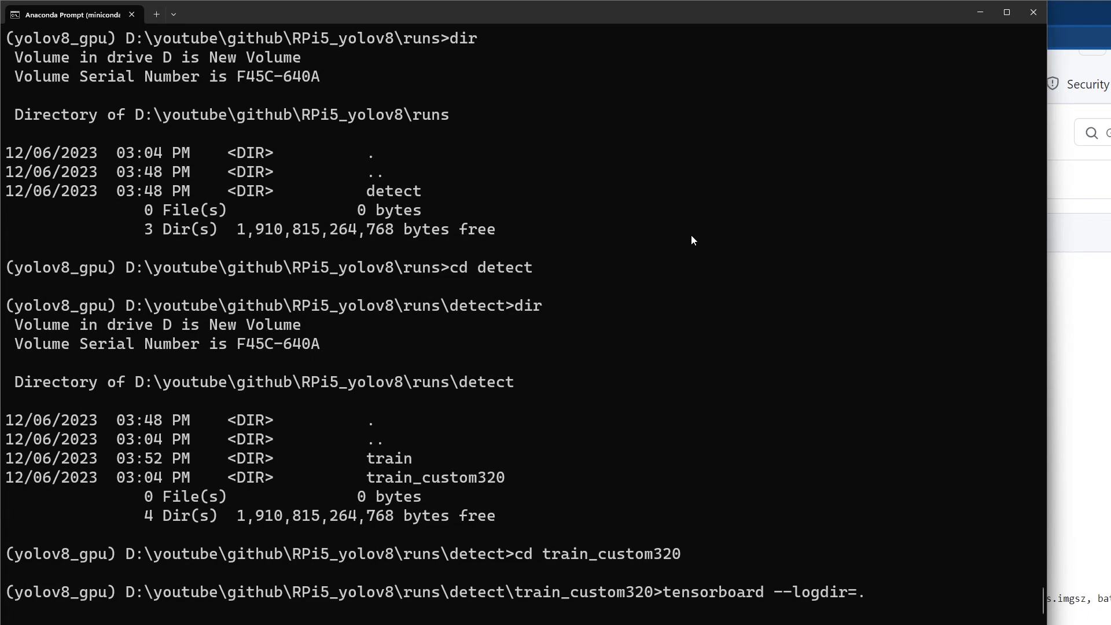
mouse_move(676, 247)
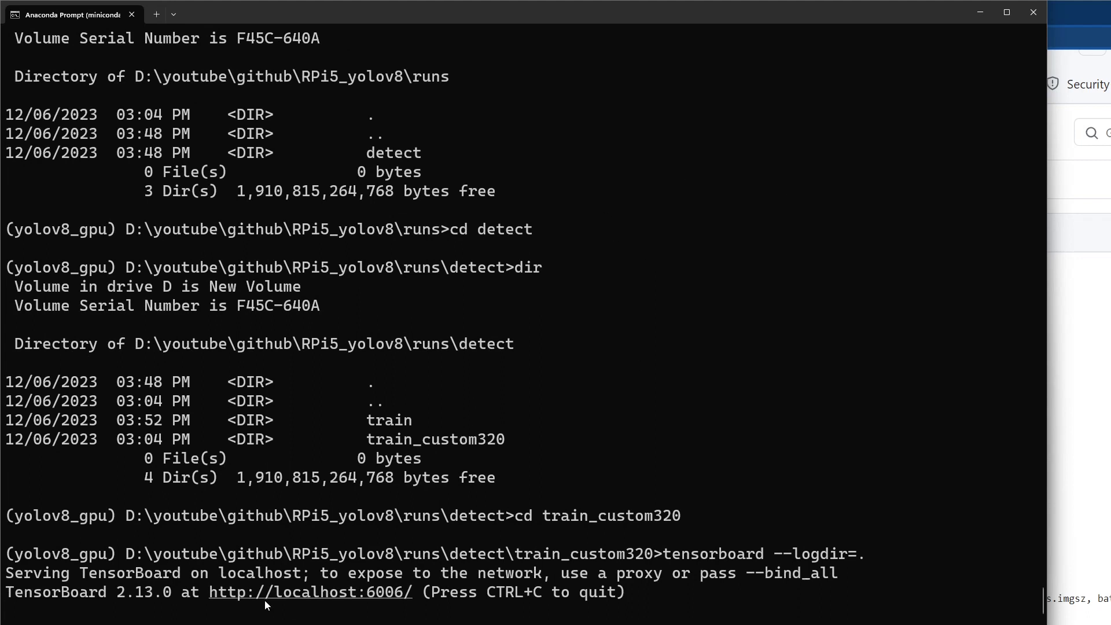
mouse_move(334, 599)
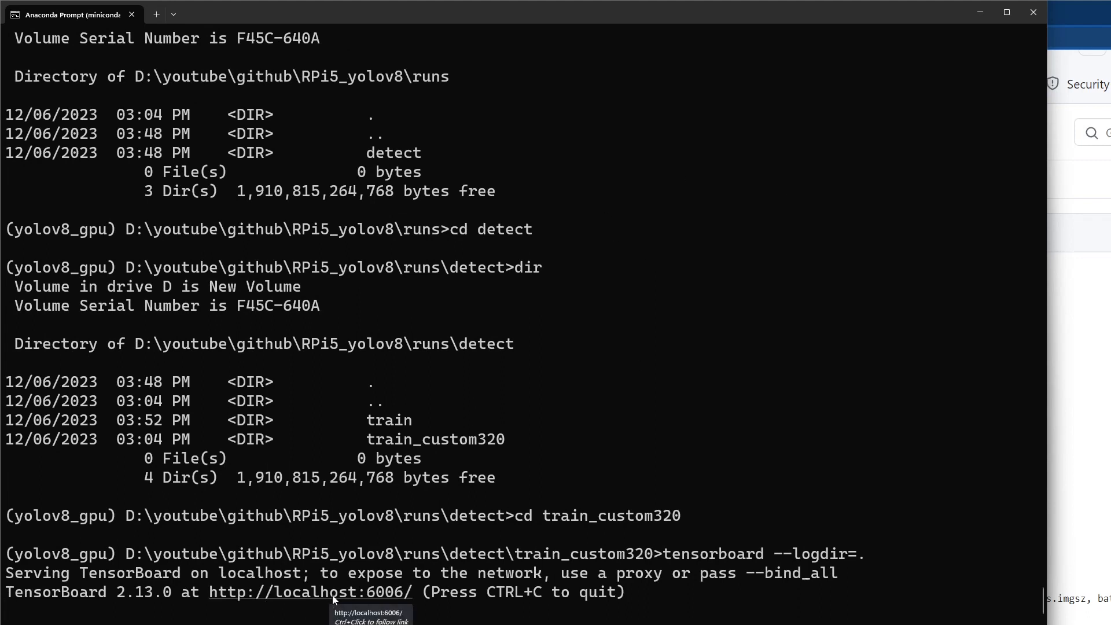
- Open localhost:6006 and scroll to the box_loss, cls_loss and dfl_loss train charts
click(309, 591)
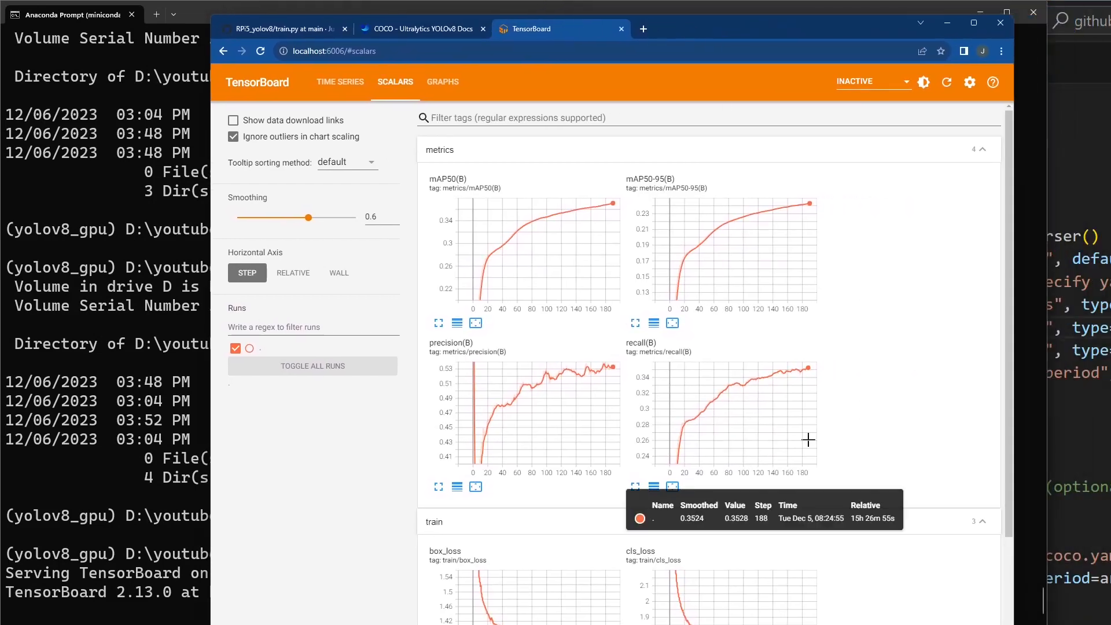
scroll(down, 3)
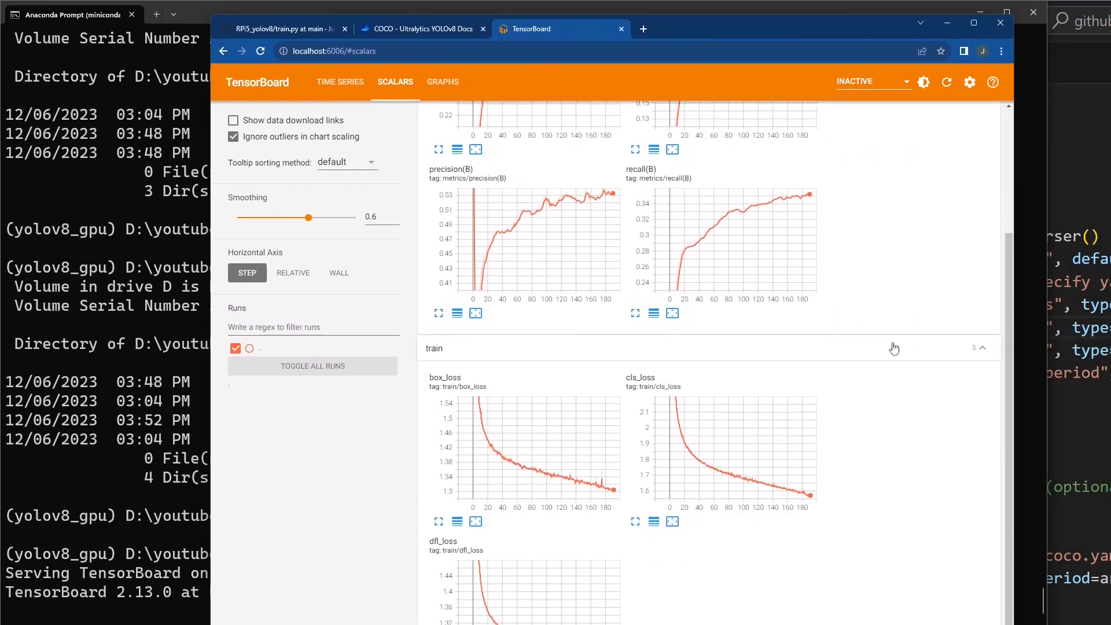
scroll(down, 3)
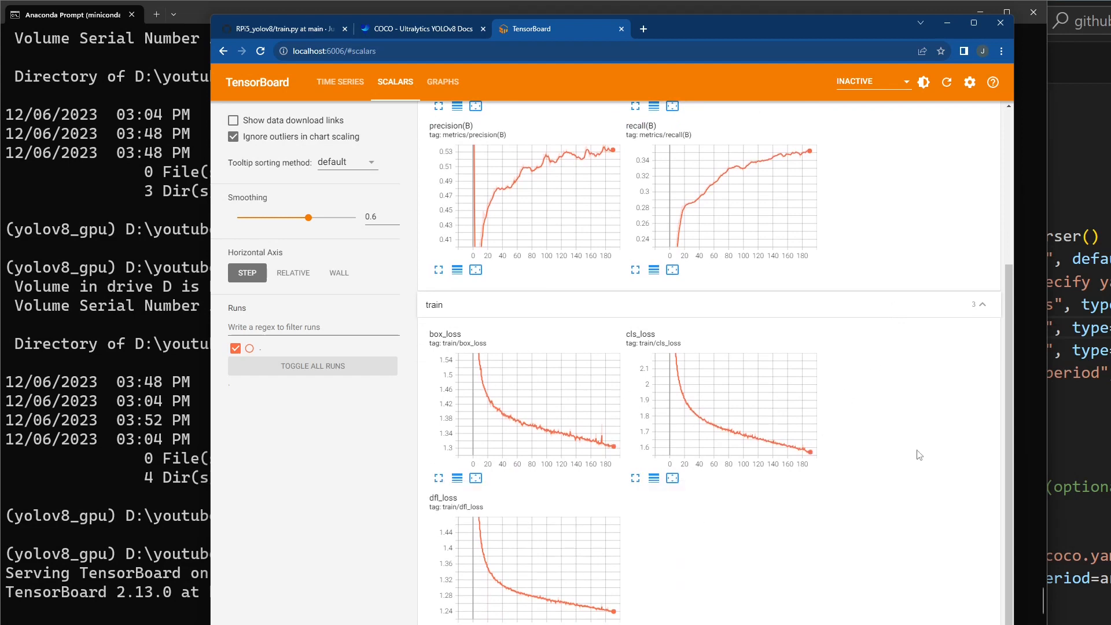
mouse_move(656, 420)
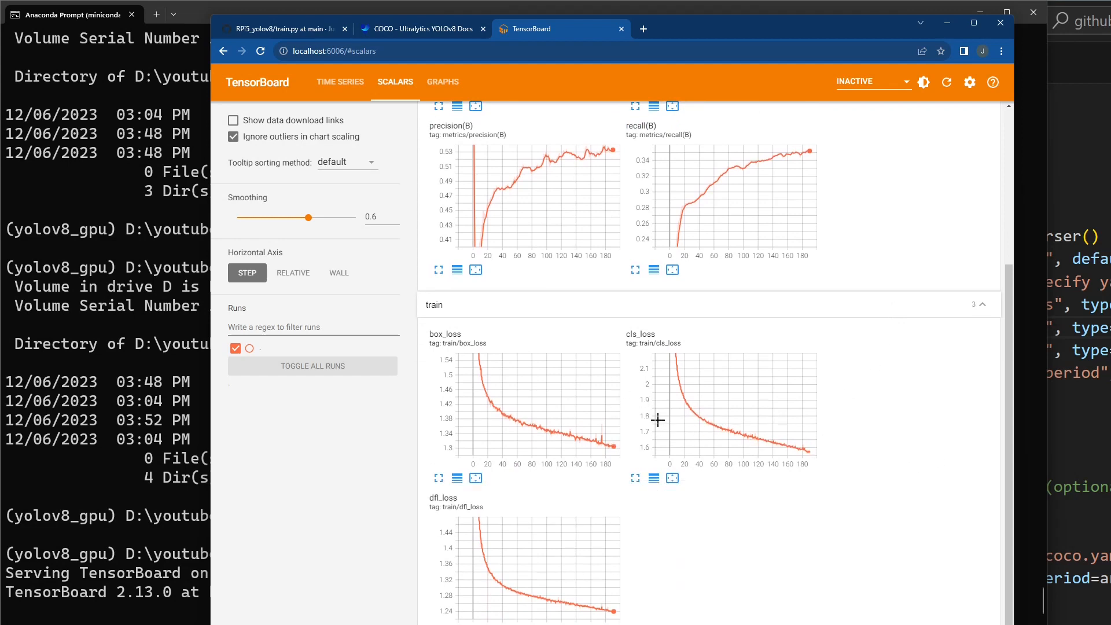
mouse_move(611, 445)
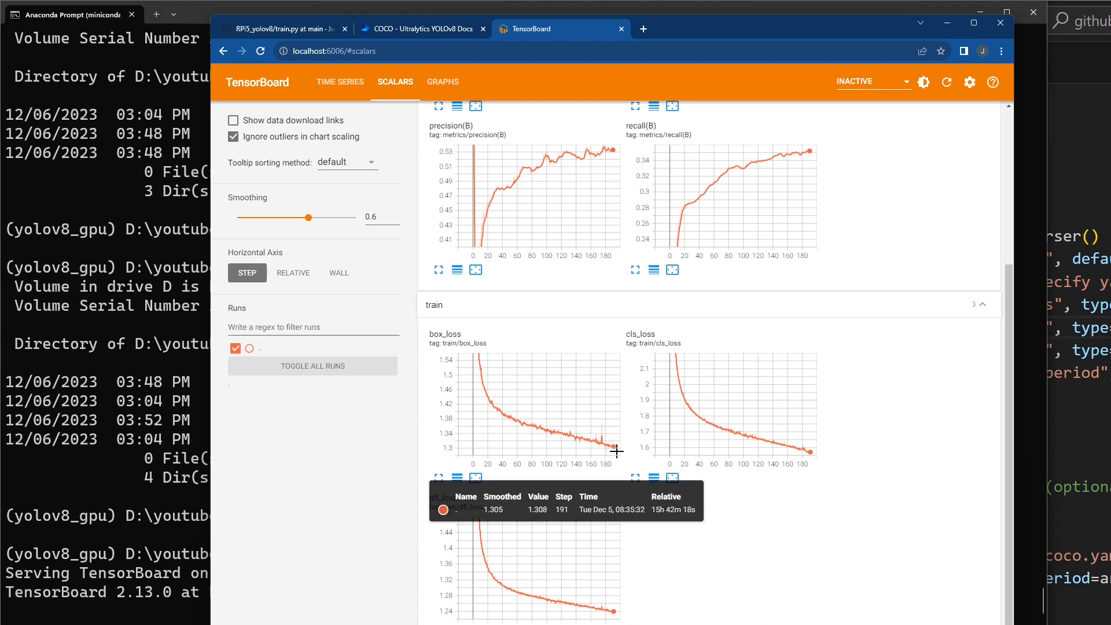
mouse_move(750, 484)
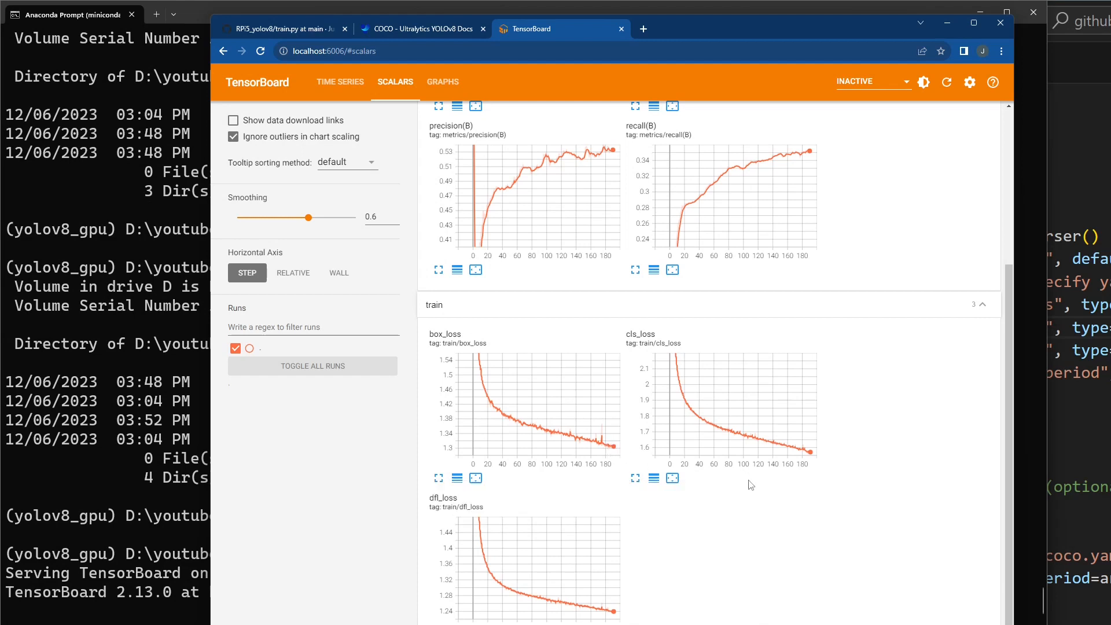
mouse_move(771, 496)
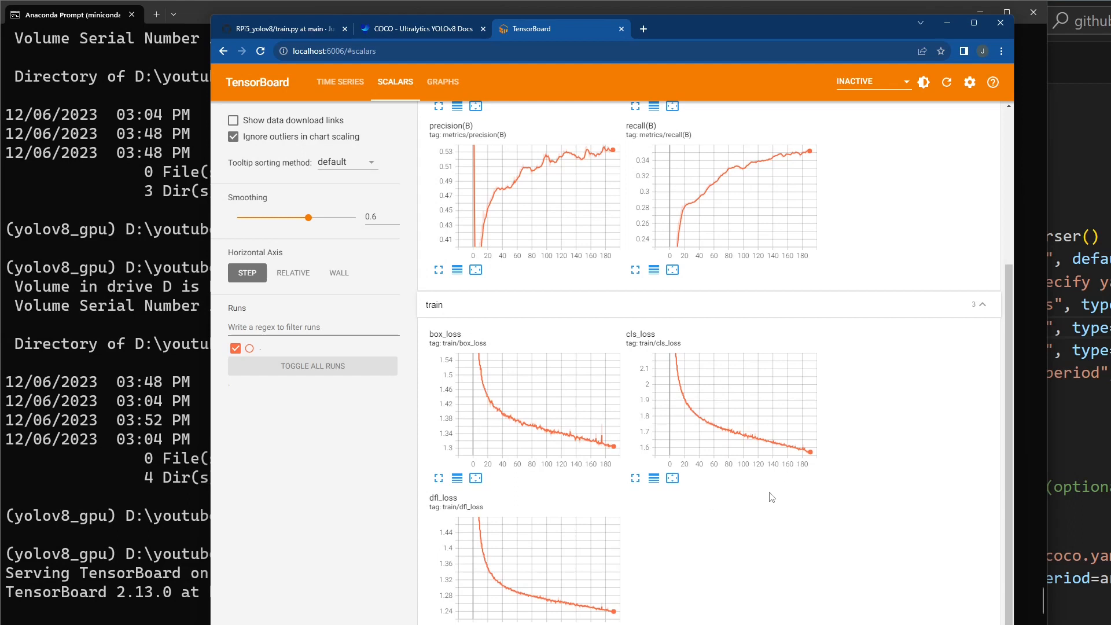
mouse_move(873, 347)
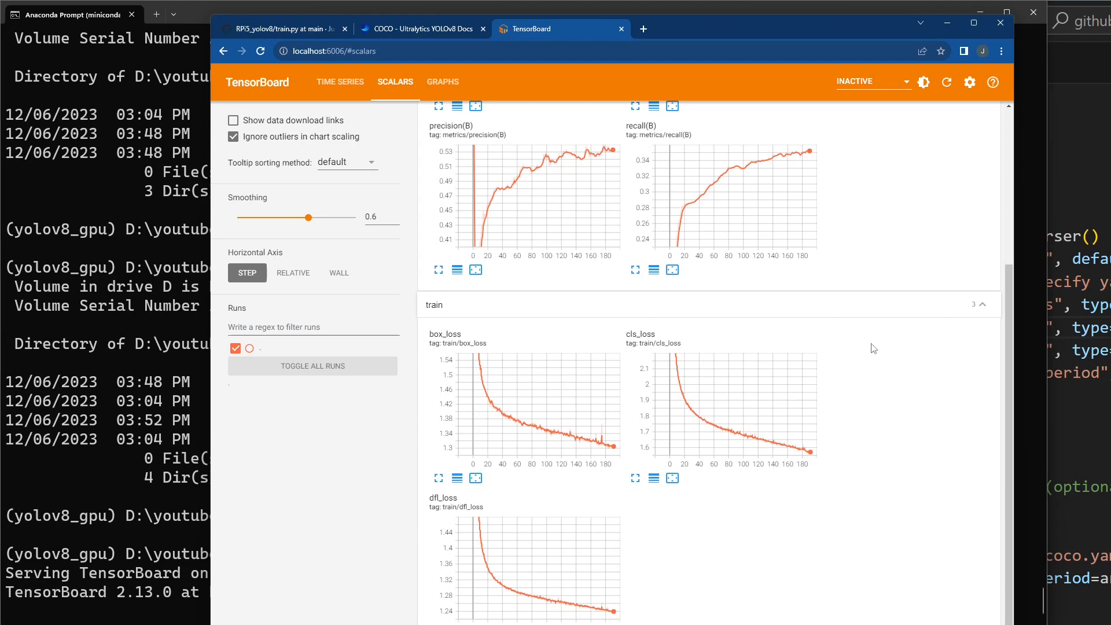
mouse_move(864, 422)
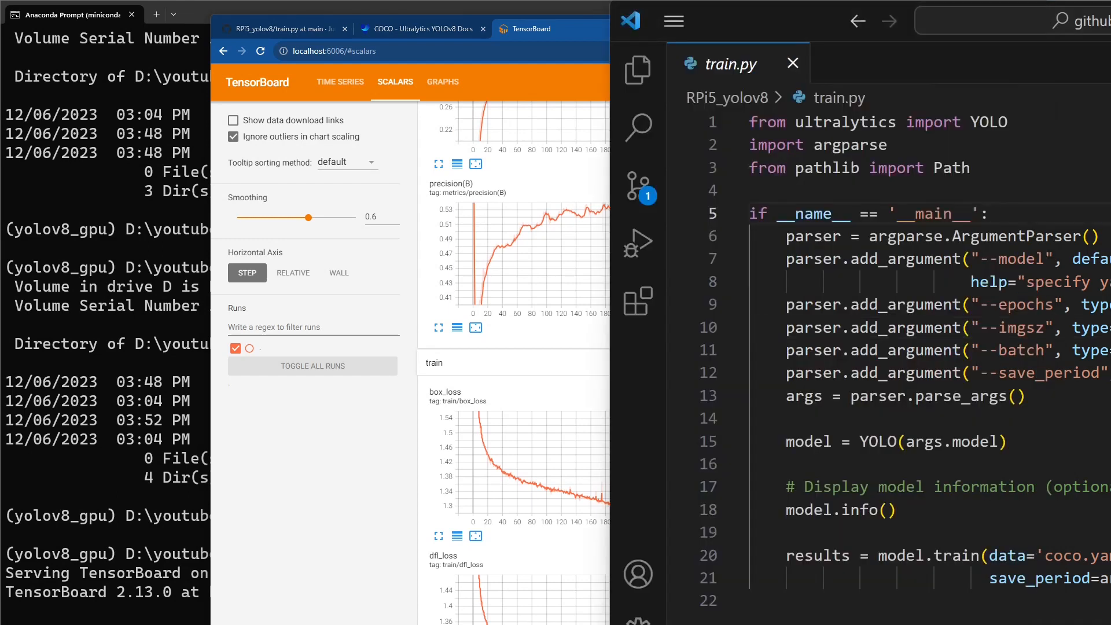
mouse_move(795, 23)
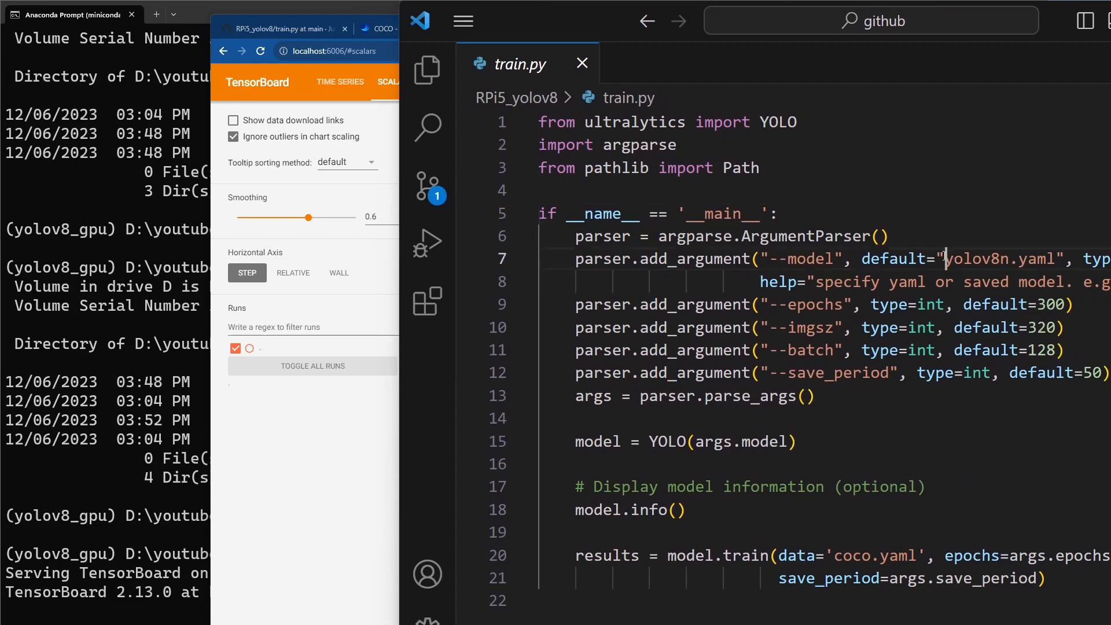
- Highlight yolov8n.yaml and last.pt in train.py's --model argument lines
double_click(998, 259)
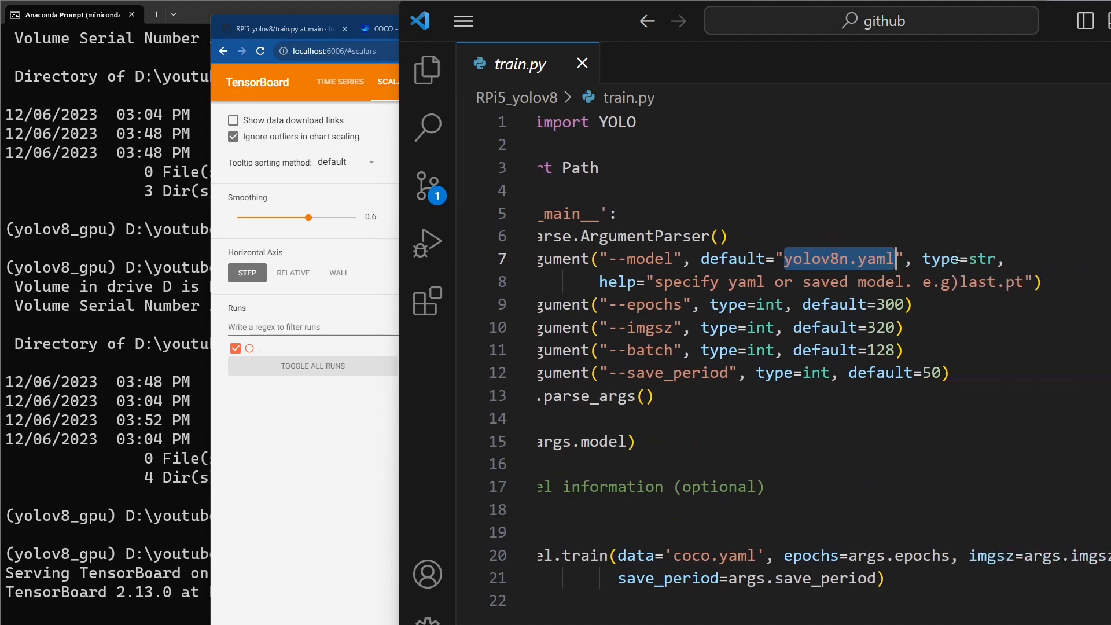
double_click(973, 282)
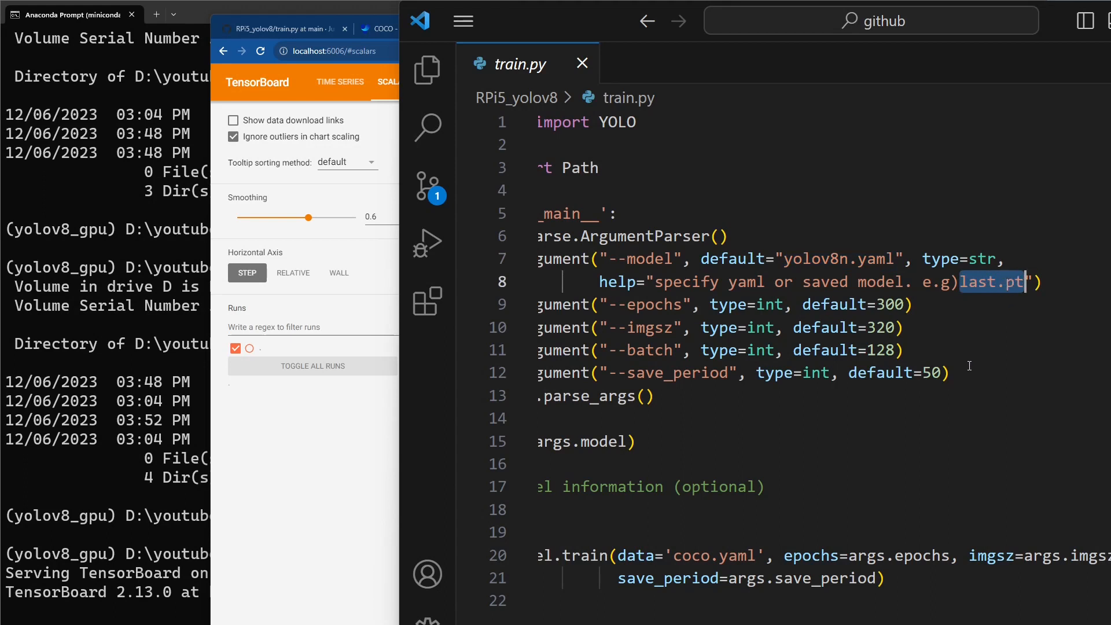
mouse_move(833, 369)
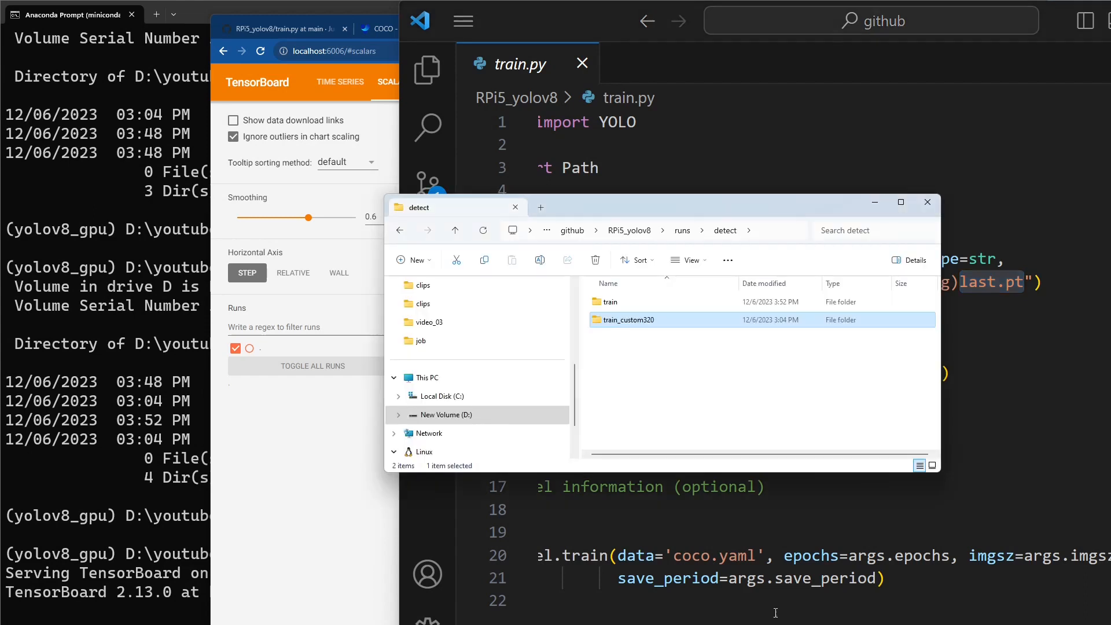
- Open train_custom320\weights to list best.pt, last.pt and epoch10–epoch180 checkpoints
double_click(628, 320)
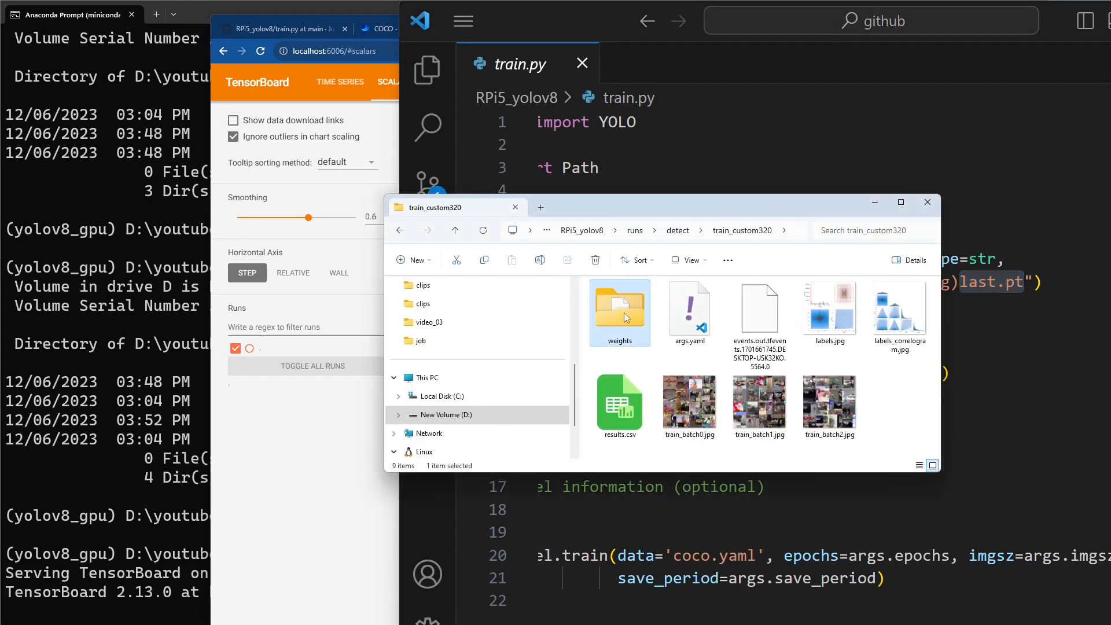
double_click(618, 305)
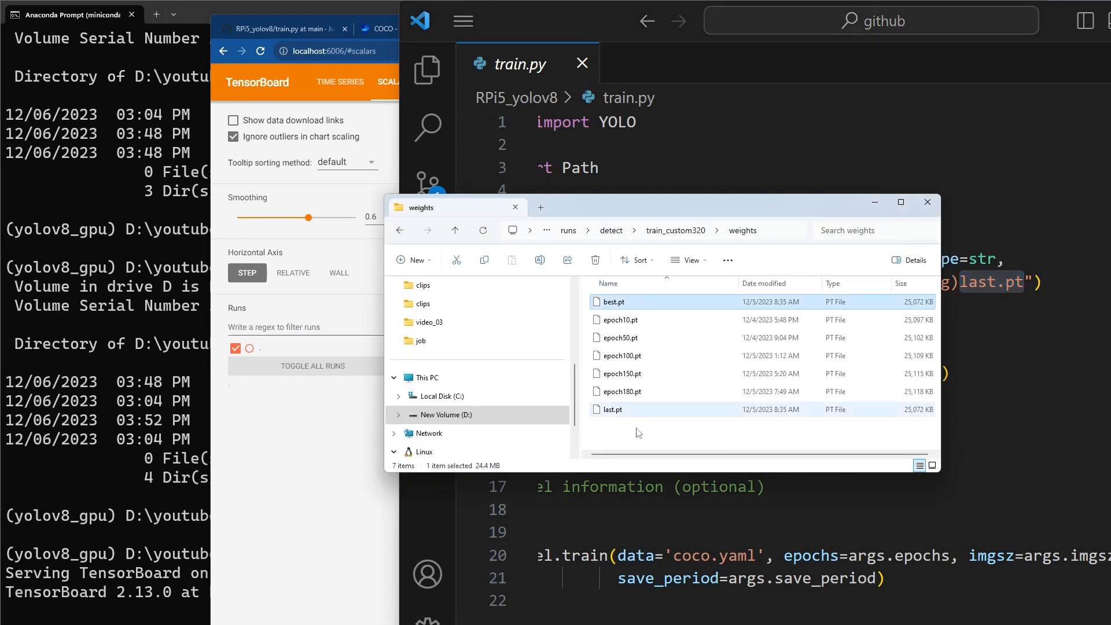
click(616, 319)
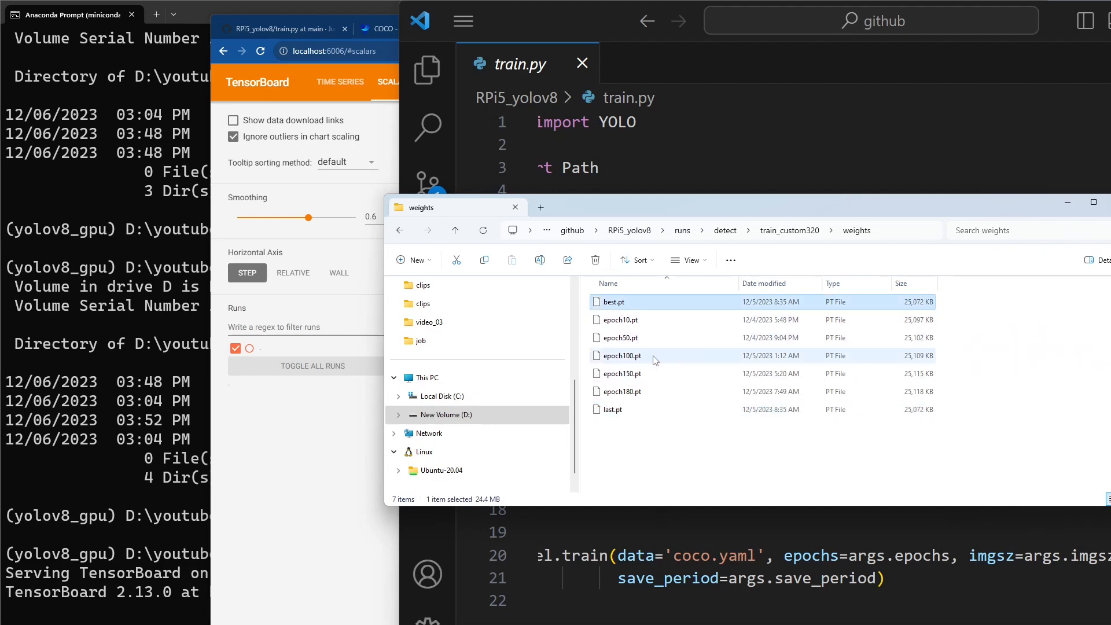
mouse_move(623, 351)
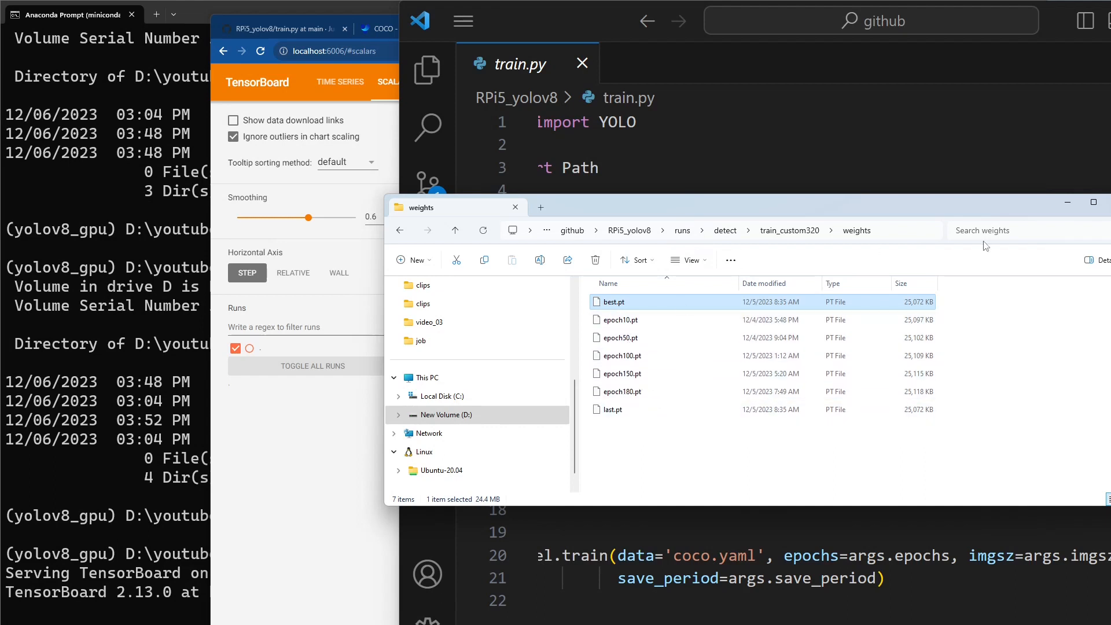
mouse_move(684, 210)
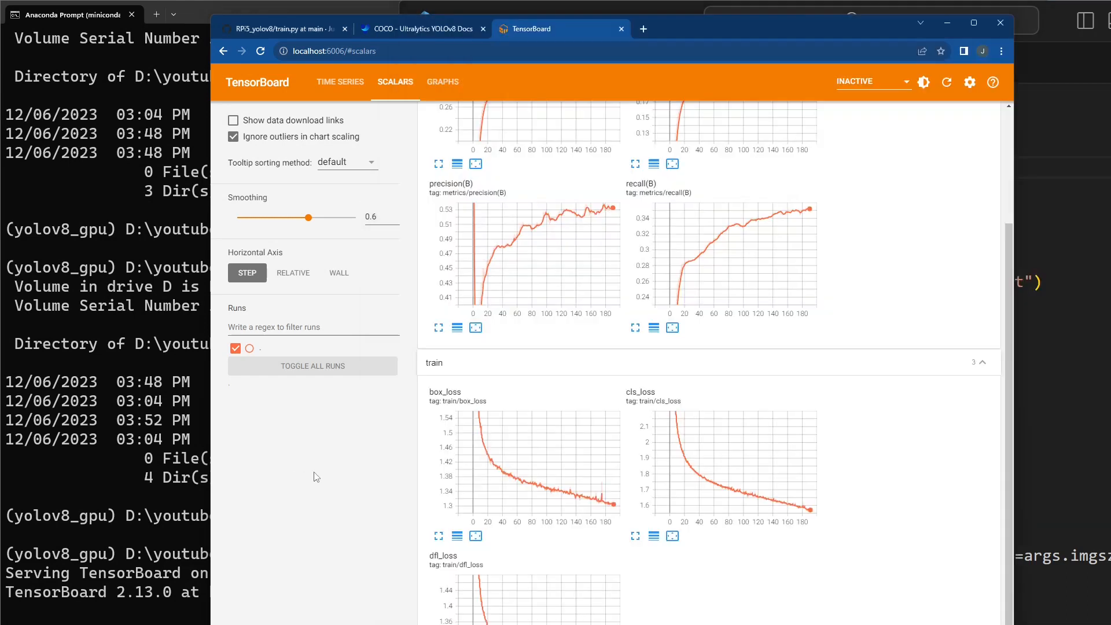
mouse_move(320, 479)
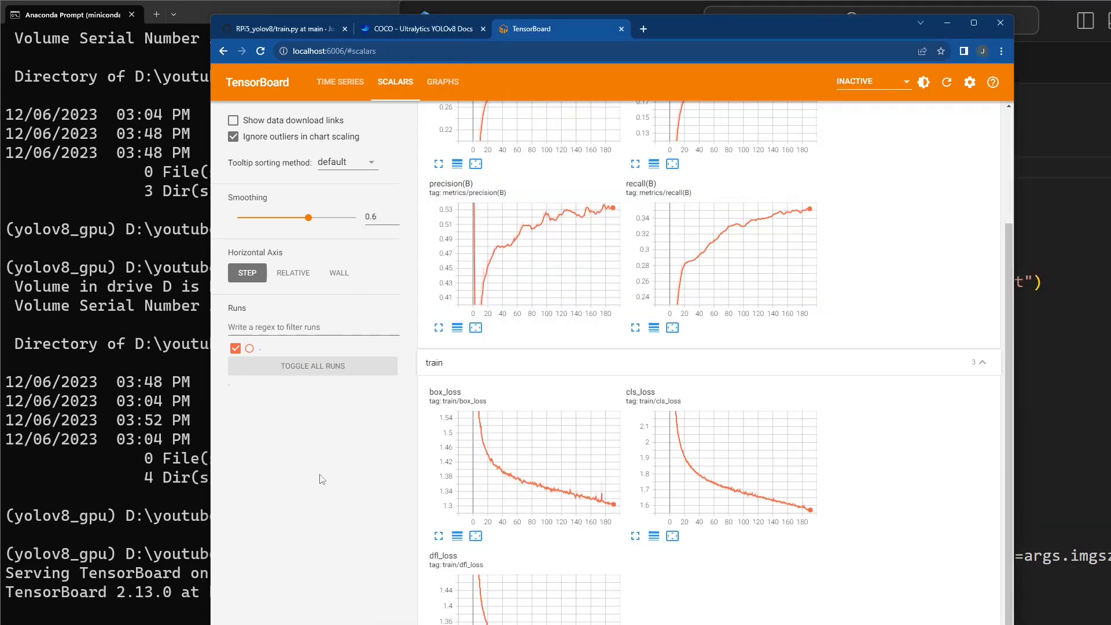
mouse_move(291, 511)
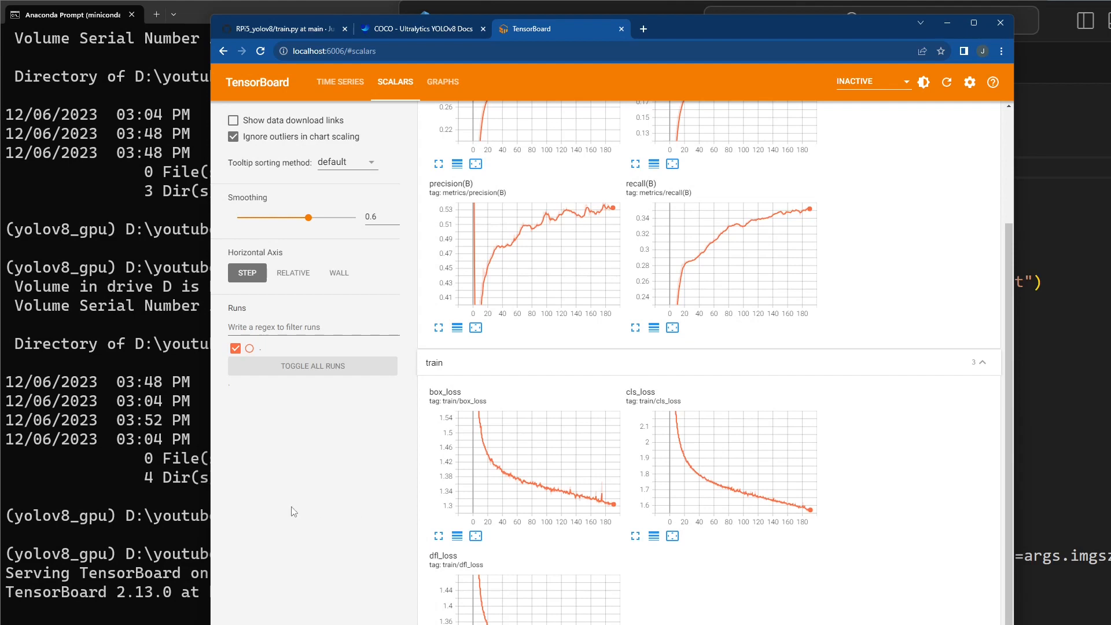